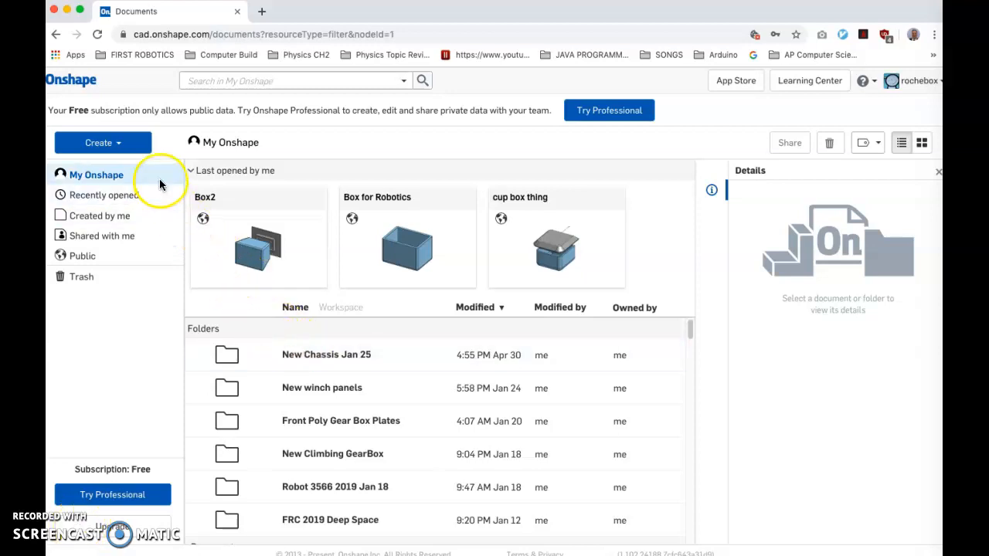
{"action": "mouse_move", "coordinate": [266, 259]}
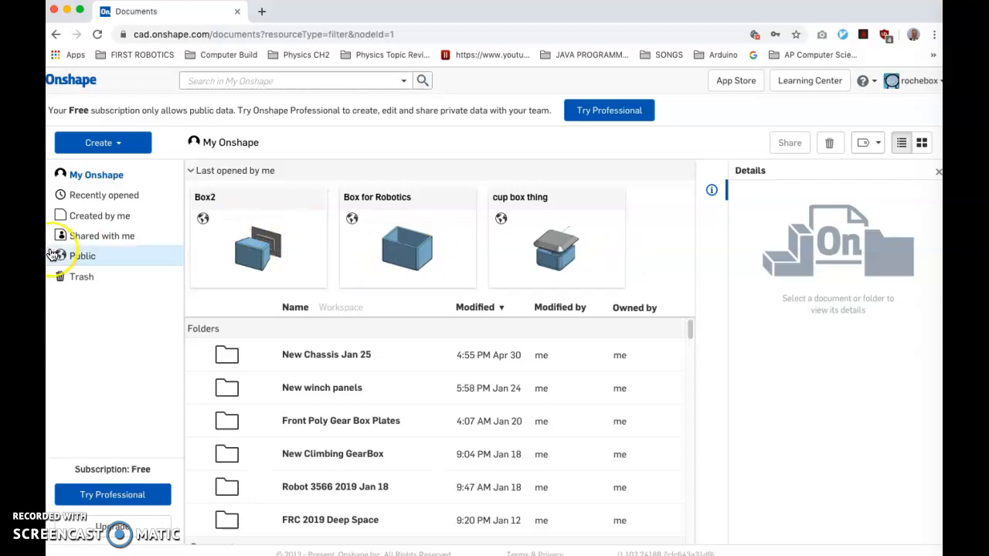
{"action": "mouse_move", "coordinate": [99, 143]}
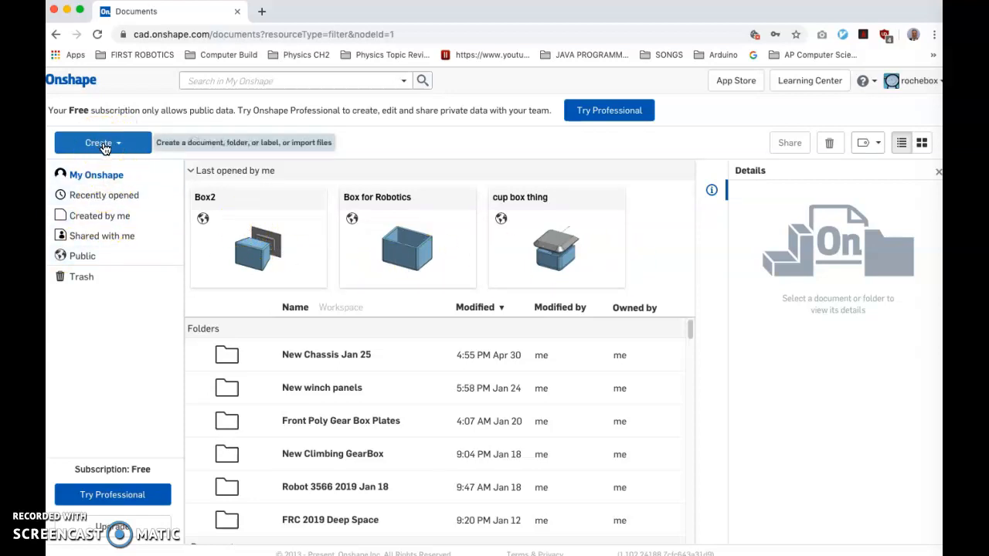
Create a new public document named 'Chess Piece'
{"action": "left_click", "coordinate": [102, 142]}
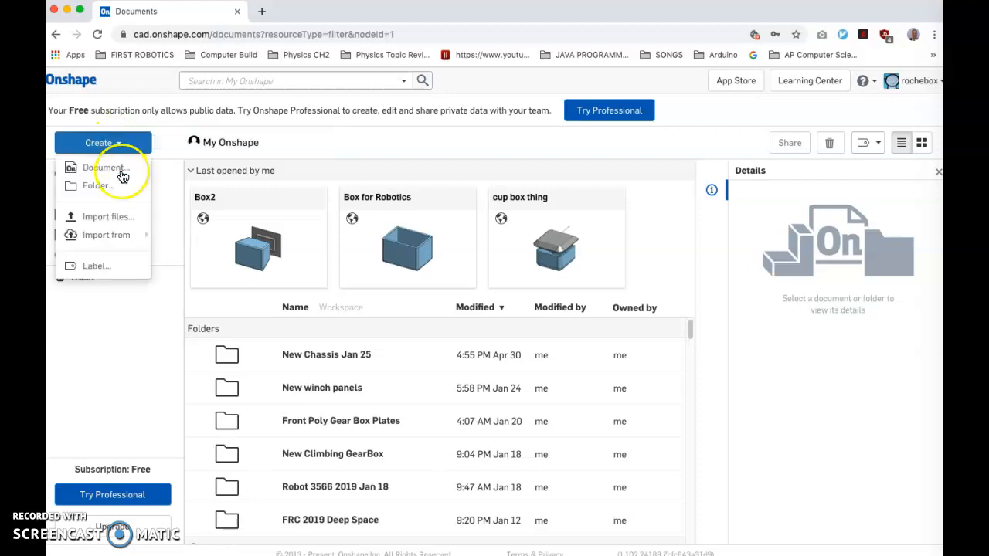
{"action": "left_click", "coordinate": [105, 167]}
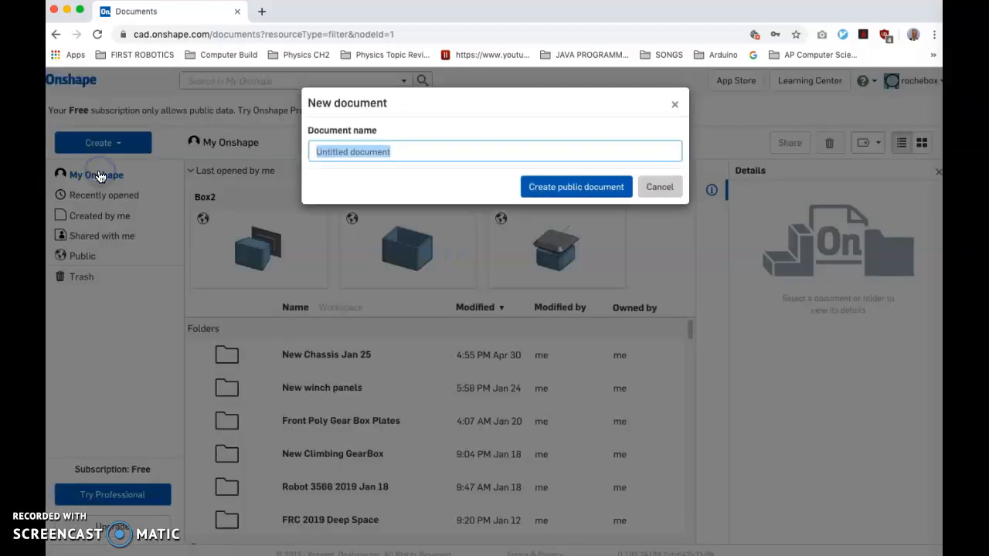
{"action": "type", "text": "Che"}
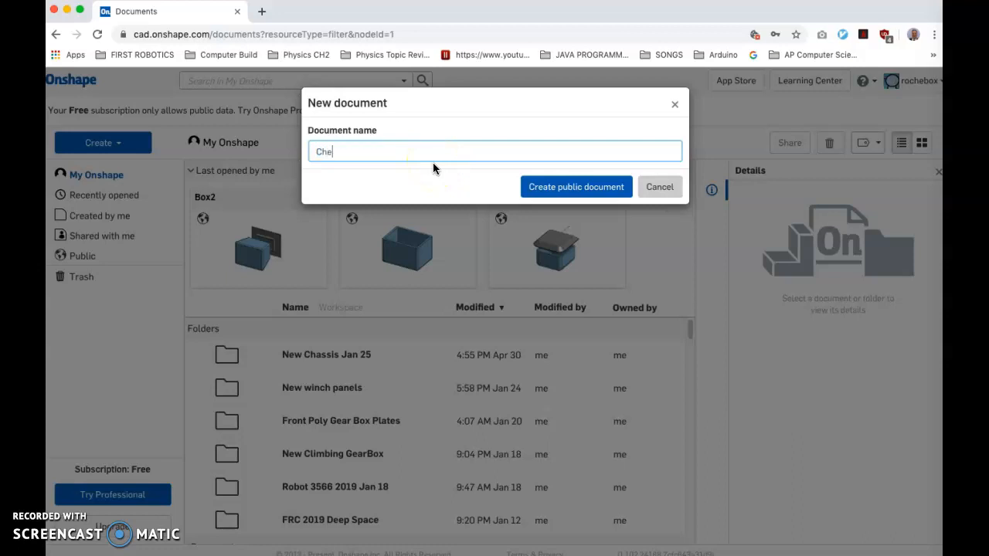
{"action": "type", "text": "ss Pies"}
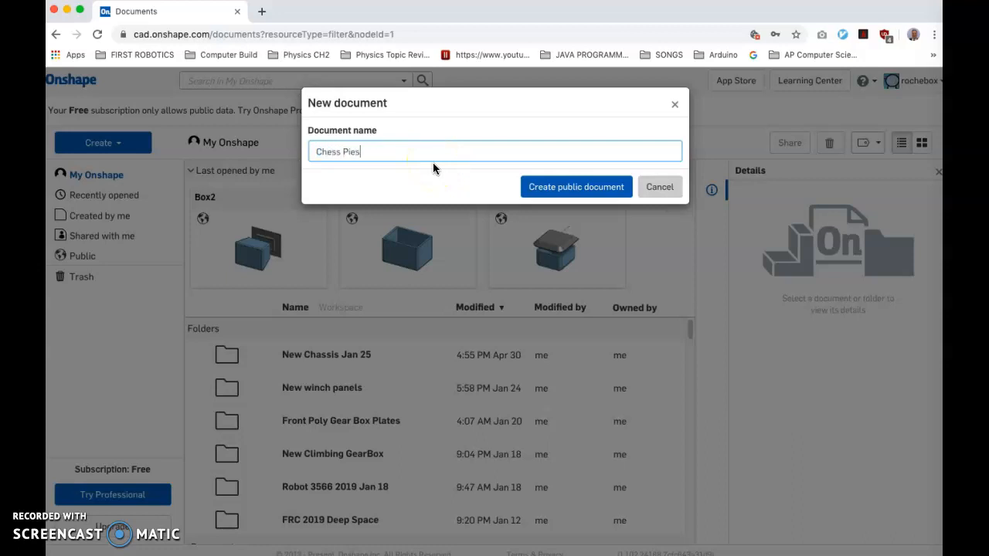
{"action": "left_click", "coordinate": [576, 187]}
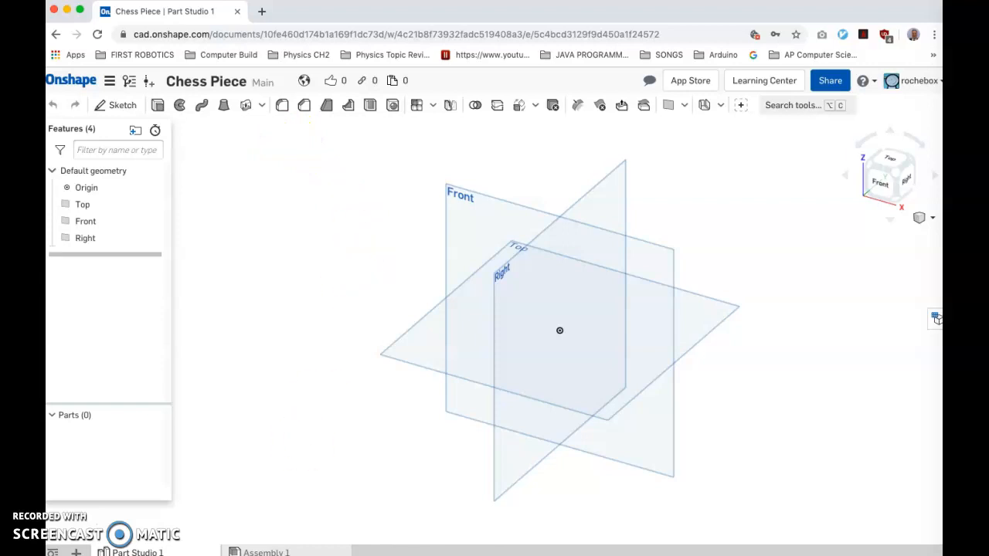
{"action": "mouse_move", "coordinate": [297, 185]}
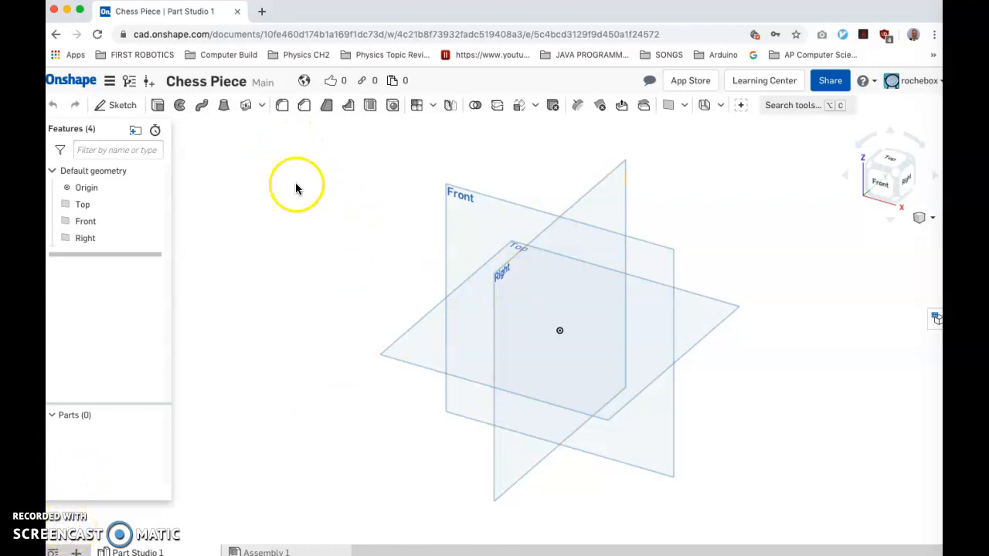
{"action": "mouse_move", "coordinate": [454, 332]}
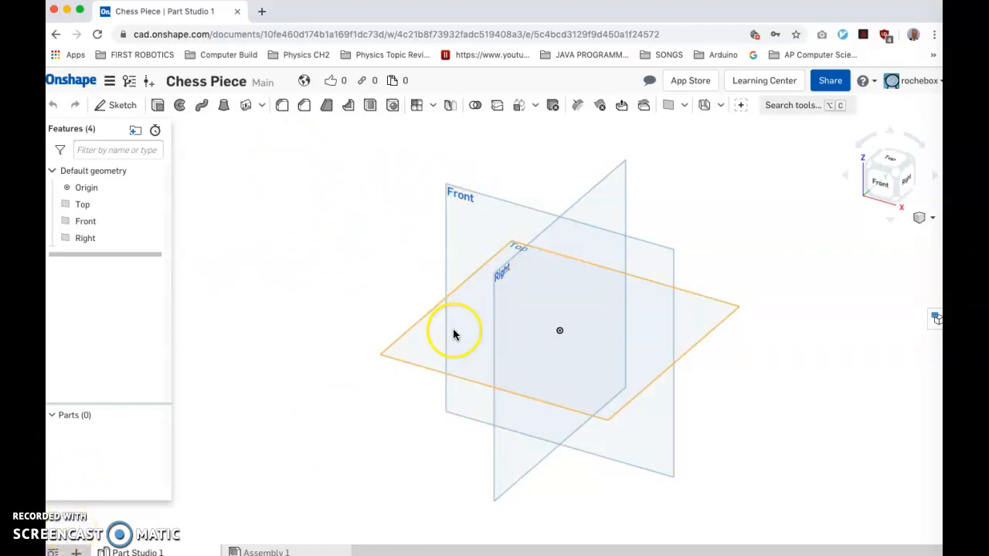
{"action": "mouse_move", "coordinate": [448, 311]}
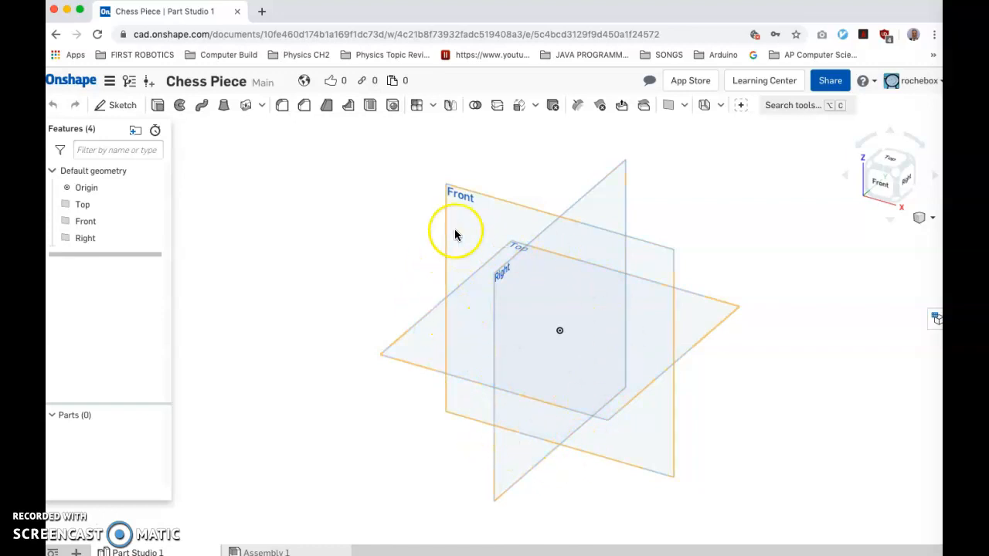
Start Sketch 1 on the Front plane and view it normal to the sketch plane
{"action": "left_click_drag", "start_coordinate": [456, 234], "coordinate": [460, 344]}
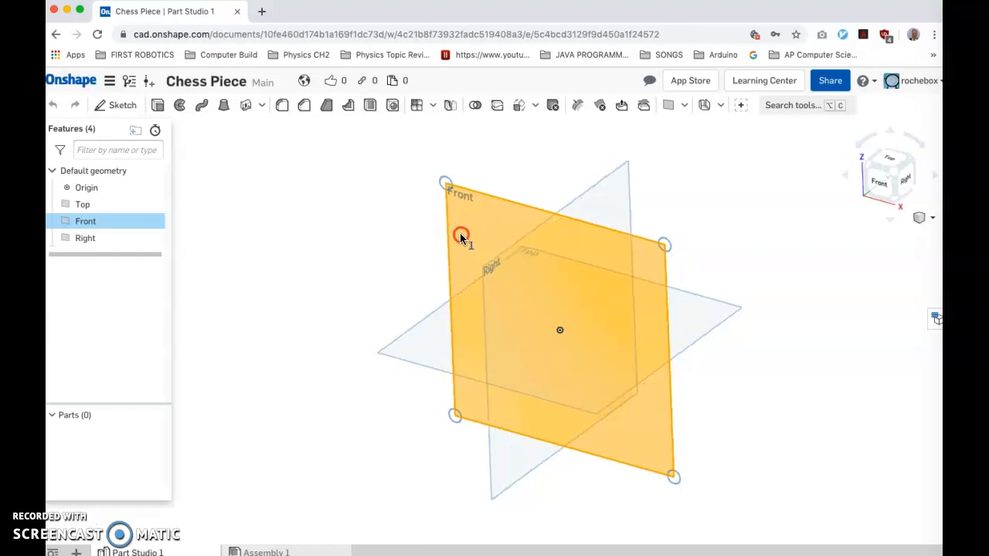
{"action": "right_click", "coordinate": [462, 235]}
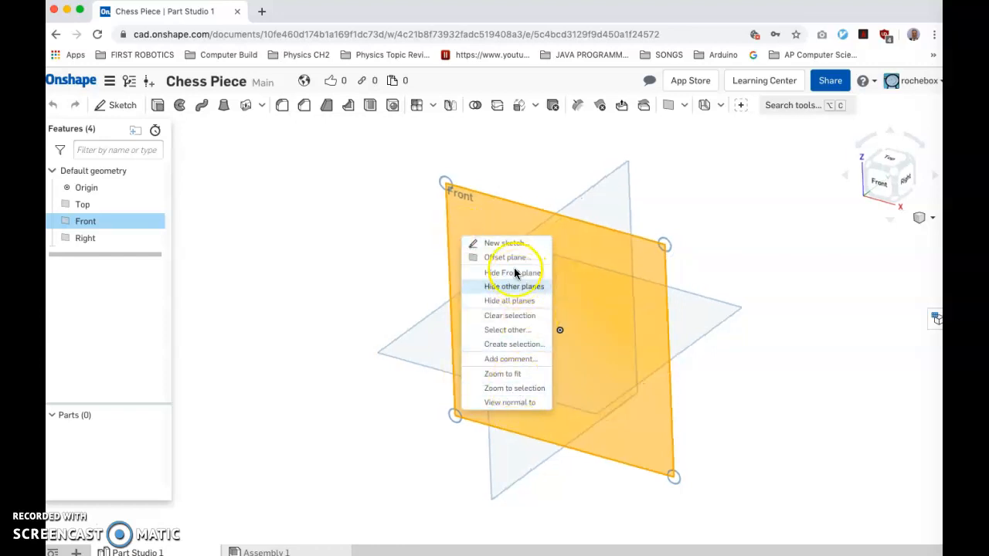
{"action": "left_click", "coordinate": [503, 242]}
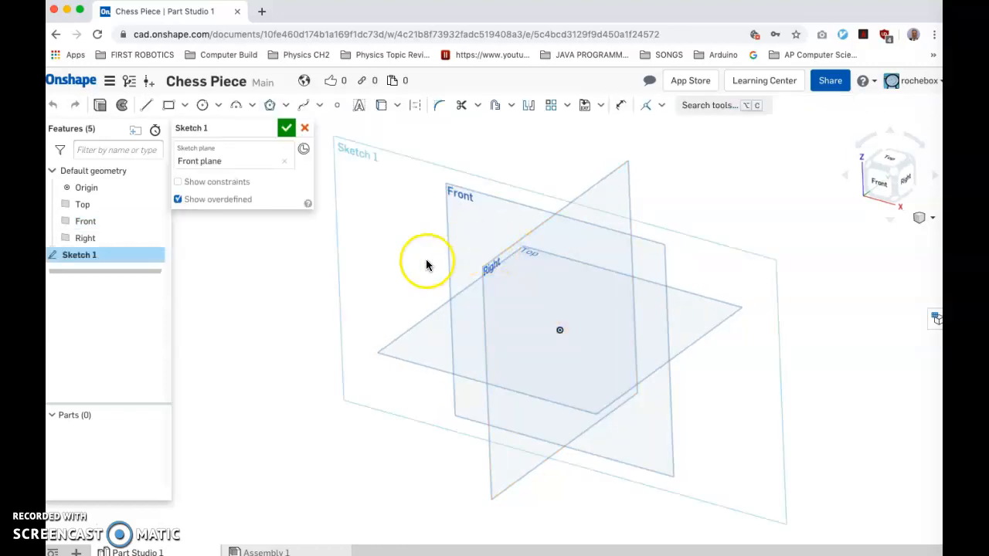
{"action": "right_click", "coordinate": [425, 263]}
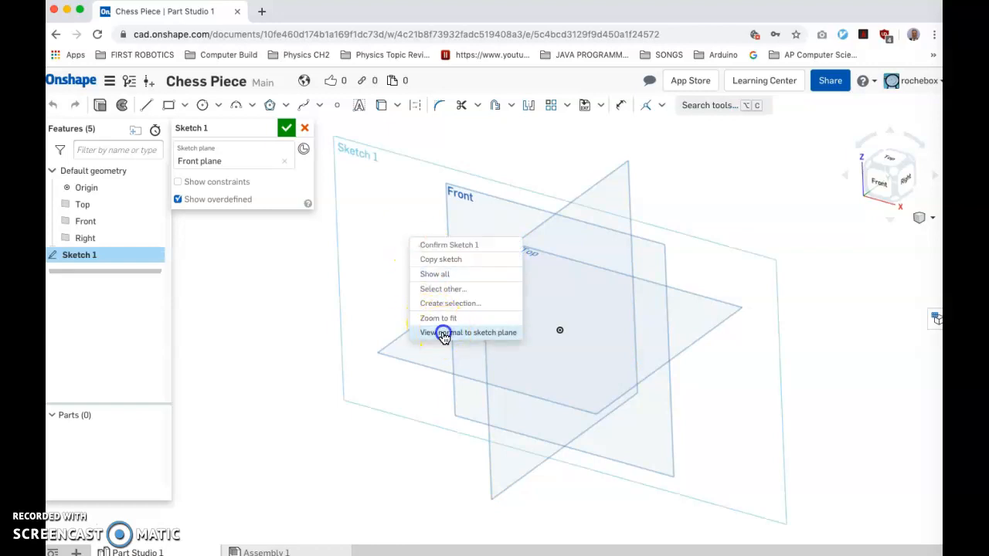
{"action": "left_click", "coordinate": [469, 332]}
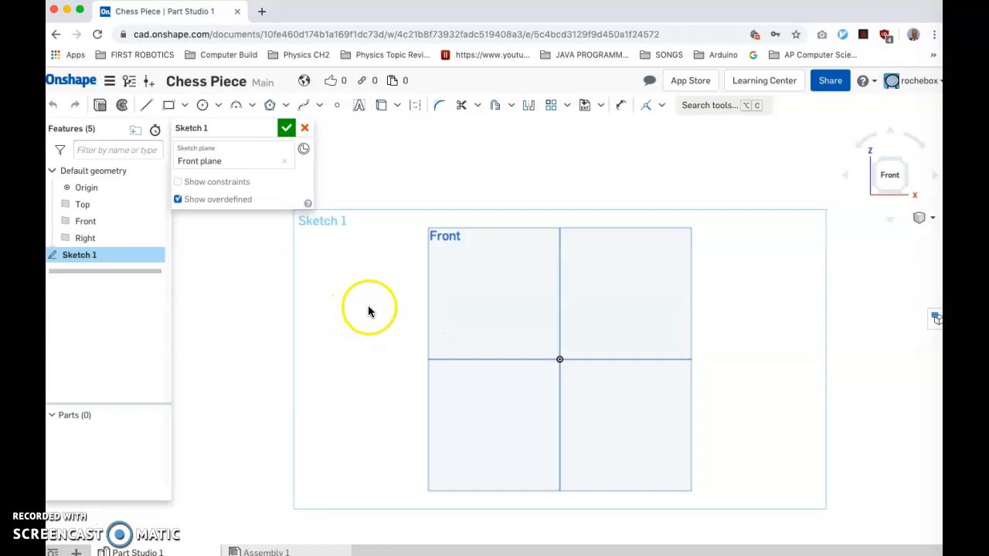
{"action": "mouse_move", "coordinate": [149, 107]}
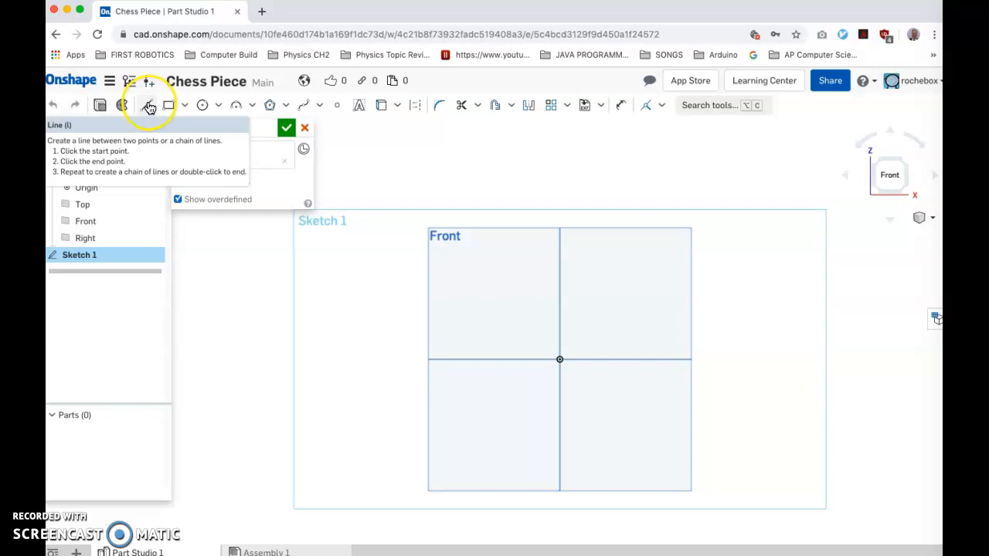
{"action": "mouse_move", "coordinate": [149, 106]}
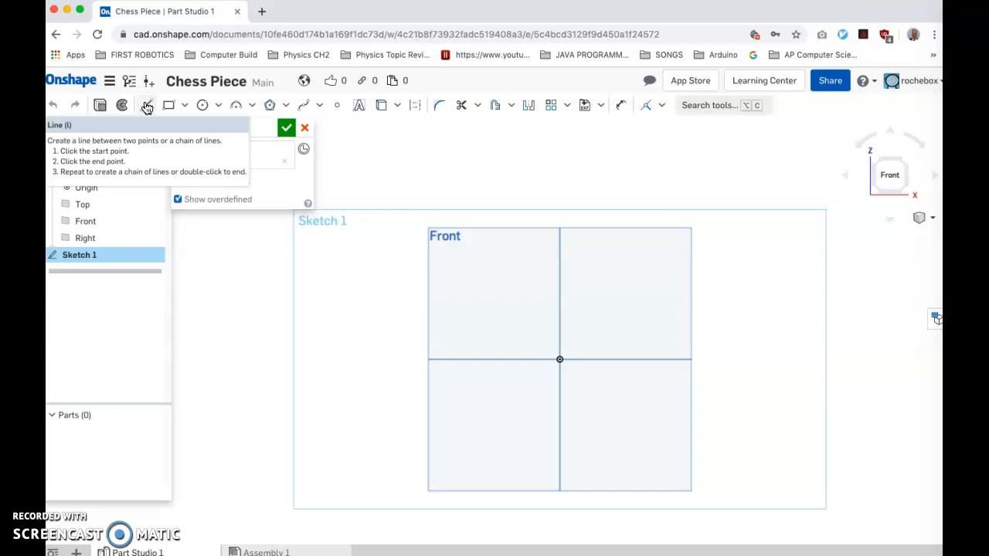
Draw a vertical line through the origin and convert it to a construction centerline
{"action": "left_click", "coordinate": [147, 105]}
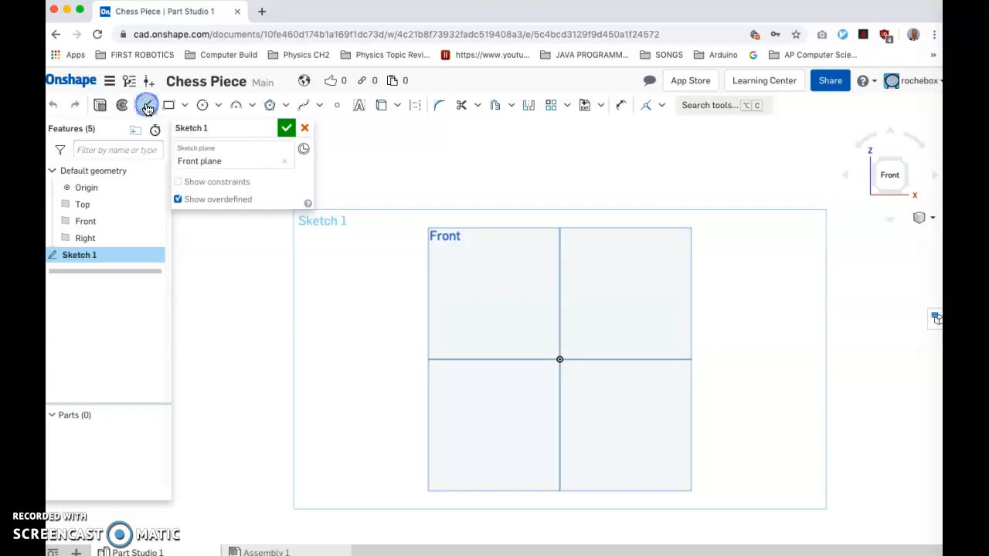
{"action": "left_click", "coordinate": [146, 105]}
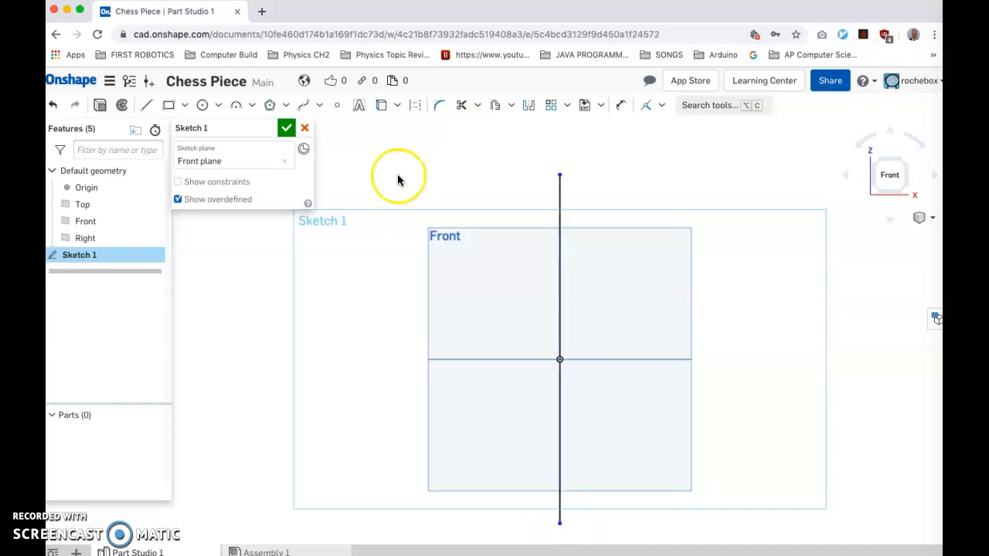
{"action": "mouse_move", "coordinate": [558, 518]}
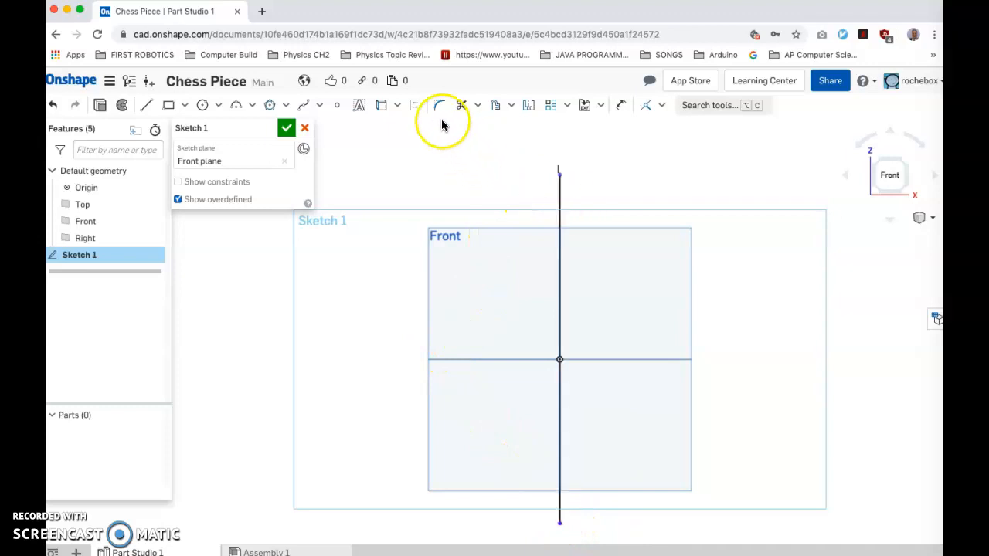
{"action": "mouse_move", "coordinate": [416, 105]}
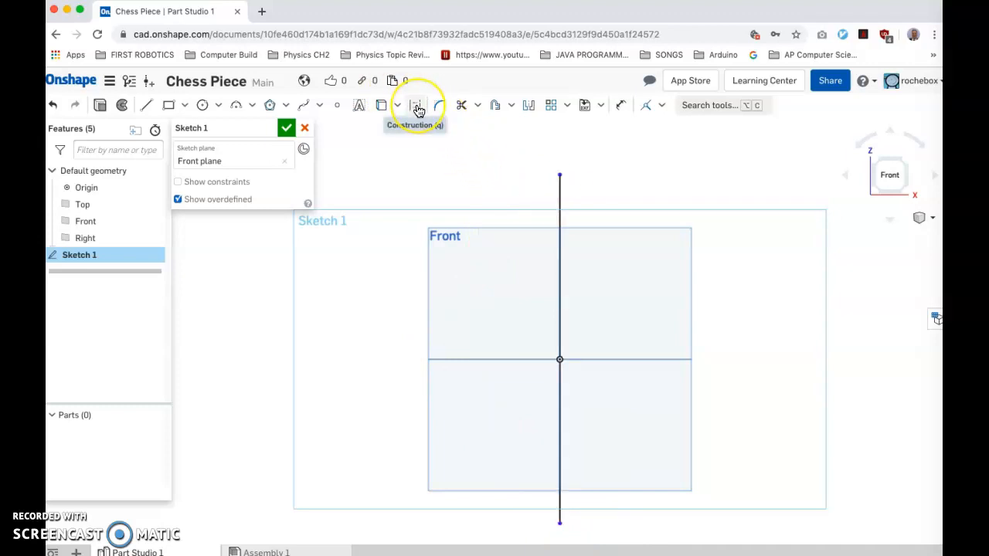
{"action": "mouse_move", "coordinate": [416, 105]}
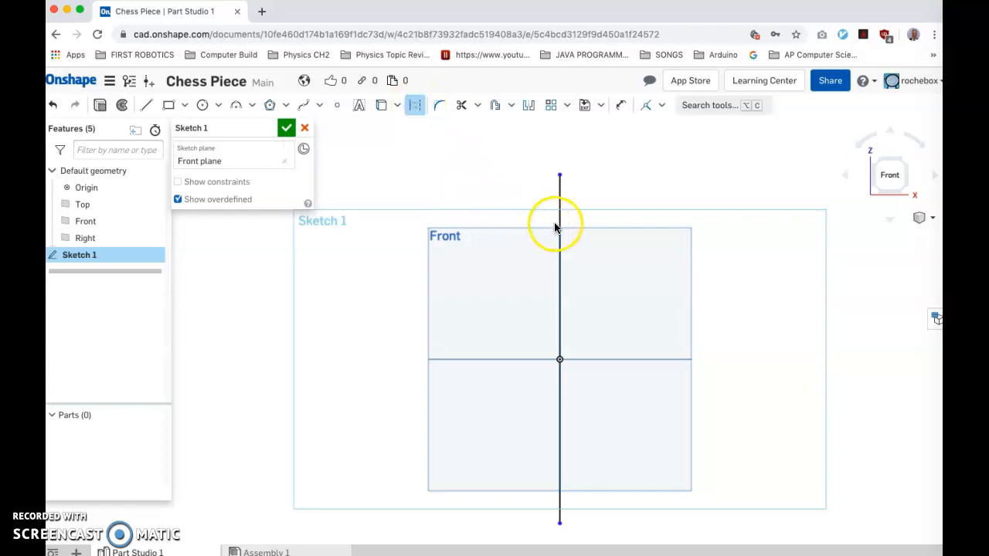
{"action": "left_click", "coordinate": [559, 309]}
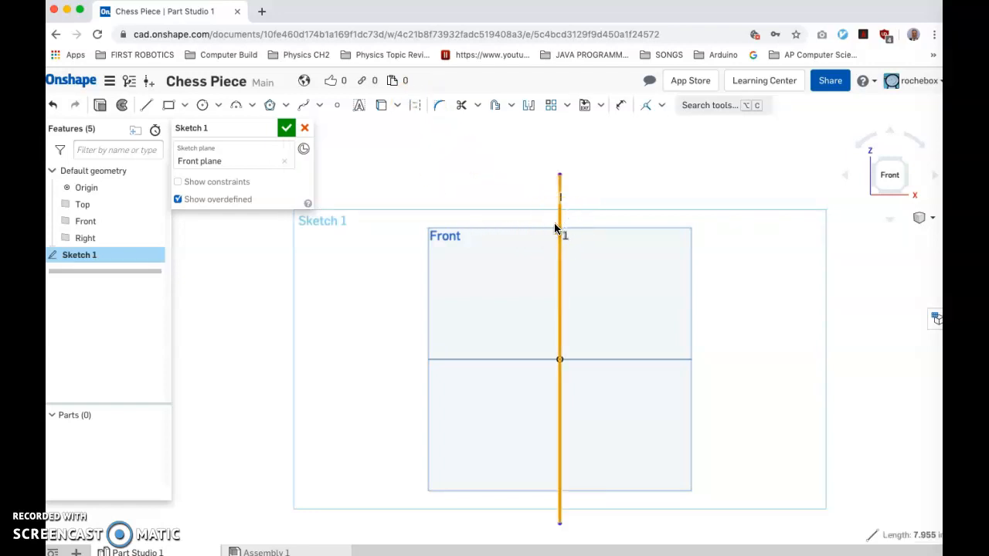
{"action": "mouse_move", "coordinate": [560, 230]}
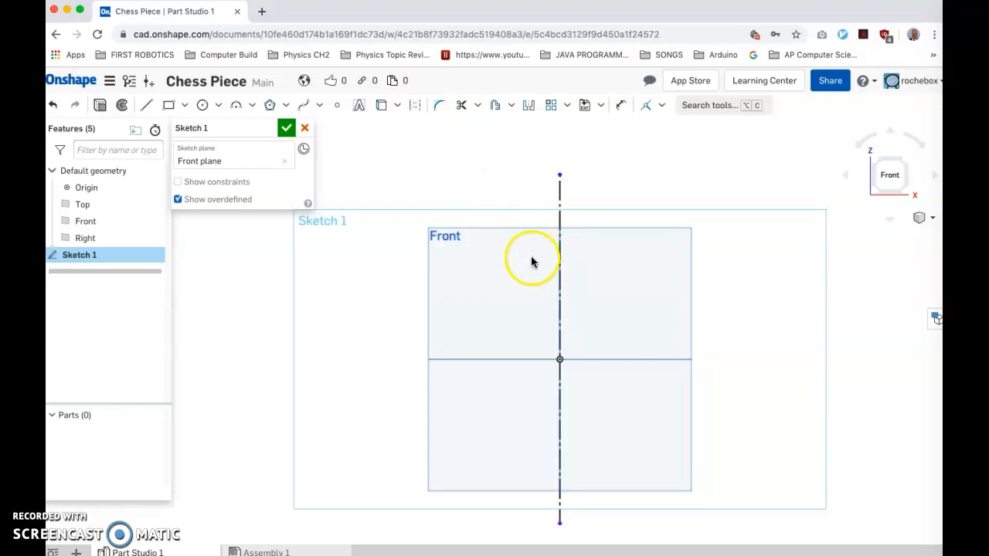
{"action": "mouse_move", "coordinate": [544, 224]}
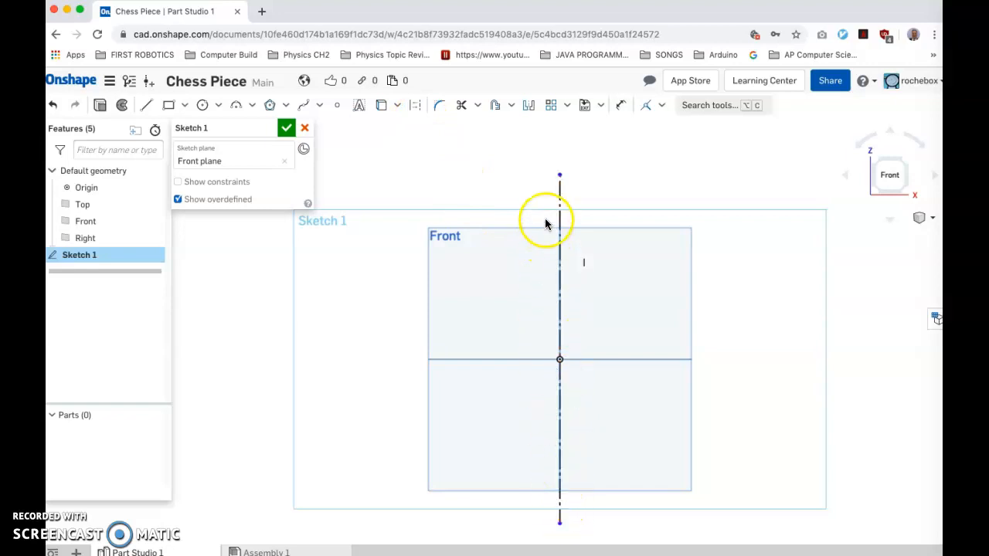
{"action": "left_click", "coordinate": [560, 351]}
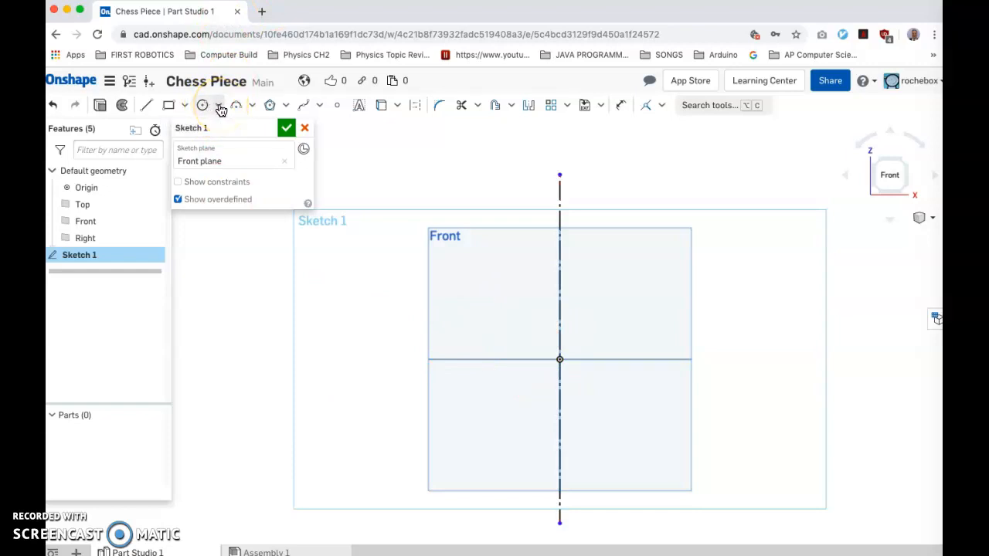
{"action": "mouse_move", "coordinate": [168, 105]}
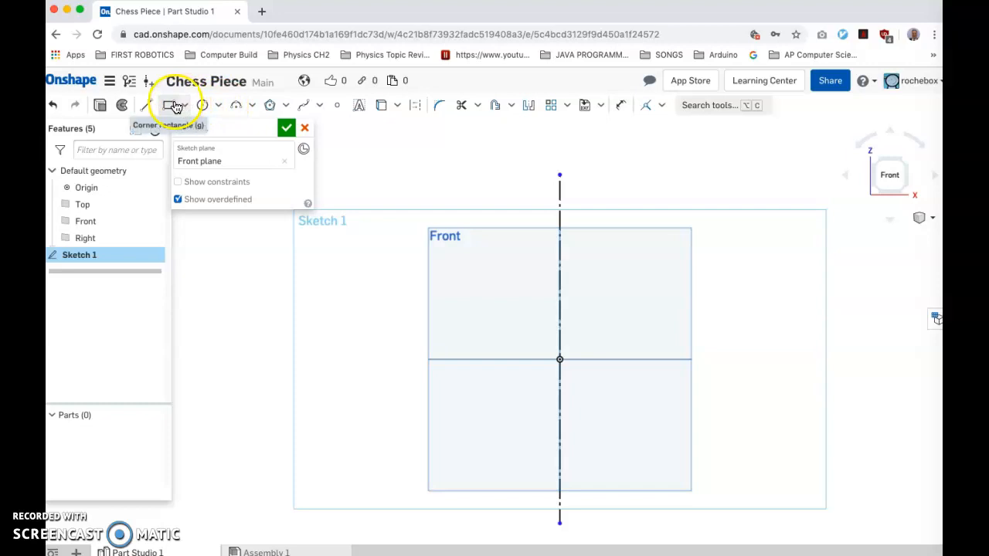
{"action": "mouse_move", "coordinate": [168, 105]}
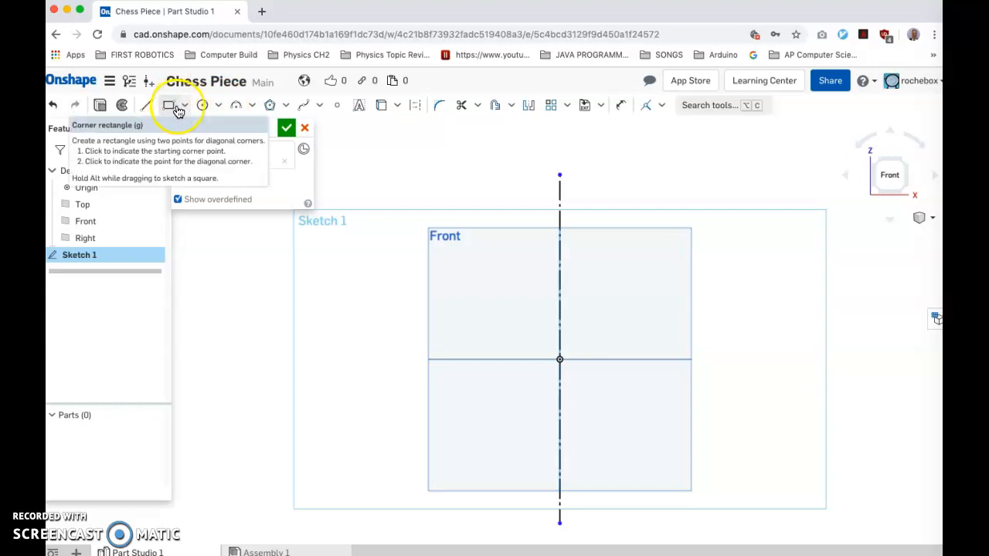
Draw a thin base rectangle centred on the centerline below the origin
{"action": "left_click", "coordinate": [184, 104]}
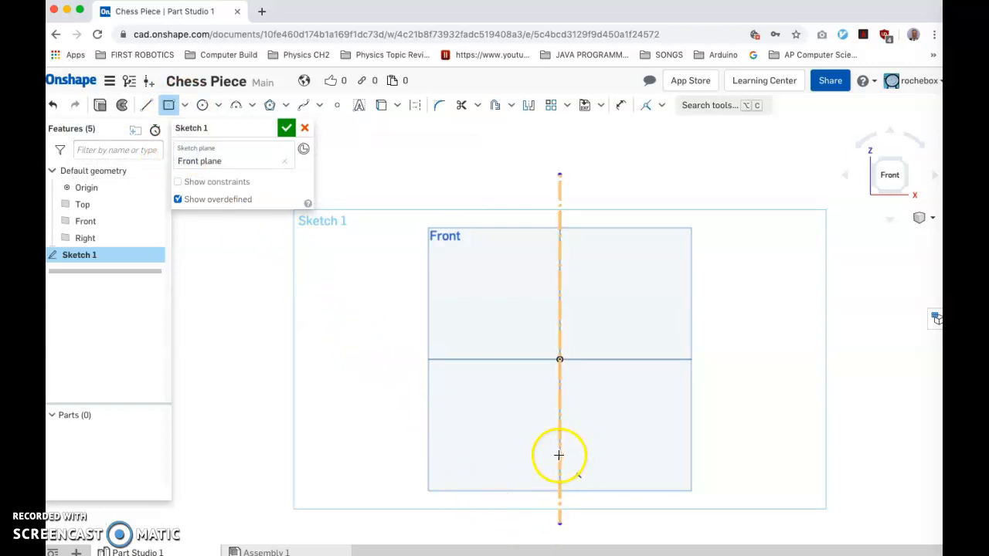
{"action": "mouse_move", "coordinate": [559, 421]}
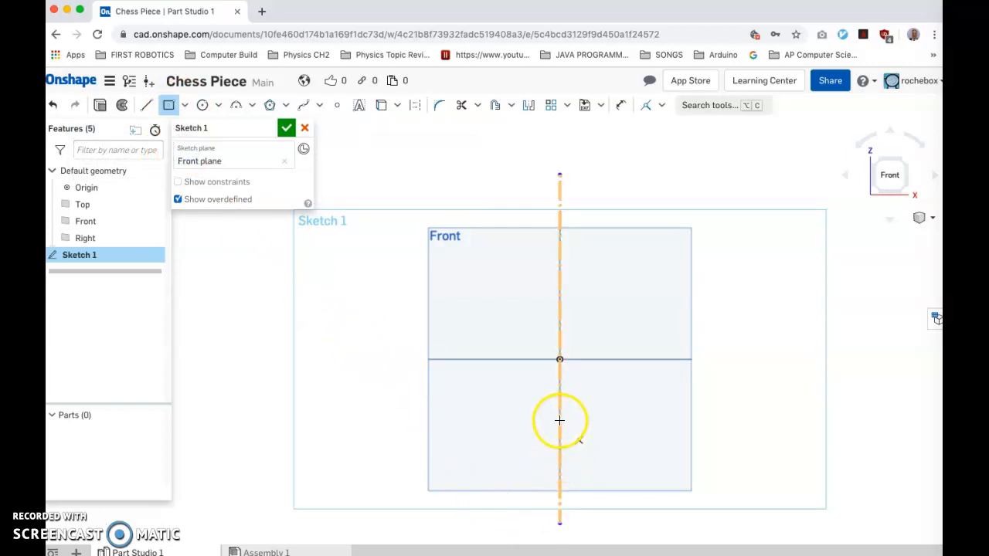
{"action": "left_click", "coordinate": [560, 421]}
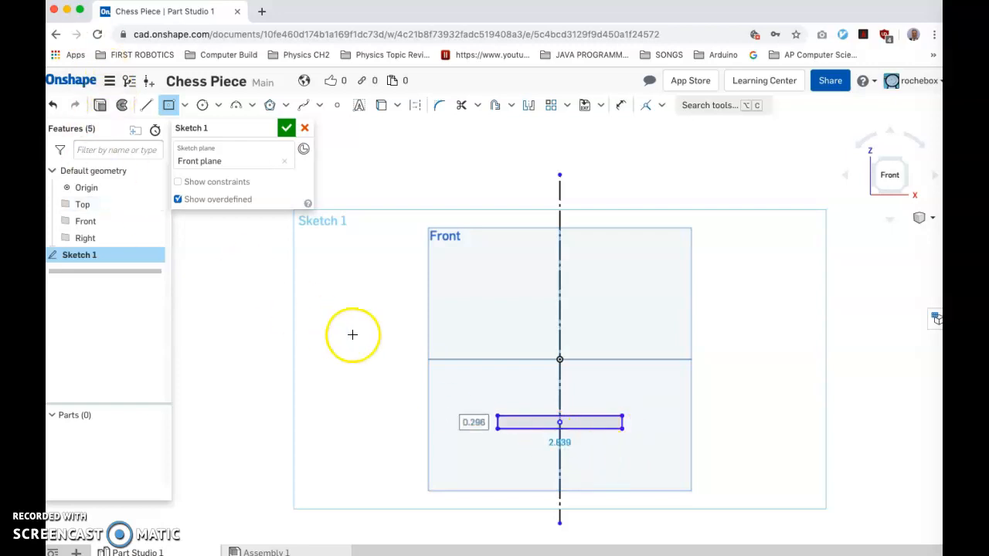
{"action": "mouse_move", "coordinate": [239, 127]}
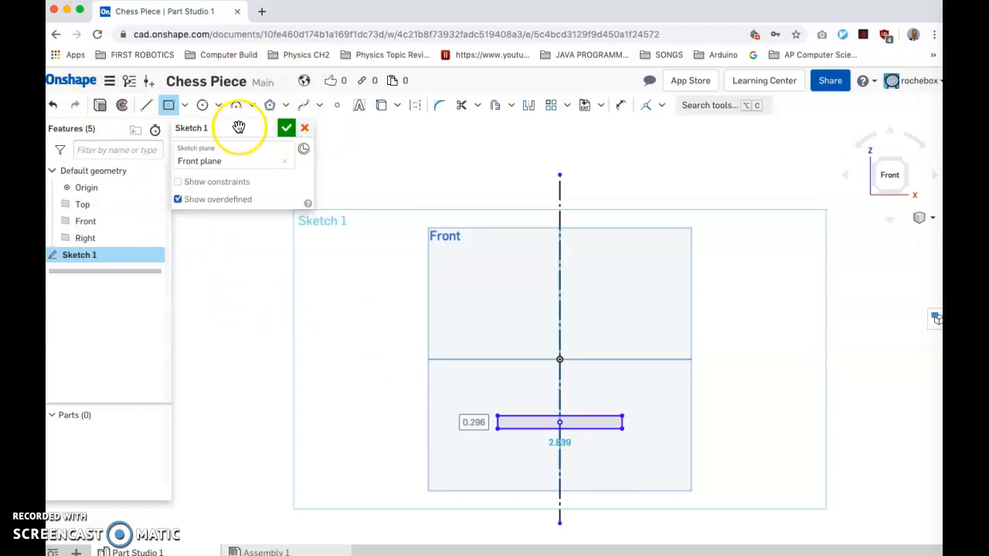
{"action": "left_click", "coordinate": [110, 80]}
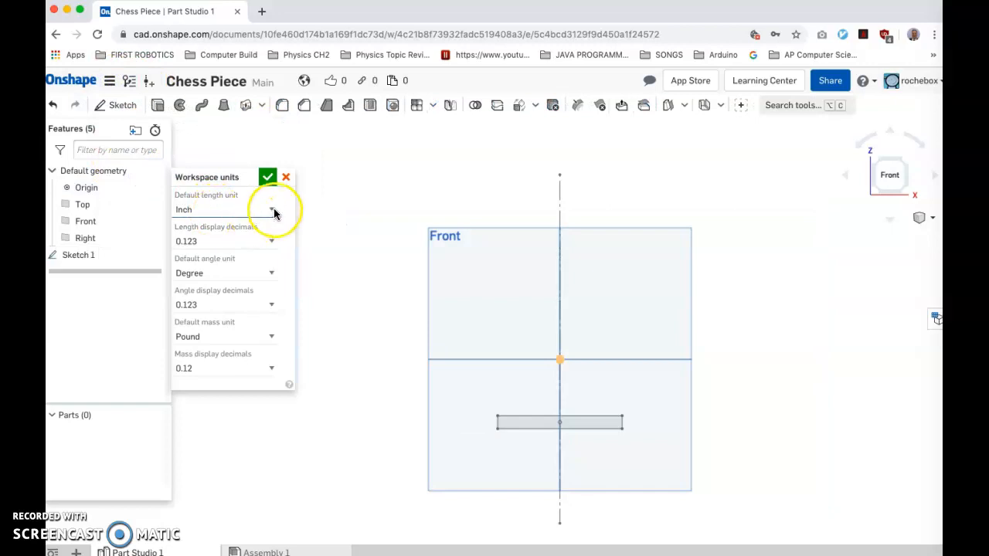
Set the workspace default length unit to millimeter
{"action": "left_click", "coordinate": [270, 210]}
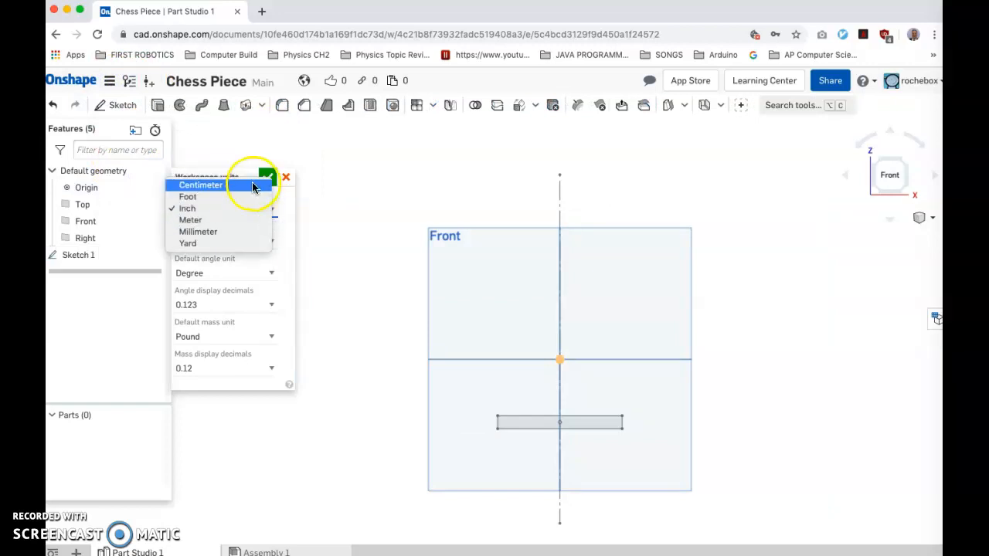
{"action": "mouse_move", "coordinate": [252, 231]}
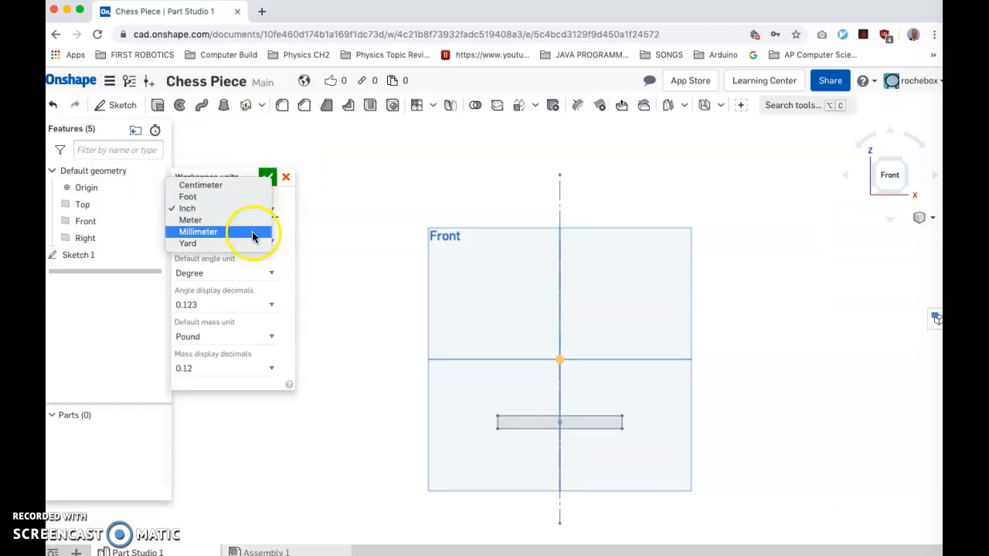
{"action": "left_click", "coordinate": [198, 231]}
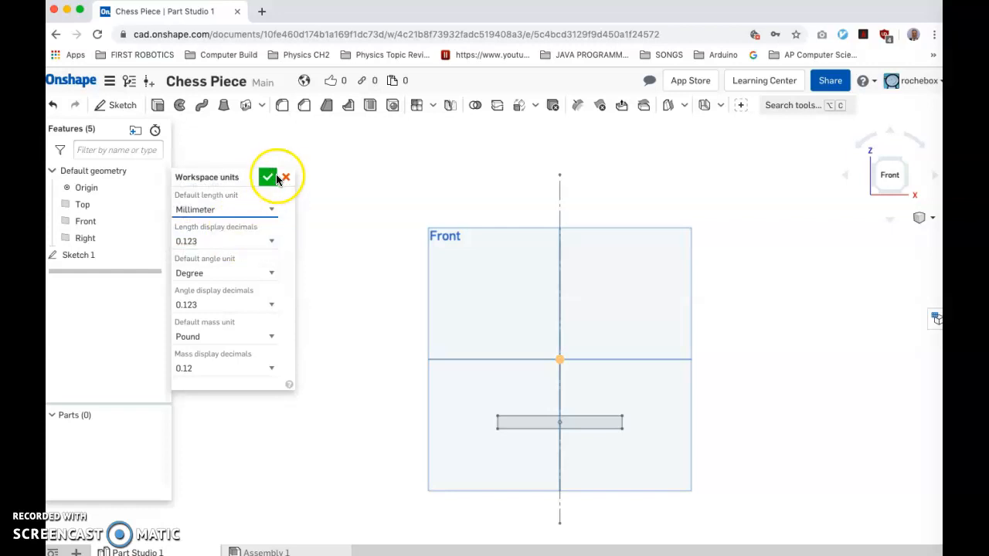
{"action": "left_click", "coordinate": [267, 177]}
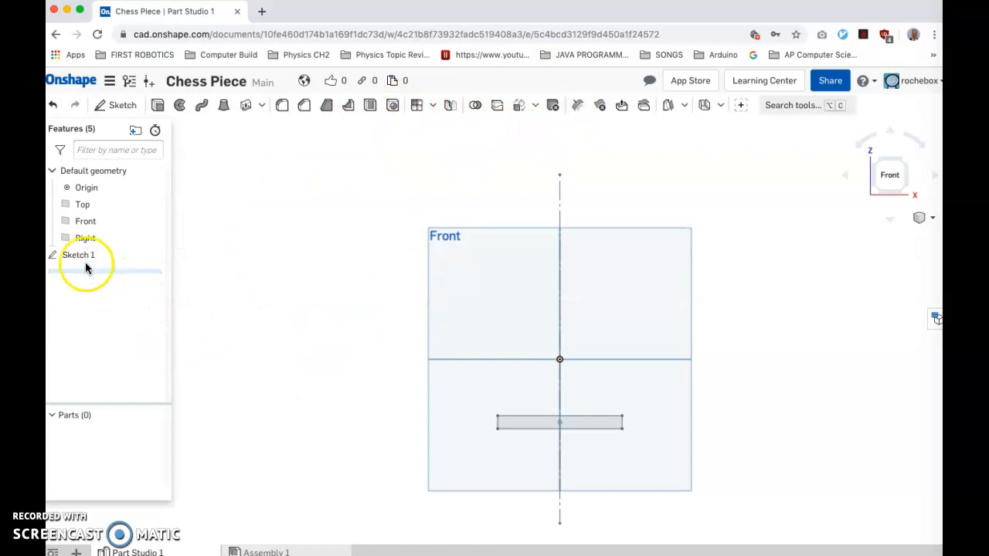
Reopen Sketch 1 and dimension the base rectangle's width to 30 mm
{"action": "double_click", "coordinate": [78, 254]}
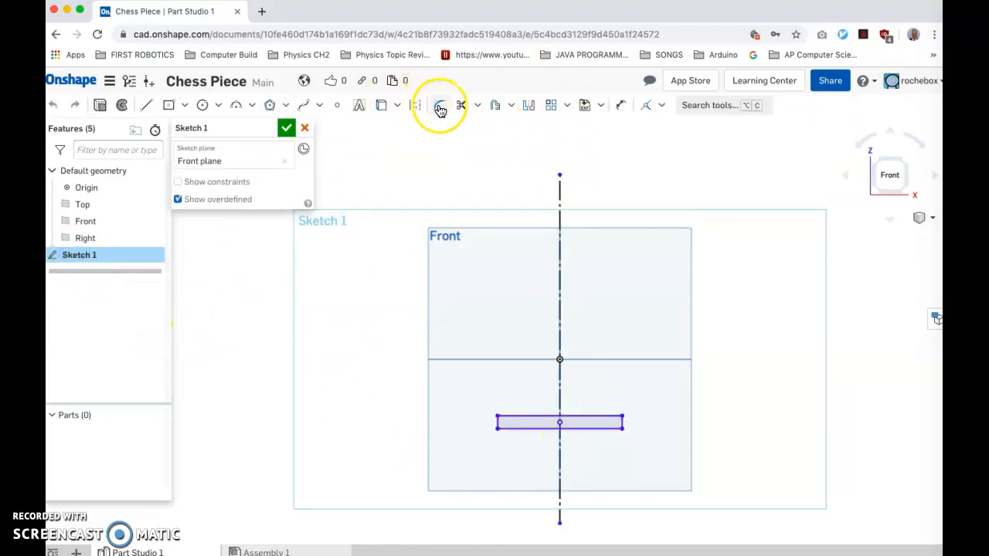
{"action": "mouse_move", "coordinate": [618, 114]}
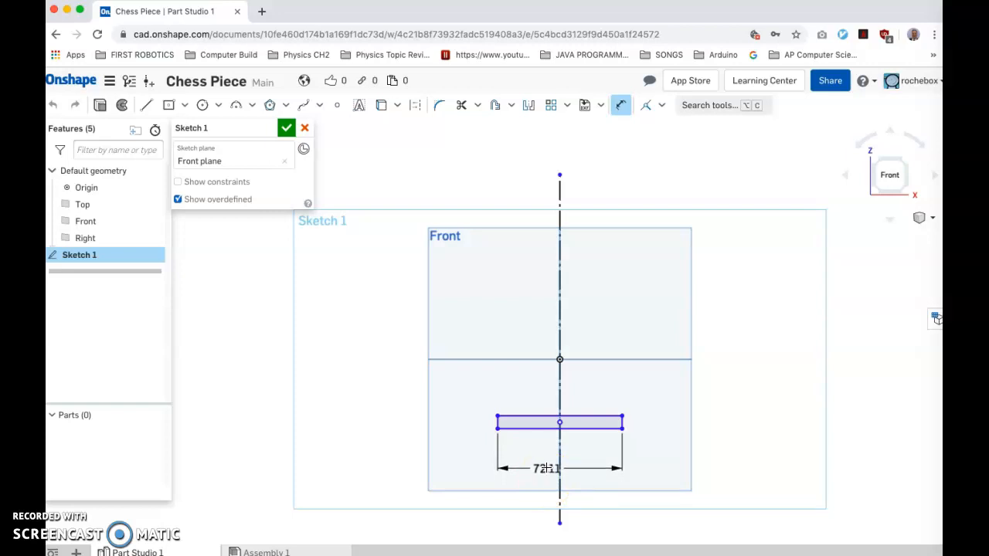
{"action": "double_click", "coordinate": [546, 468]}
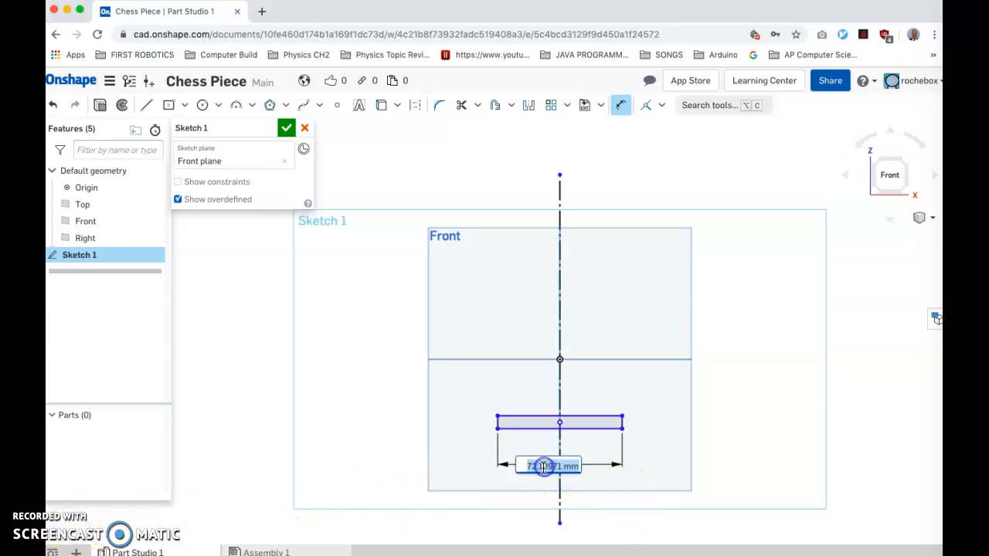
{"action": "type", "text": "30"}
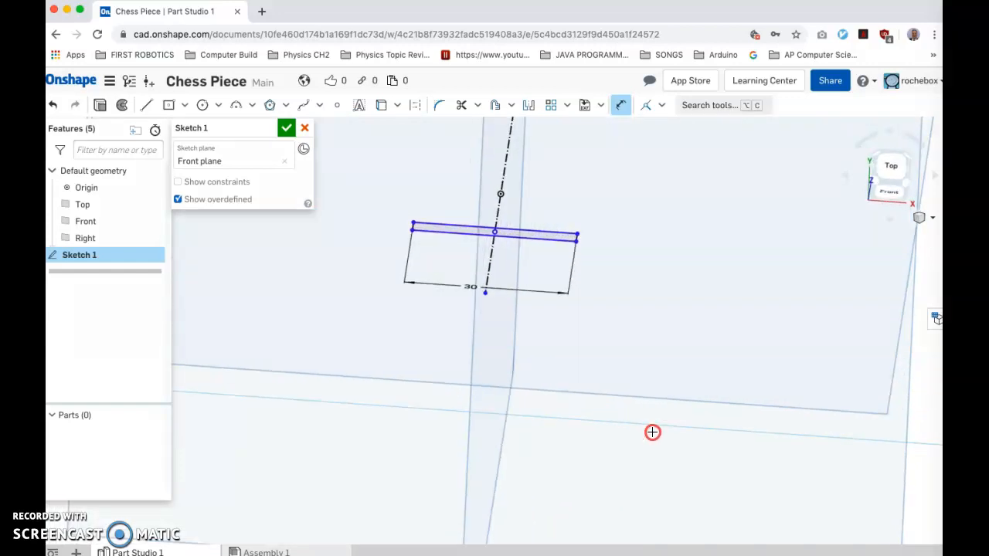
{"action": "left_click", "coordinate": [890, 165]}
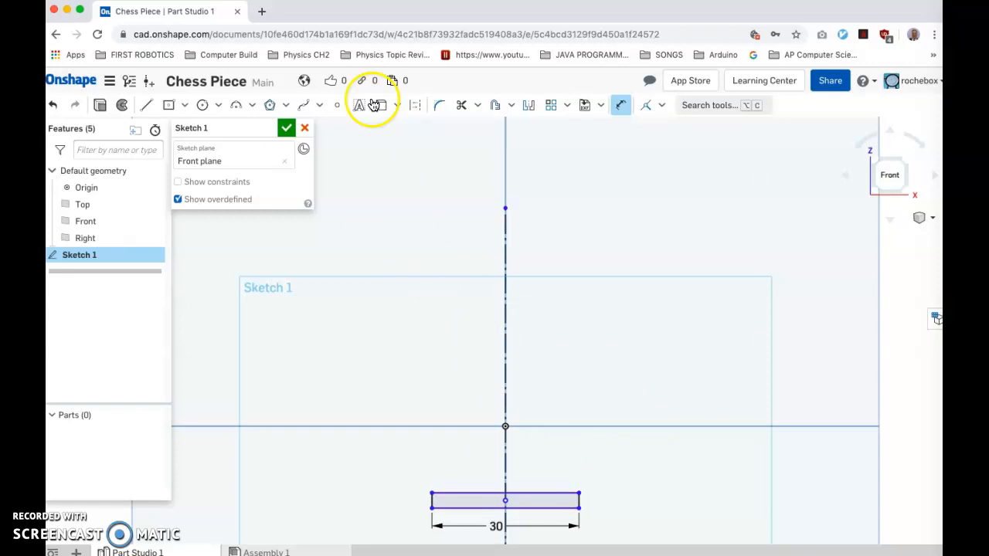
{"action": "mouse_move", "coordinate": [415, 105]}
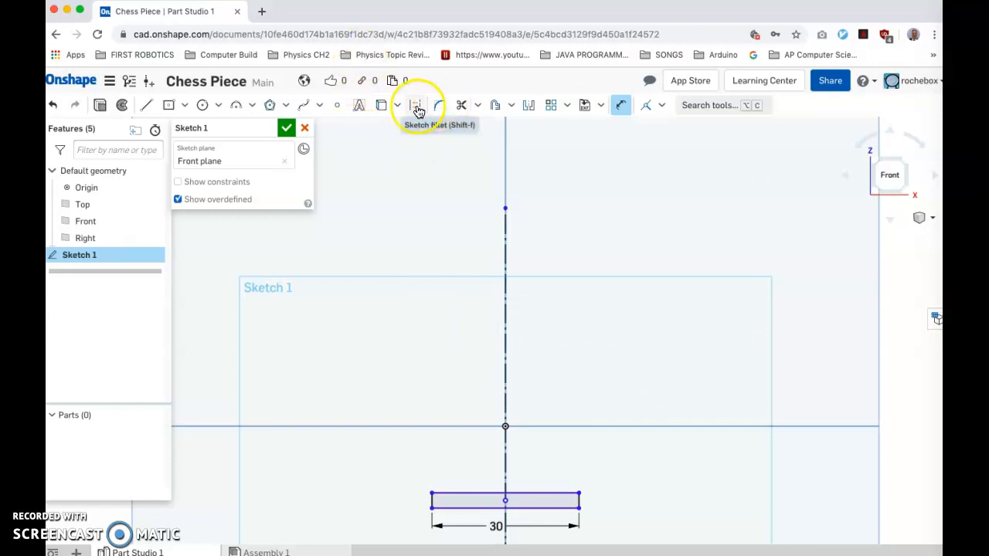
{"action": "mouse_move", "coordinate": [168, 107]}
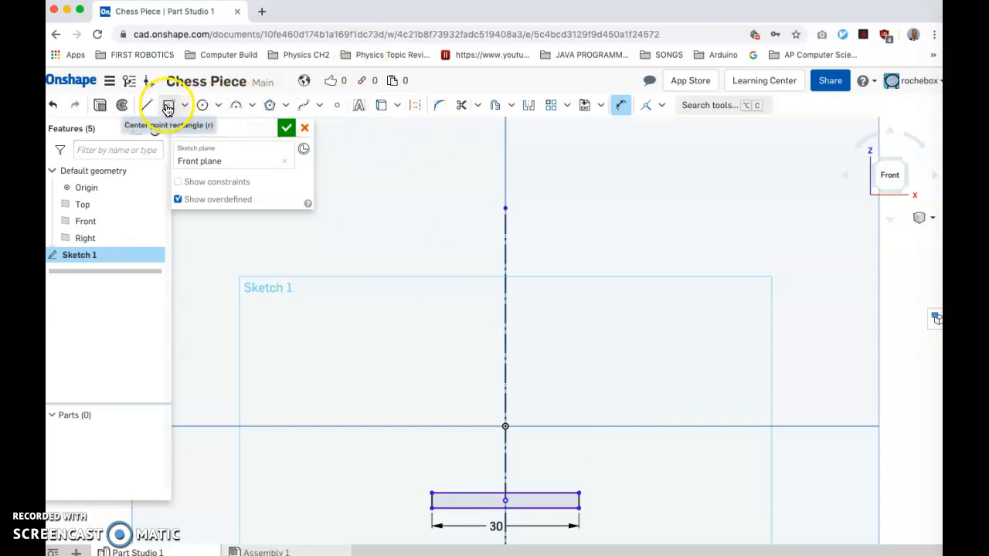
{"action": "mouse_move", "coordinate": [235, 105]}
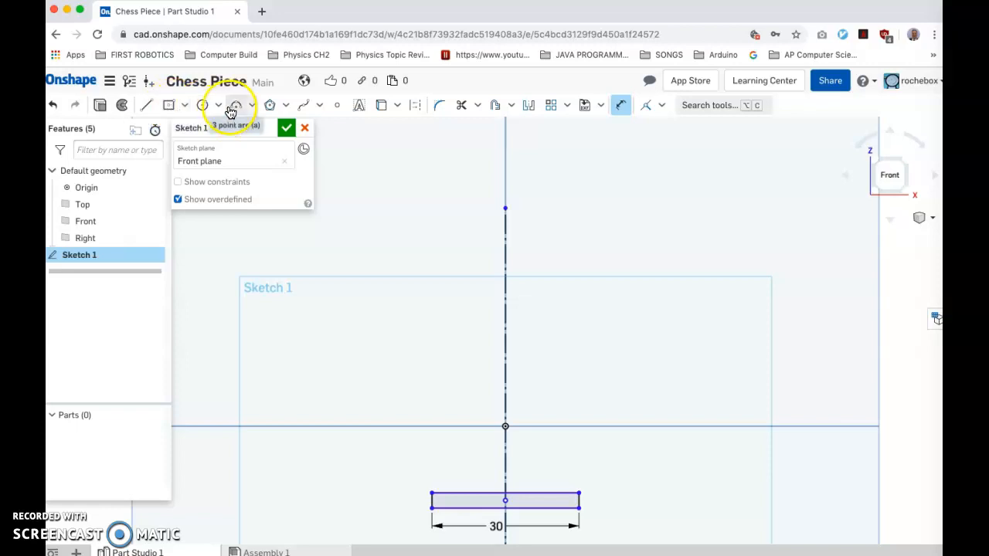
Stack a second rectangle on the base, dimensioned 23 mm wide and 6.4 mm tall
{"action": "left_click", "coordinate": [169, 105]}
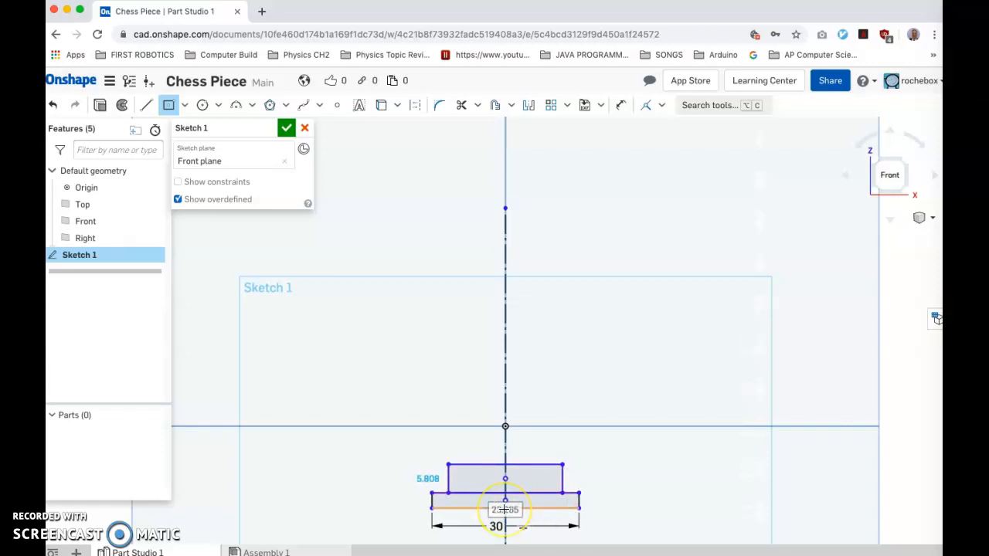
{"action": "type", "text": "23"}
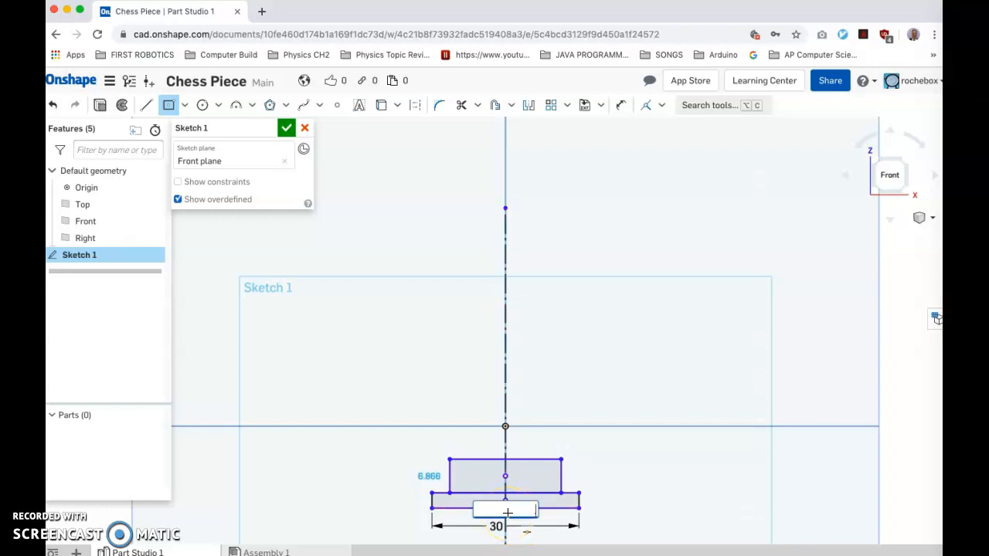
{"action": "type", "text": "23"}
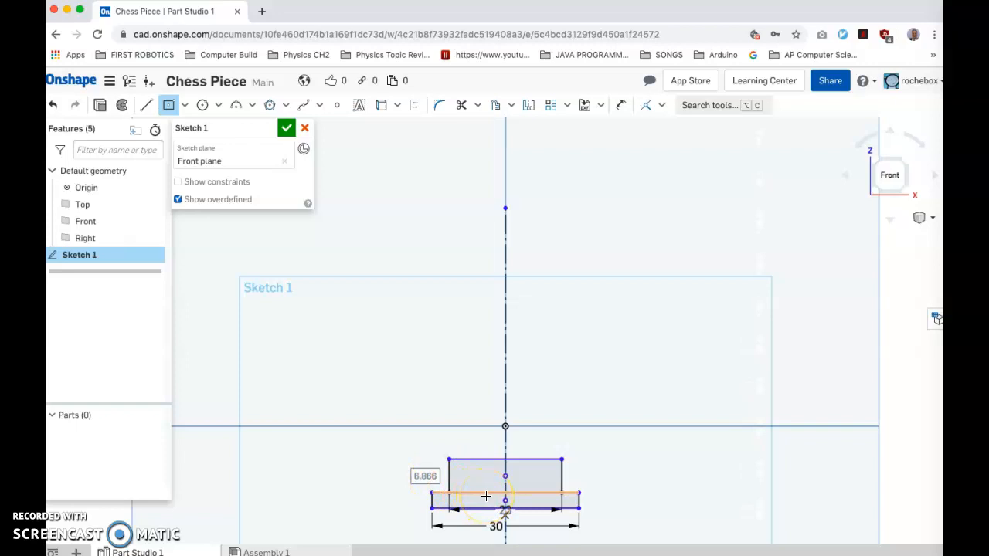
{"action": "double_click", "coordinate": [425, 476]}
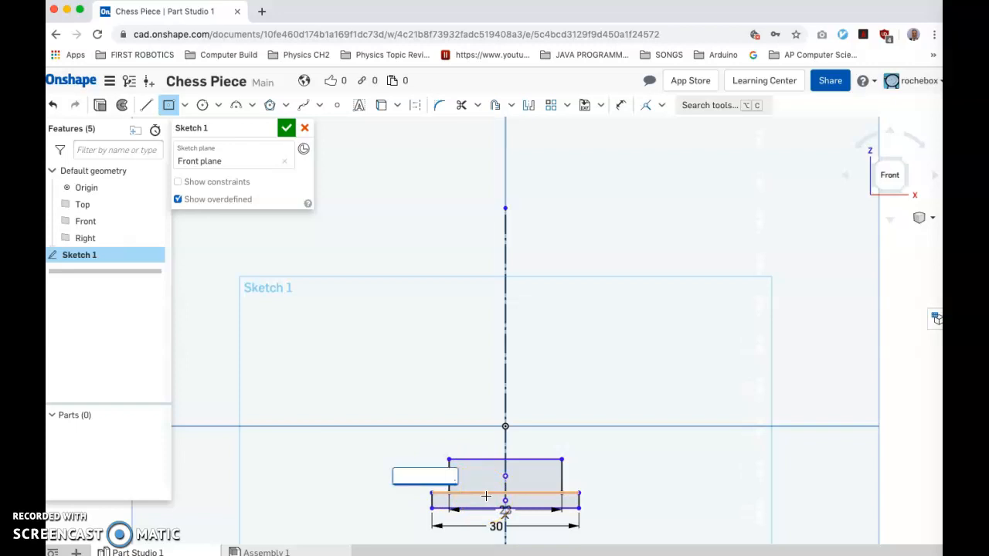
{"action": "type", "text": "6."}
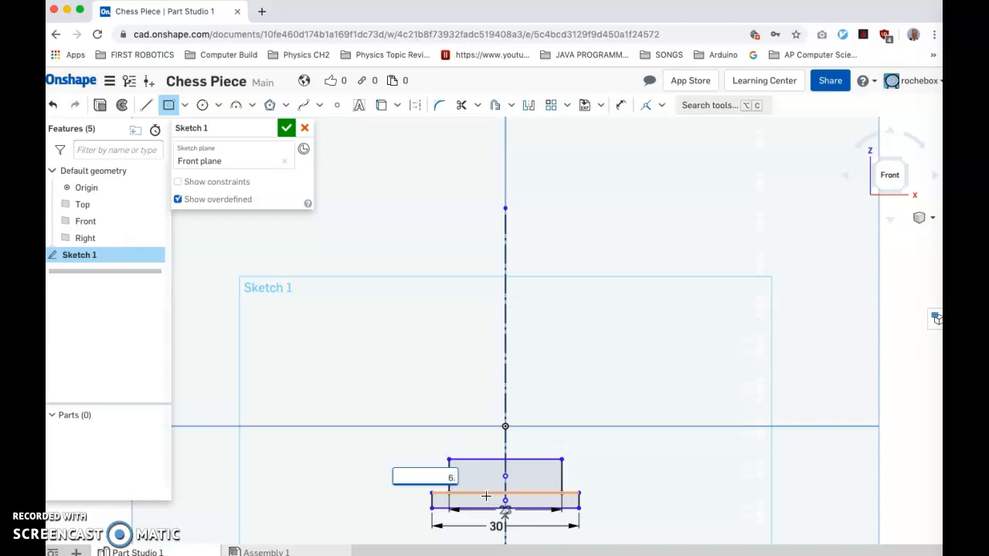
{"action": "type", "text": "4"}
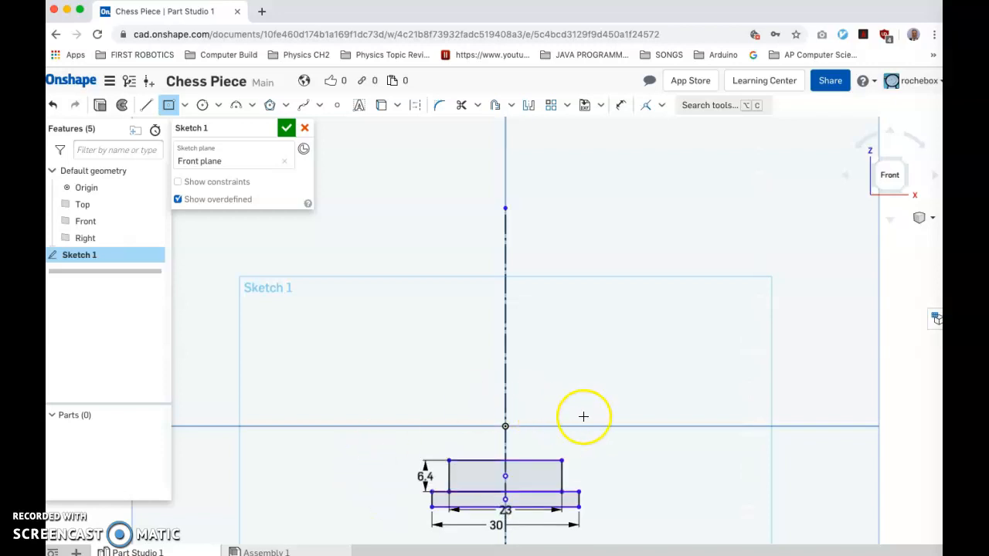
{"action": "mouse_move", "coordinate": [548, 24]}
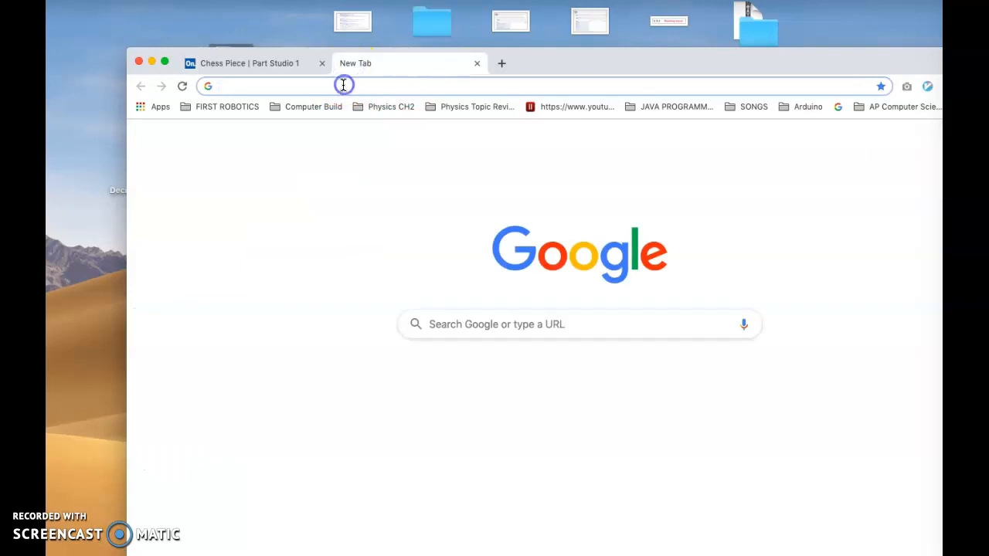
Search Google Images for 'Chess Piece' reference, then return to the Onshape sketch
{"action": "type", "text": "chess Piece"}
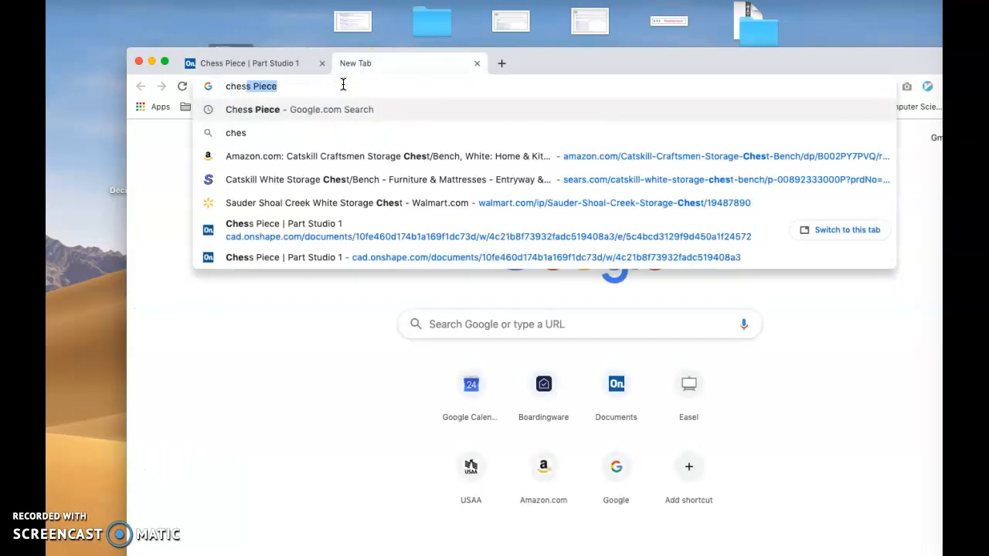
{"action": "type", "text": "e"}
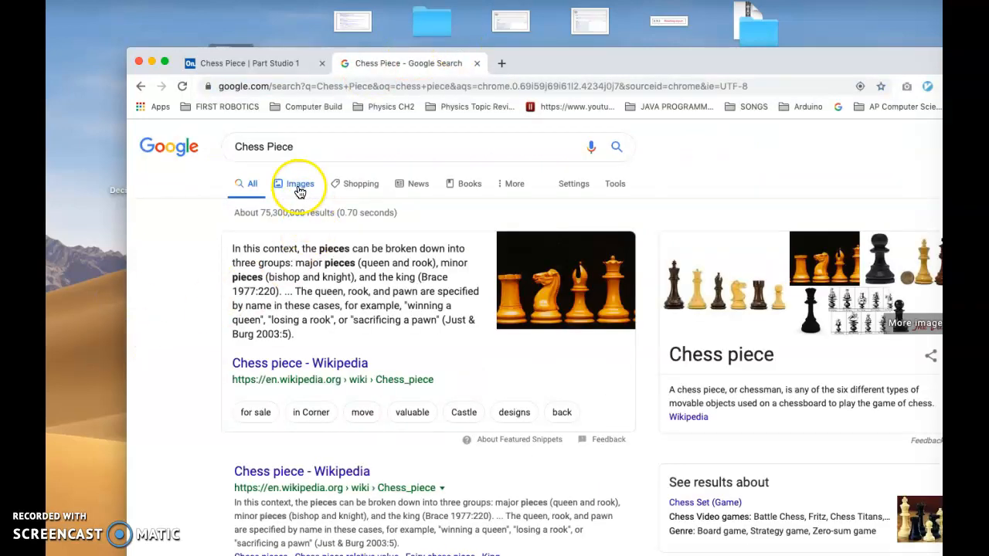
{"action": "left_click", "coordinate": [301, 183]}
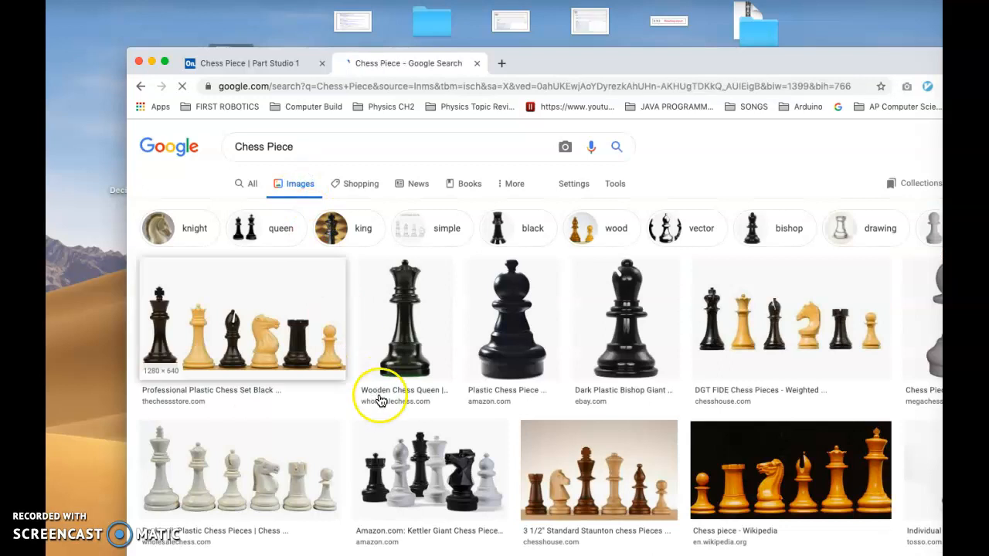
{"action": "mouse_move", "coordinate": [429, 371]}
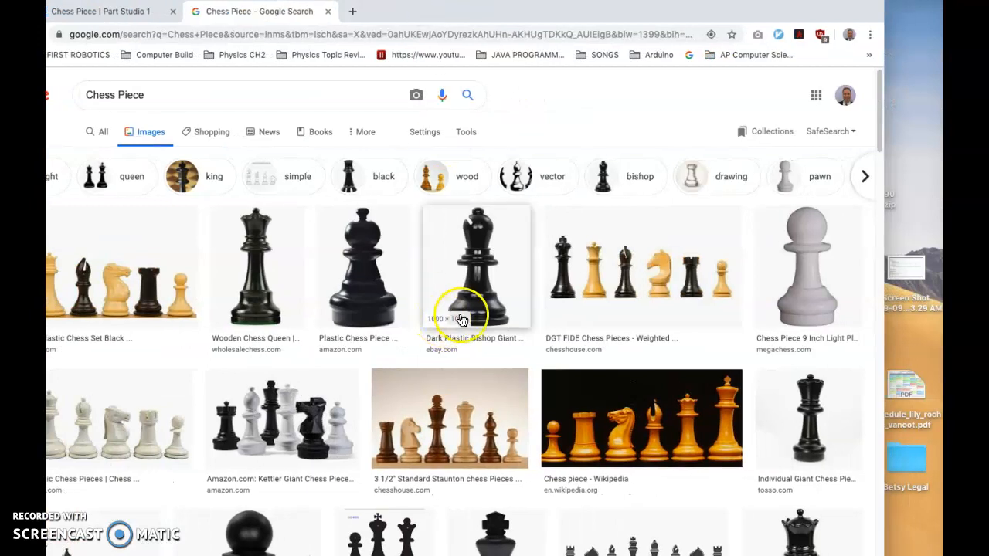
{"action": "mouse_move", "coordinate": [889, 224]}
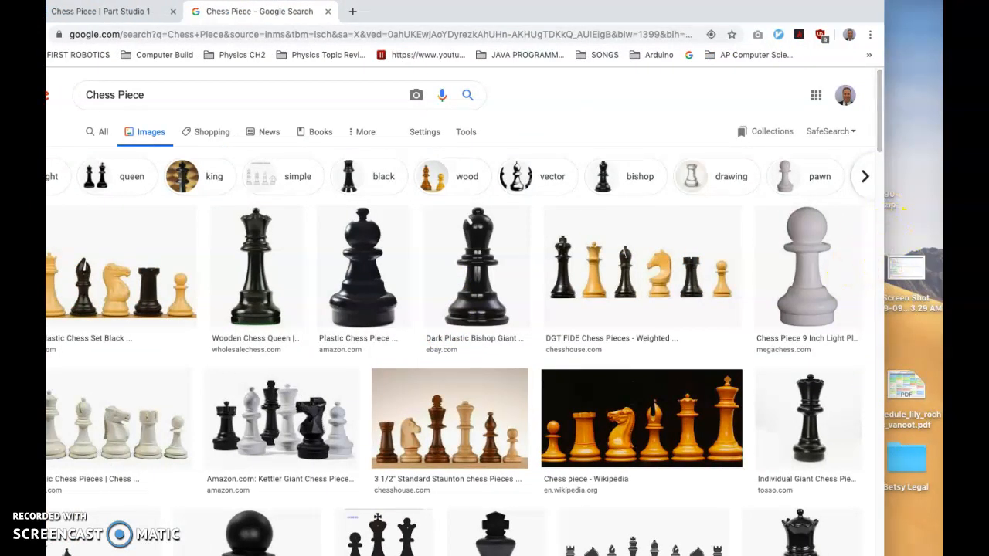
{"action": "left_click", "coordinate": [100, 11]}
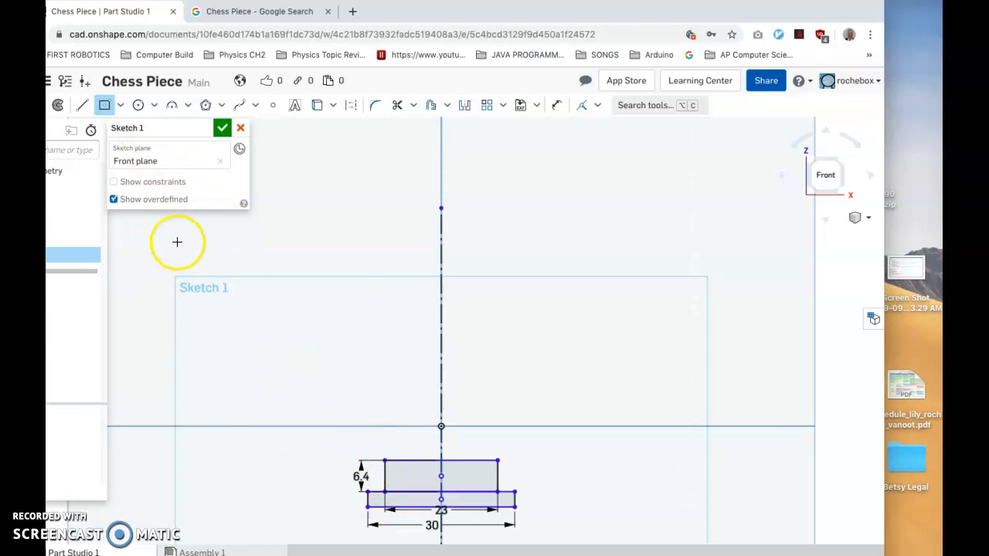
{"action": "mouse_move", "coordinate": [390, 455]}
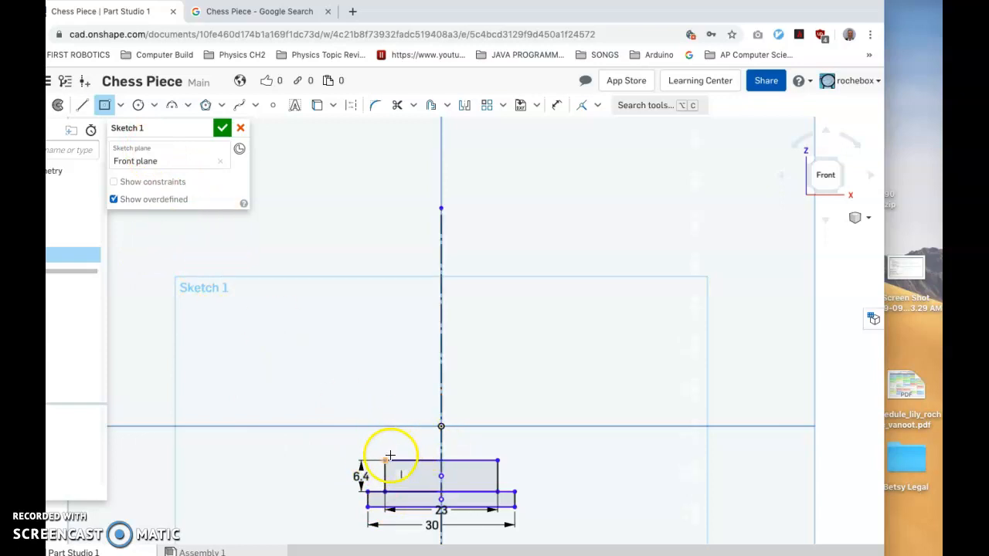
{"action": "mouse_move", "coordinate": [143, 105]}
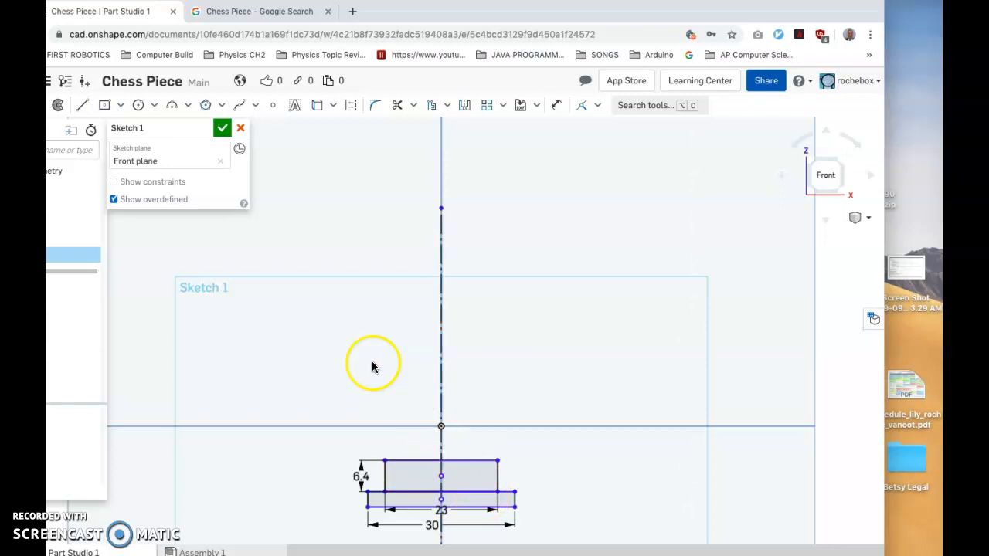
Draw a tall narrow body rectangle rising from the 23 mm block on the centerline
{"action": "left_click", "coordinate": [104, 104]}
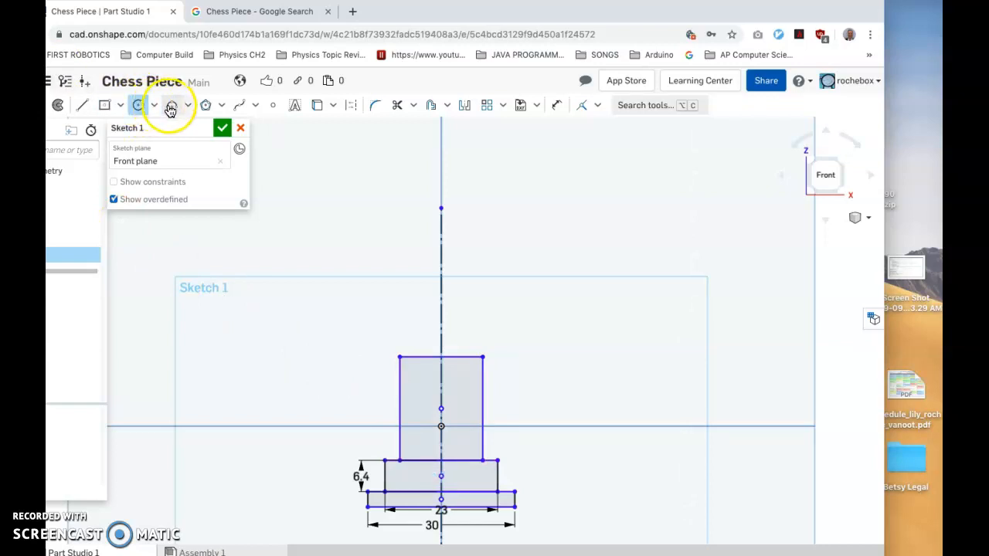
Begin a conic arc for the body's left-side bulge from the arc options
{"action": "left_click", "coordinate": [172, 106]}
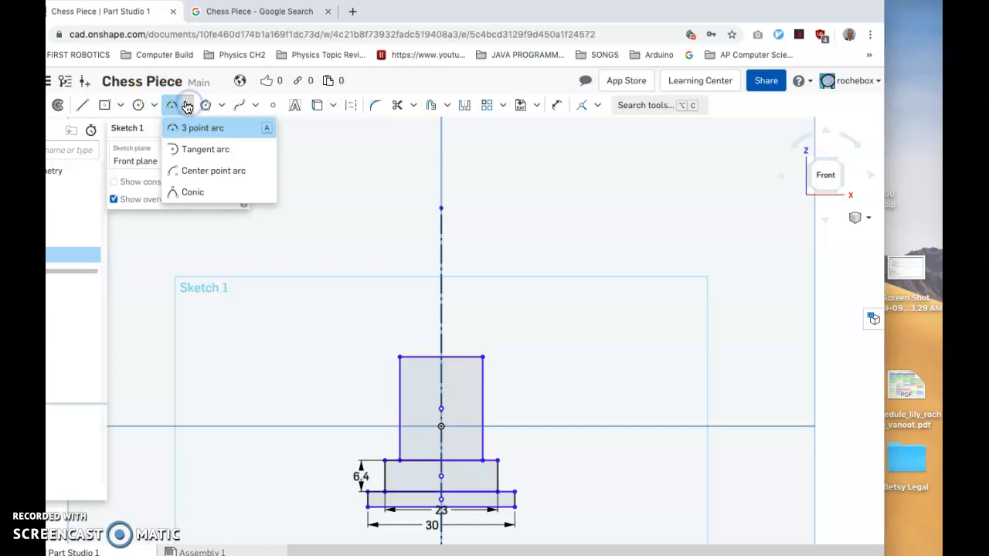
{"action": "mouse_move", "coordinate": [213, 171]}
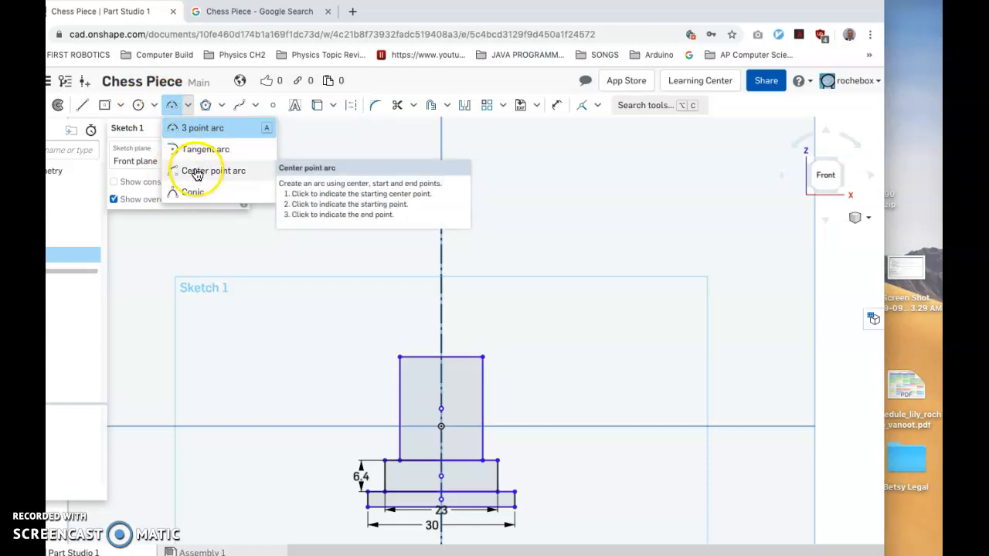
{"action": "mouse_move", "coordinate": [192, 191]}
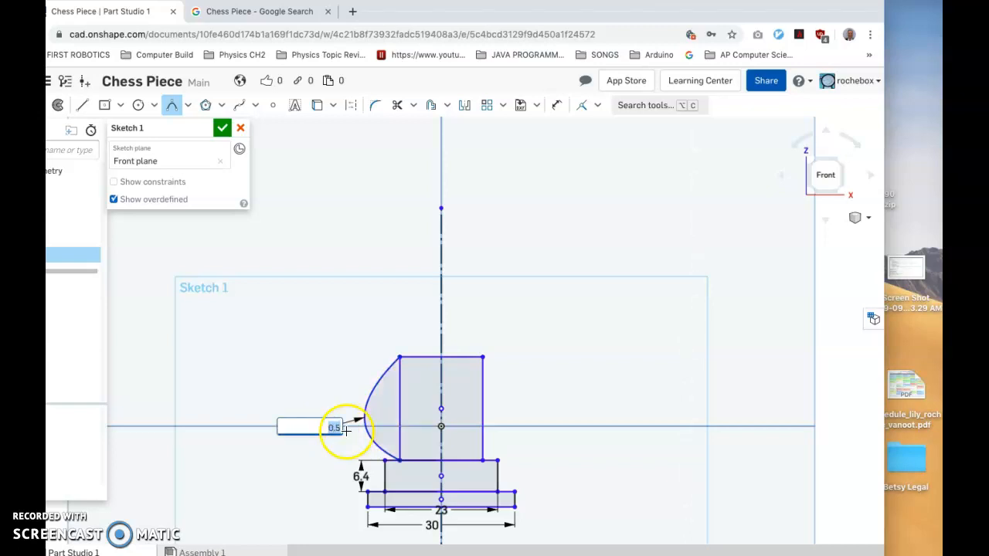
{"action": "mouse_move", "coordinate": [615, 116]}
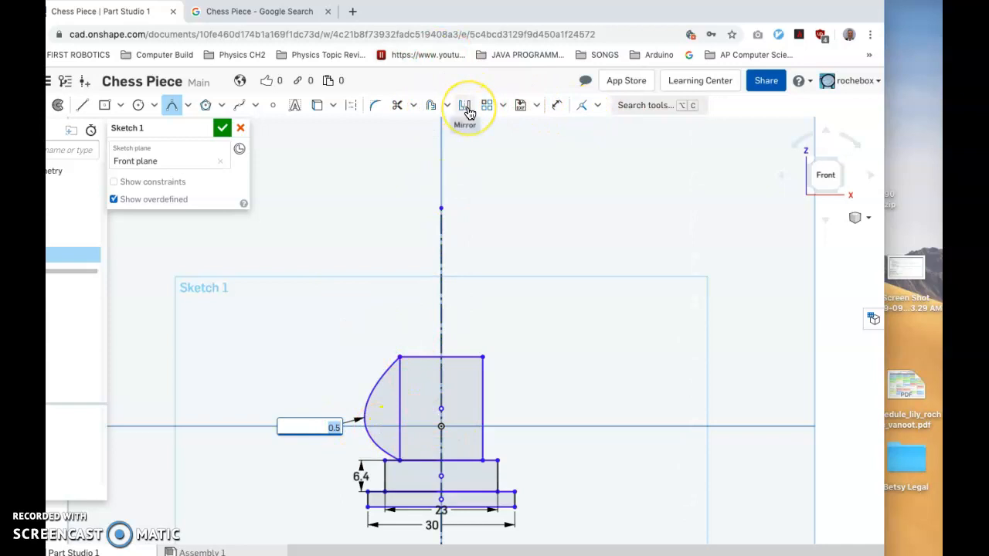
Mirror the rho 0.5 conic bulge across the vertical centerline onto the body's right side
{"action": "left_click", "coordinate": [465, 105]}
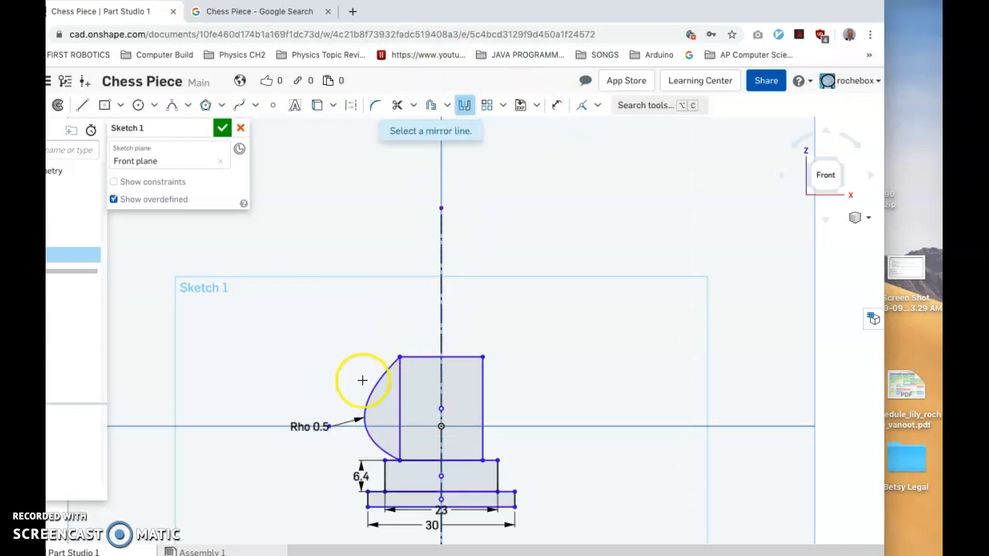
{"action": "left_click", "coordinate": [442, 379]}
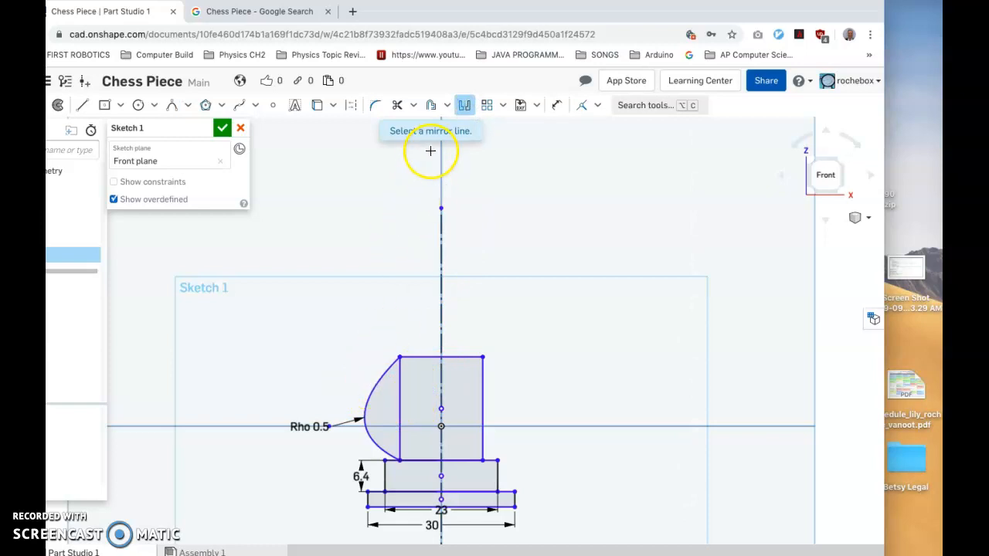
{"action": "mouse_move", "coordinate": [486, 126]}
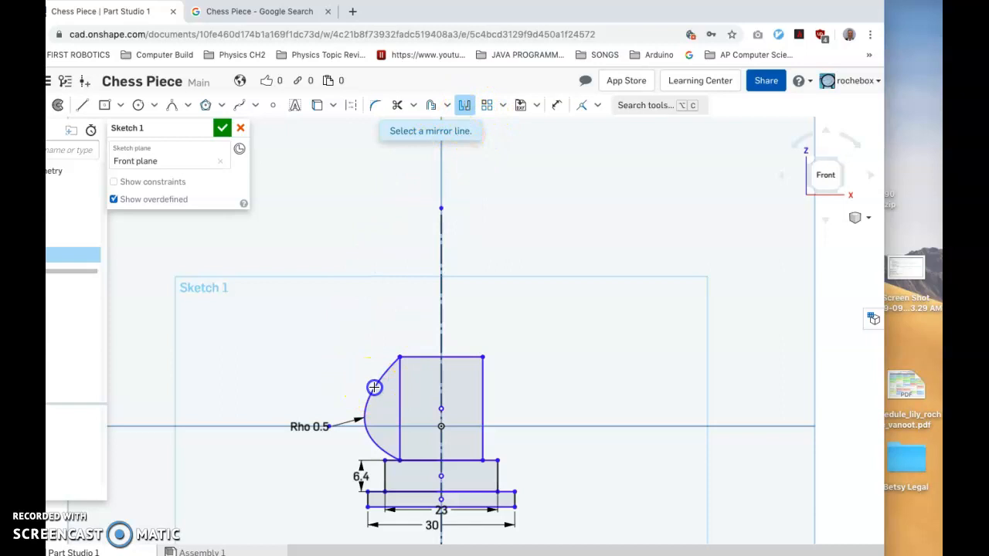
{"action": "mouse_move", "coordinate": [286, 179]}
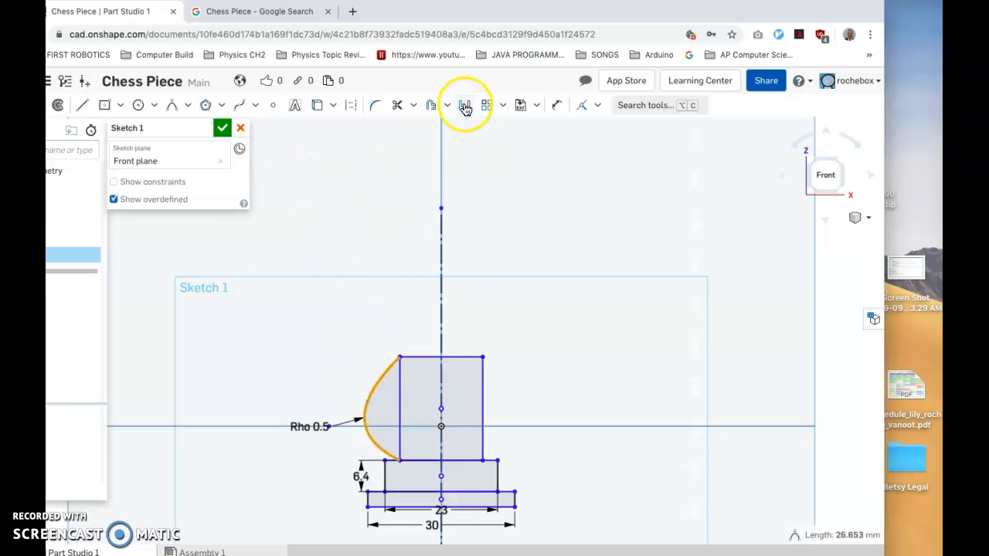
{"action": "left_click", "coordinate": [465, 105]}
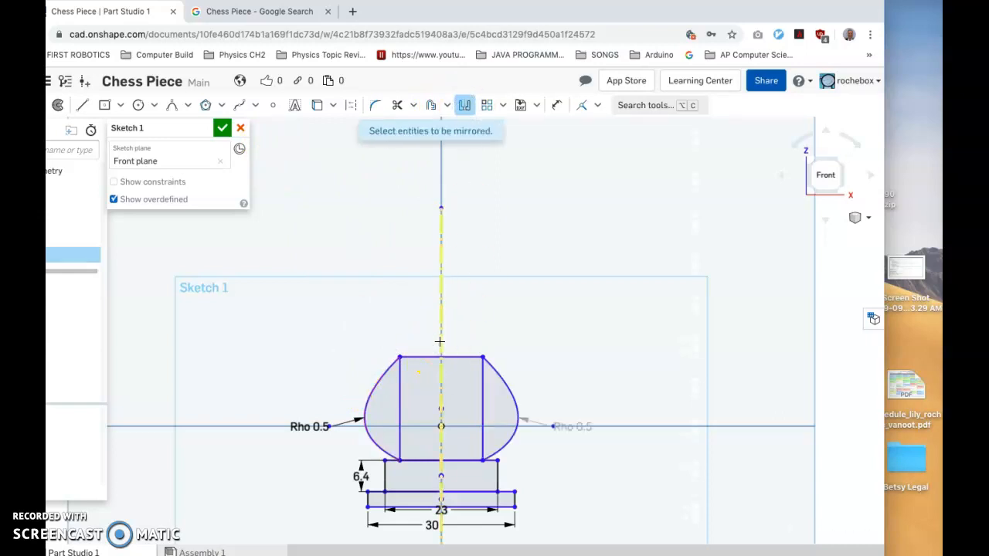
{"action": "mouse_move", "coordinate": [464, 320]}
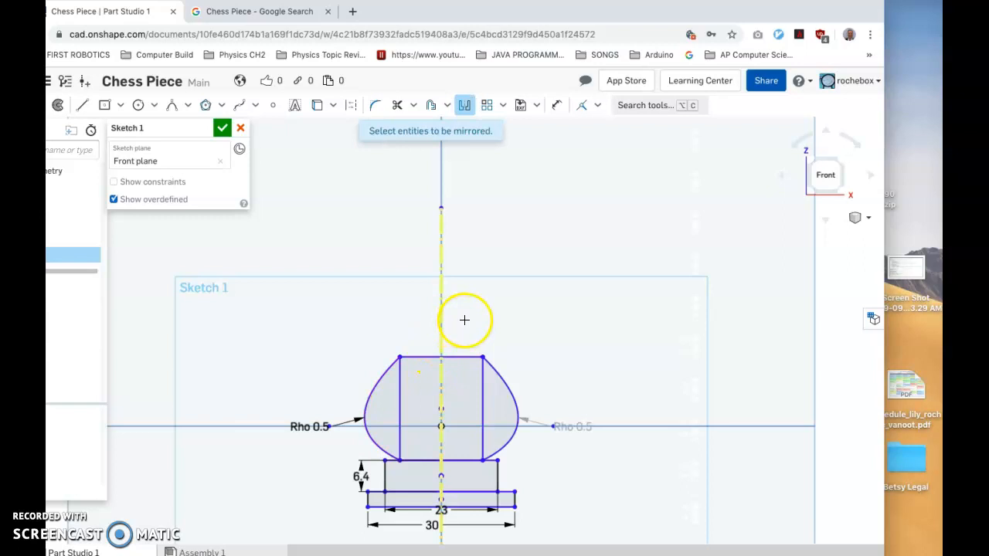
{"action": "mouse_move", "coordinate": [411, 330]}
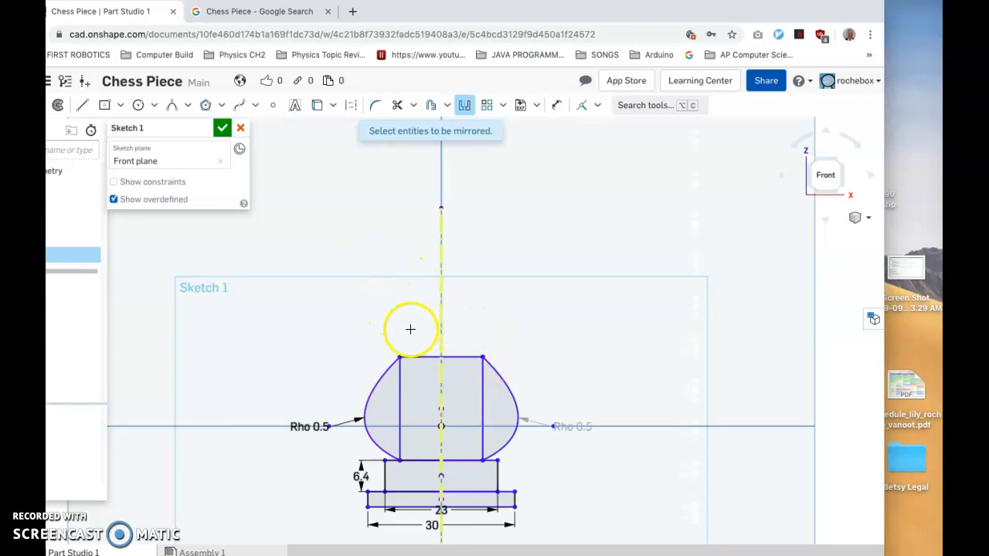
{"action": "mouse_move", "coordinate": [464, 147]}
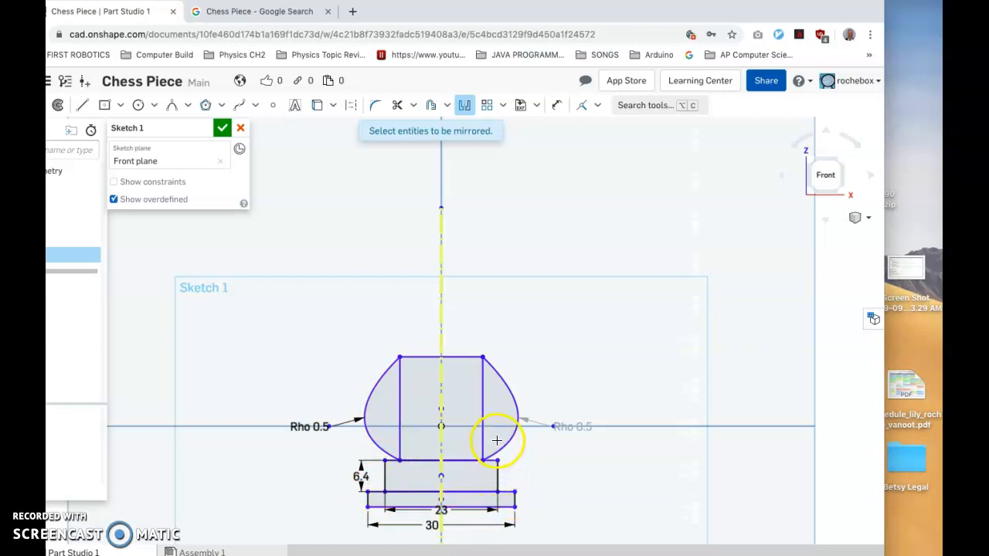
{"action": "mouse_move", "coordinate": [495, 458]}
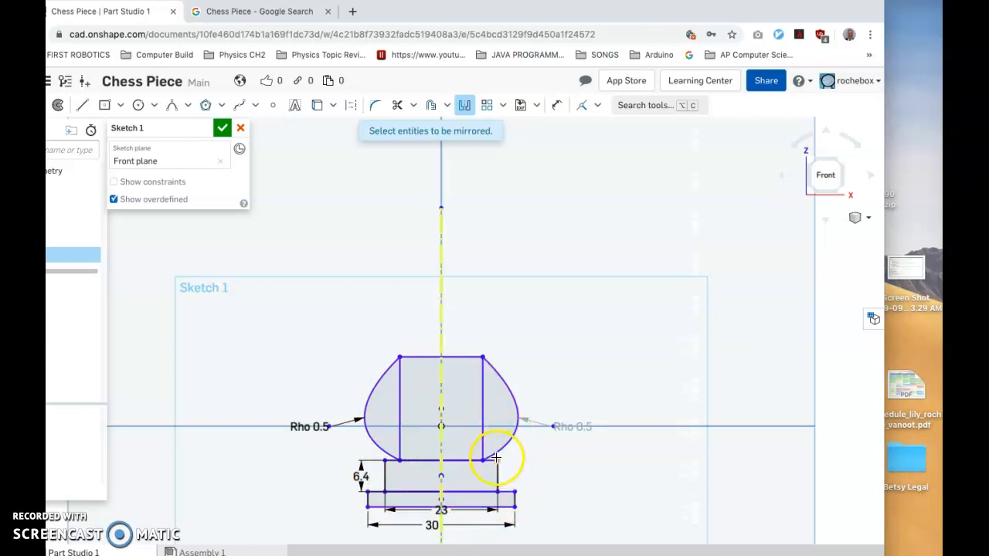
{"action": "mouse_move", "coordinate": [418, 316]}
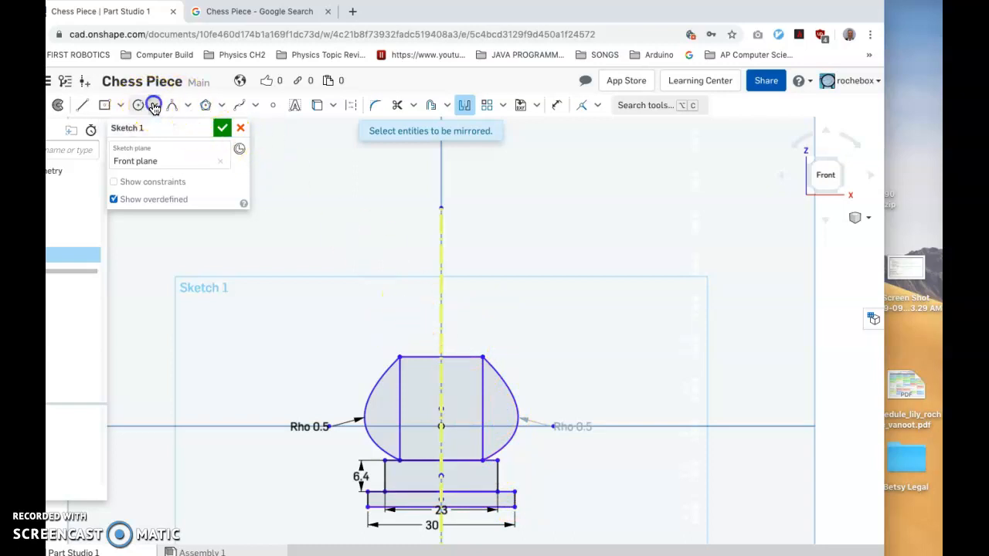
Start an ellipse for the crown centred on the centerline above the body, about 24.6 mm wide
{"action": "left_click", "coordinate": [153, 105]}
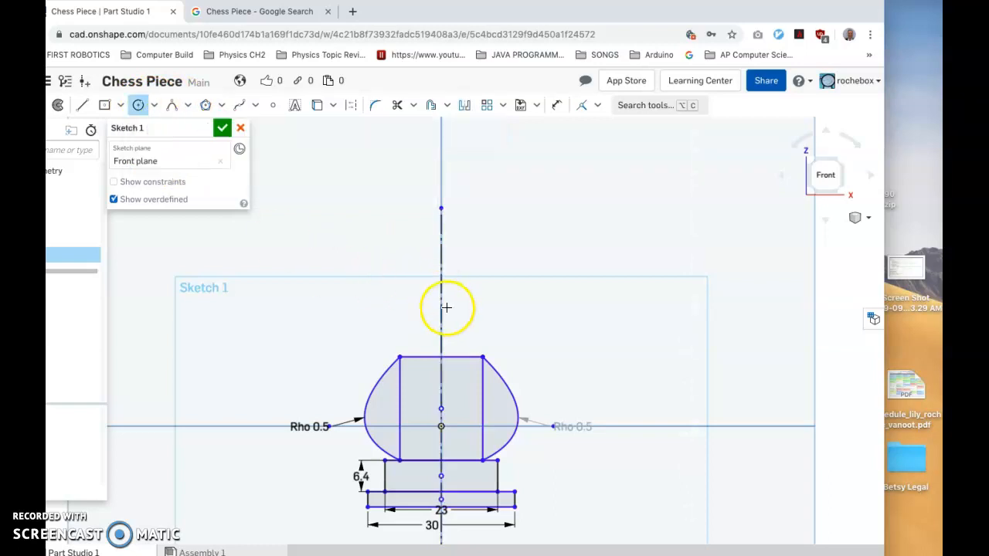
{"action": "left_click", "coordinate": [154, 105]}
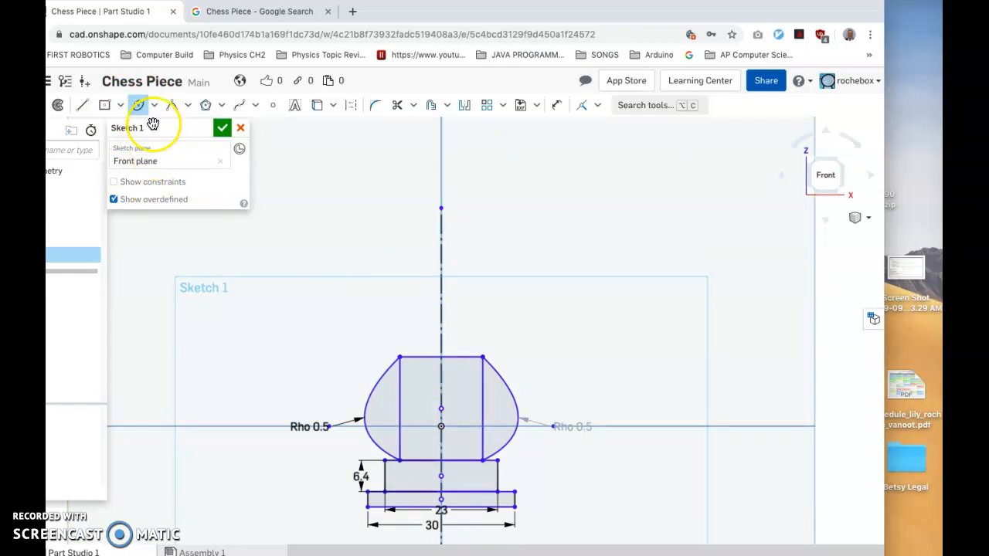
{"action": "left_click", "coordinate": [154, 105]}
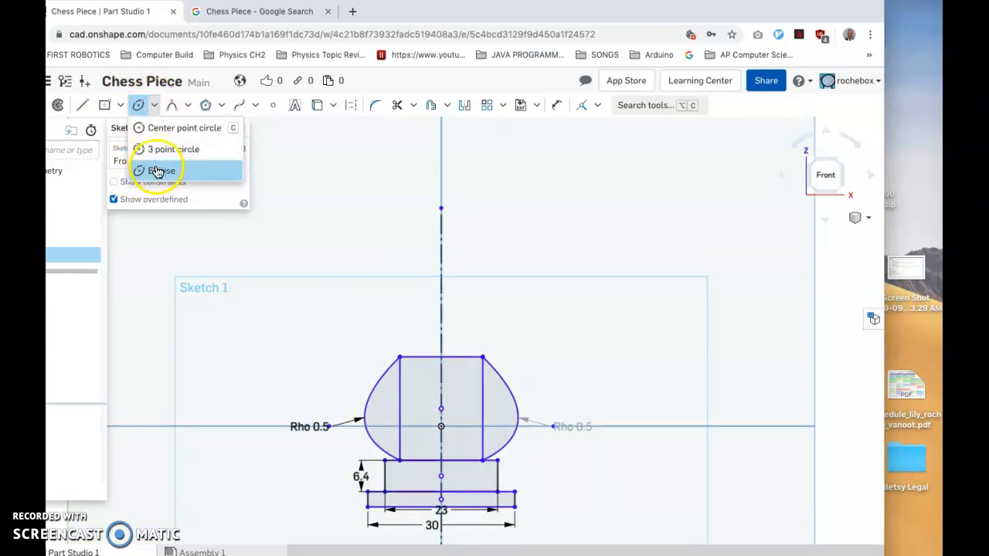
{"action": "mouse_move", "coordinate": [160, 170]}
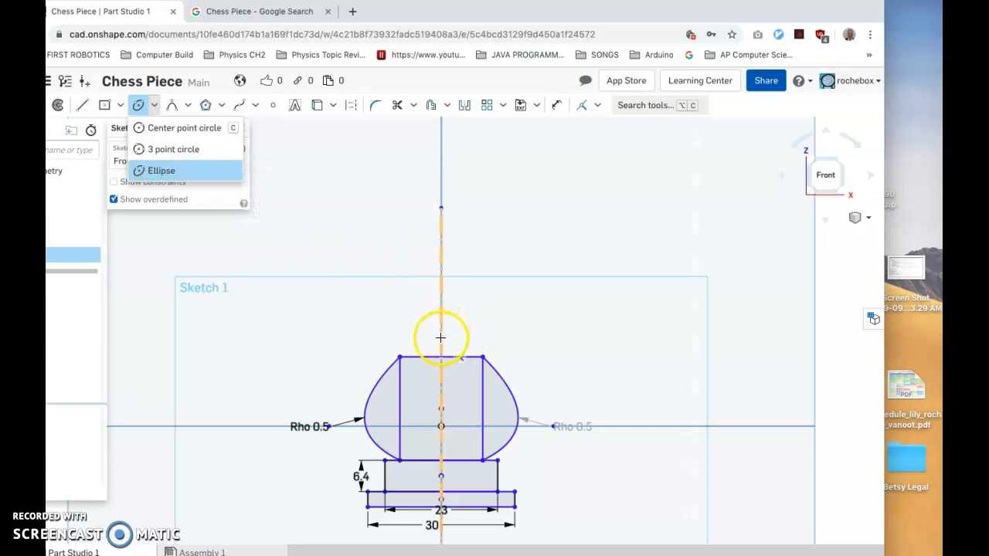
{"action": "left_click", "coordinate": [161, 170]}
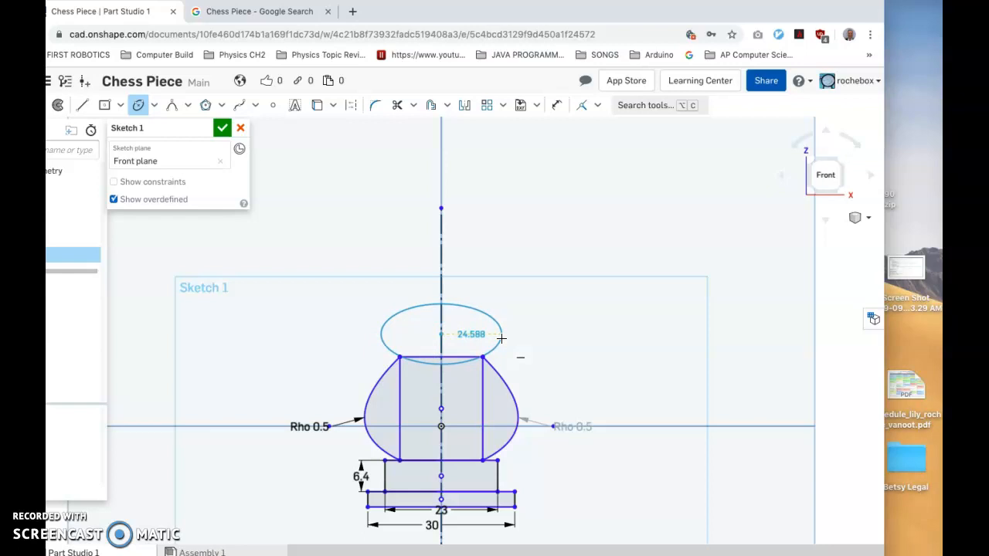
{"action": "mouse_move", "coordinate": [501, 339]}
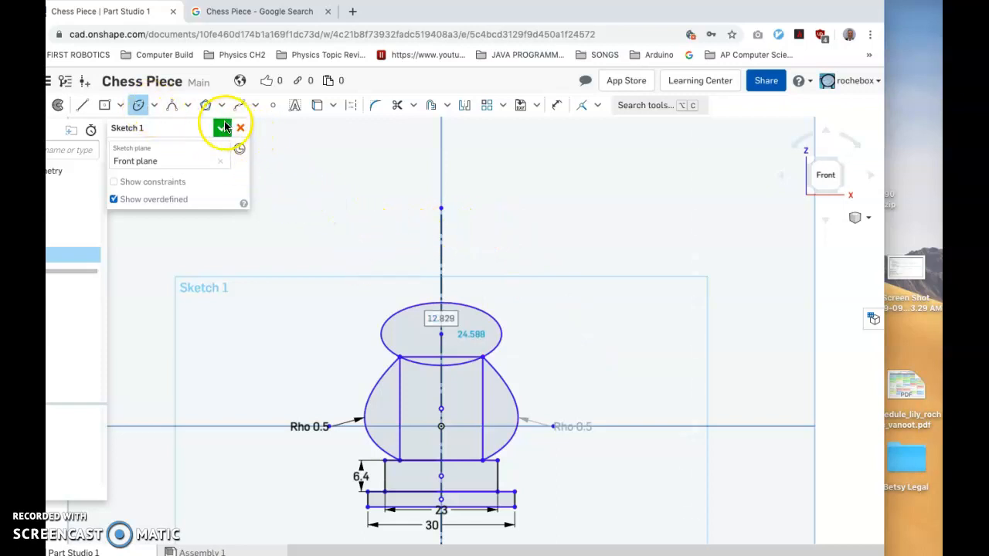
{"action": "mouse_move", "coordinate": [106, 105]}
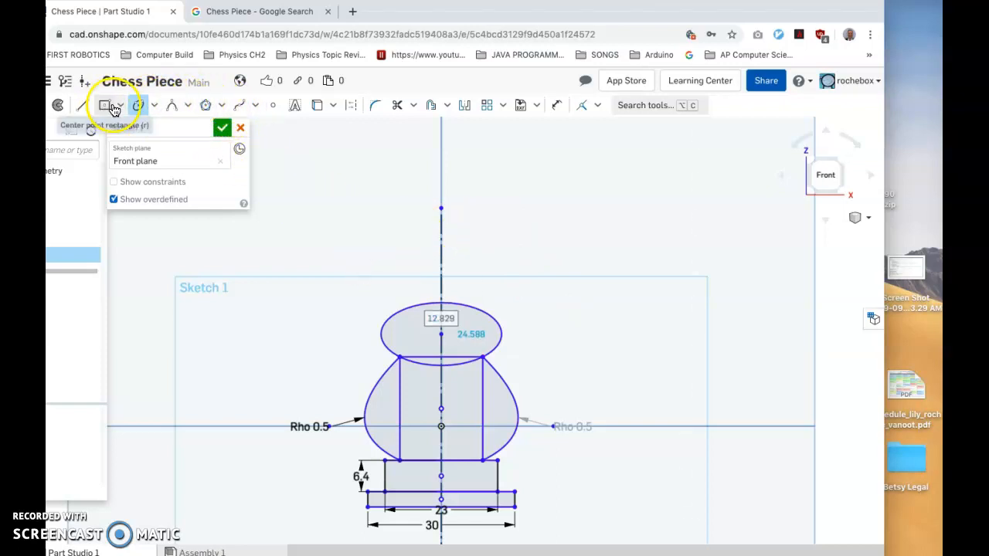
{"action": "left_click", "coordinate": [119, 105]}
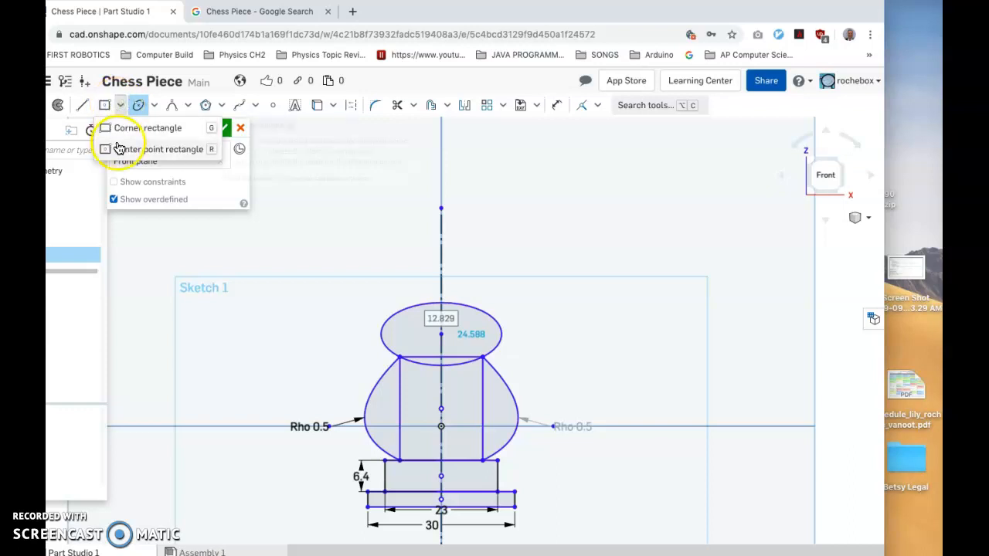
{"action": "left_click", "coordinate": [147, 128]}
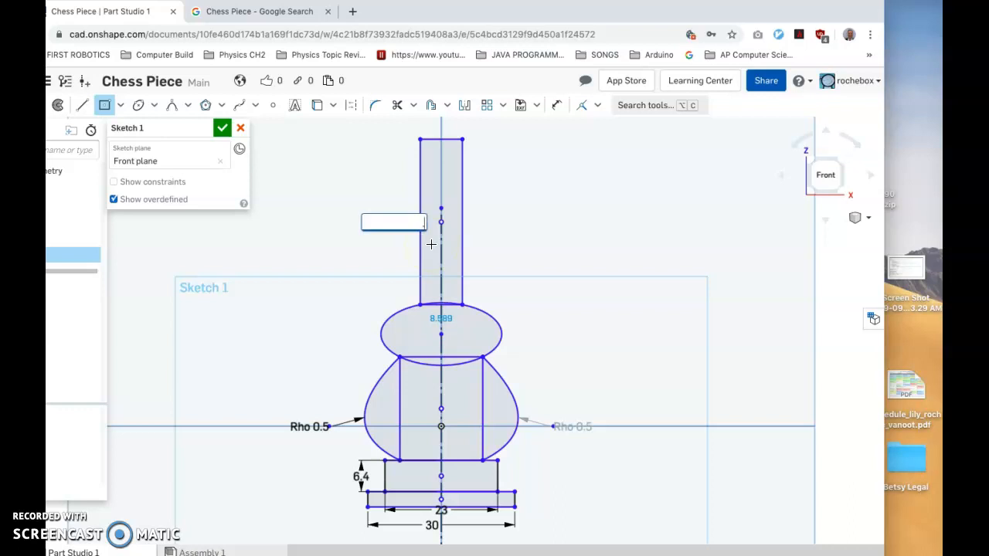
{"action": "type", "text": "1"}
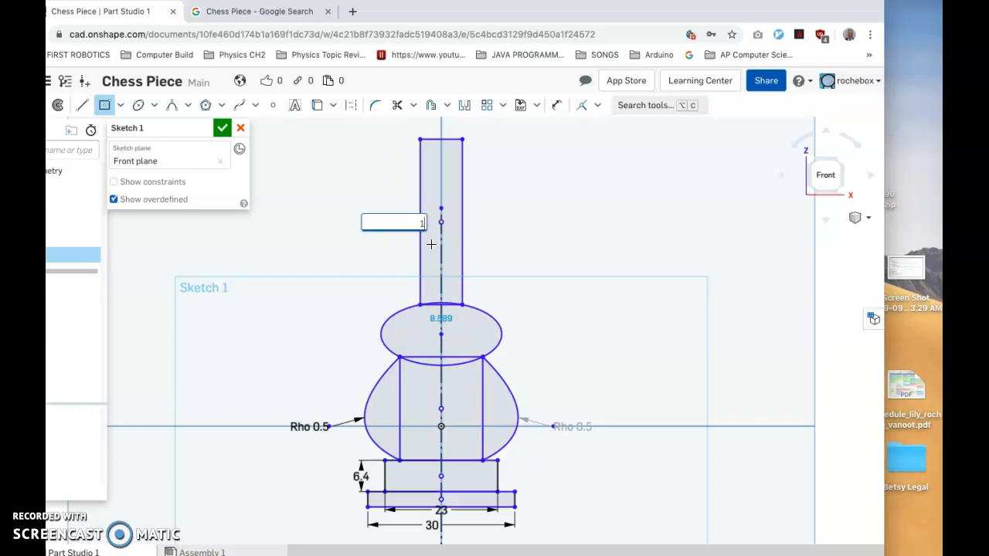
{"action": "type", "text": "15."}
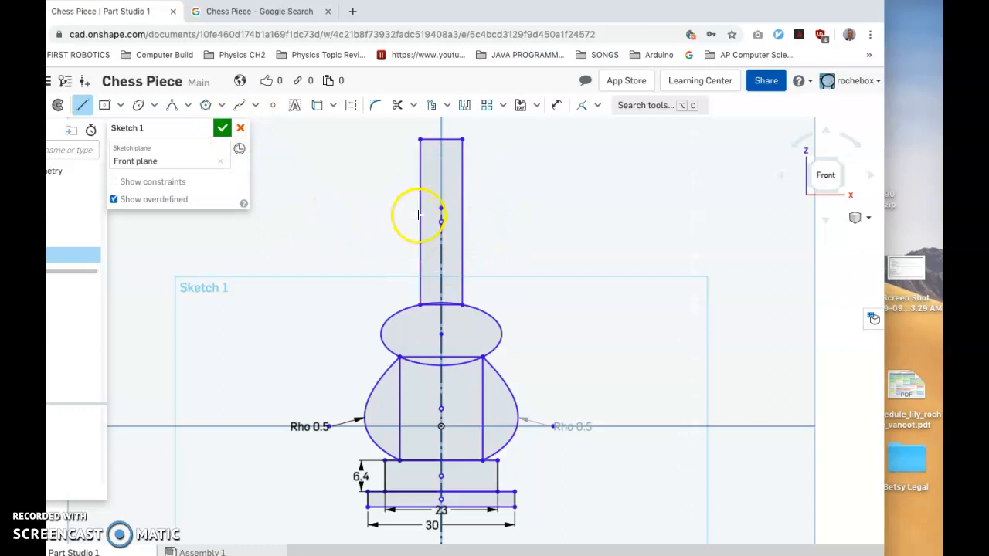
{"action": "mouse_move", "coordinate": [452, 224]}
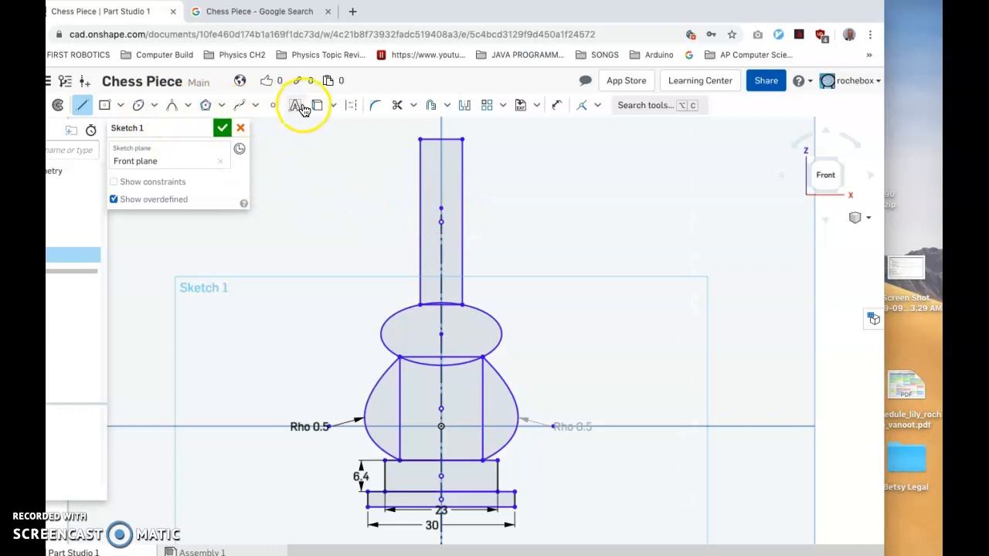
{"action": "mouse_move", "coordinate": [126, 106]}
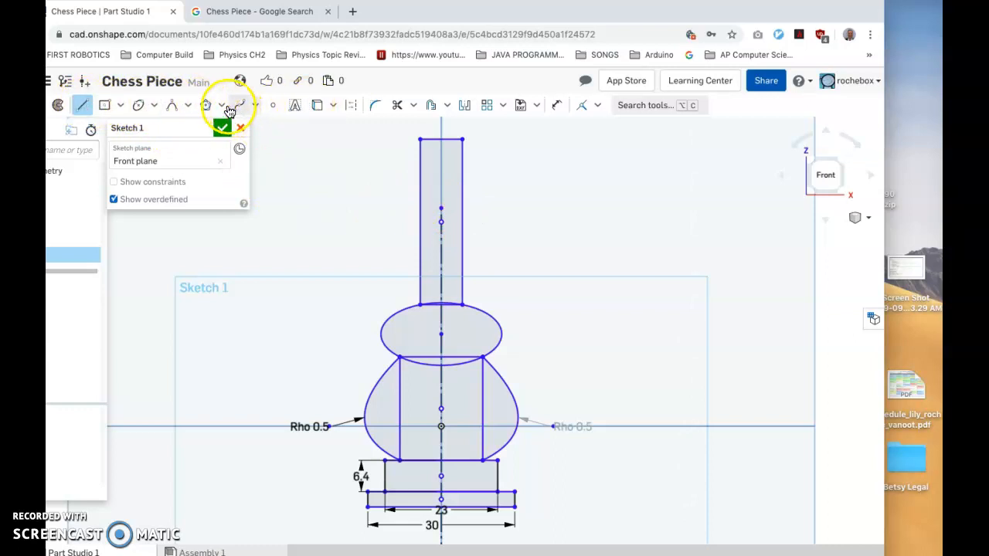
Try an inscribed pentagon on the neck axis, then delete the tall neck rectangle above the ellipse
{"action": "left_click", "coordinate": [221, 106]}
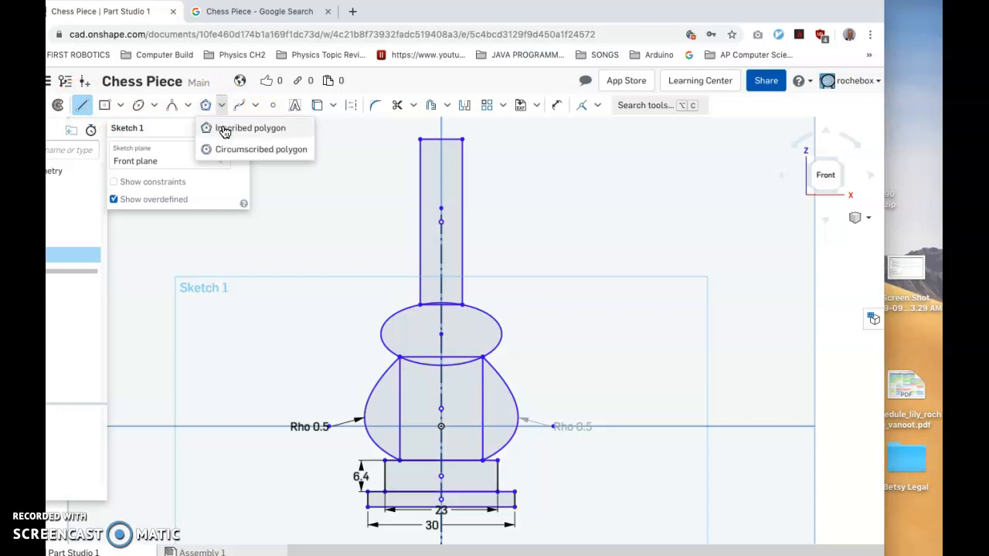
{"action": "mouse_move", "coordinate": [250, 127]}
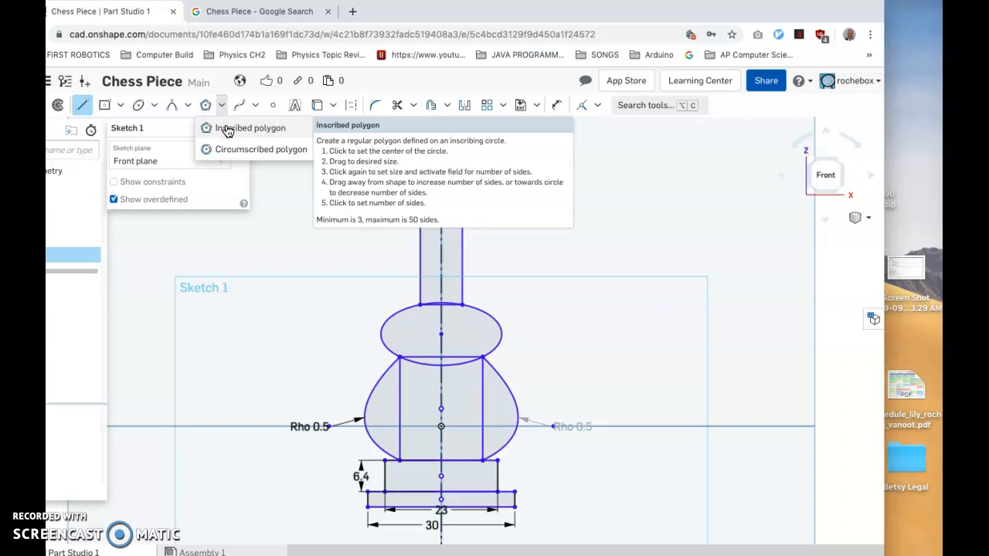
{"action": "left_click", "coordinate": [250, 128]}
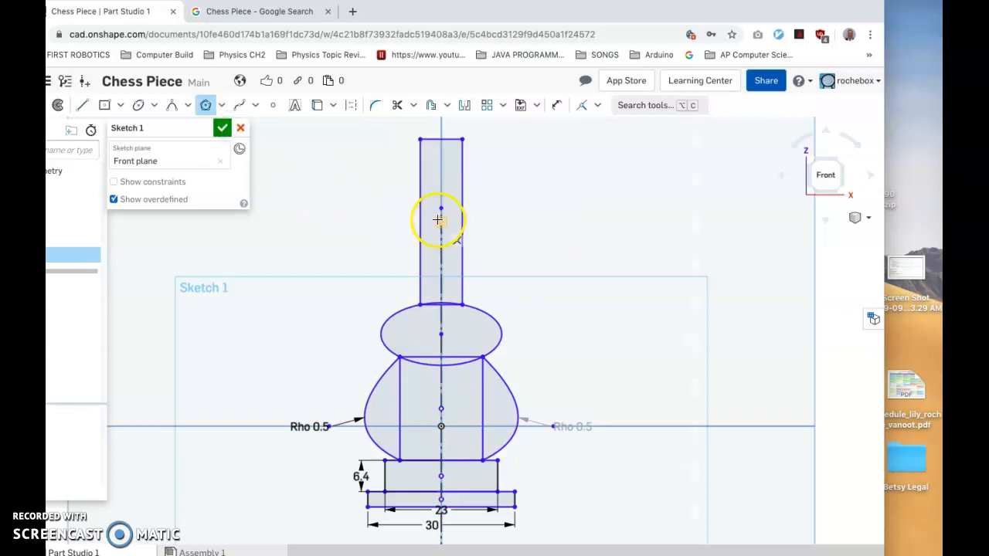
{"action": "left_click", "coordinate": [440, 238]}
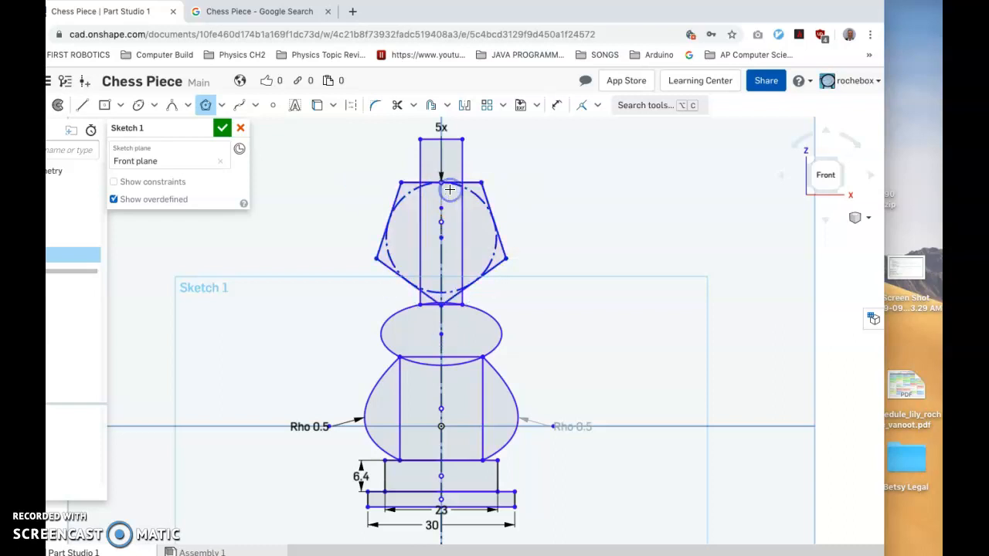
{"action": "mouse_move", "coordinate": [429, 216]}
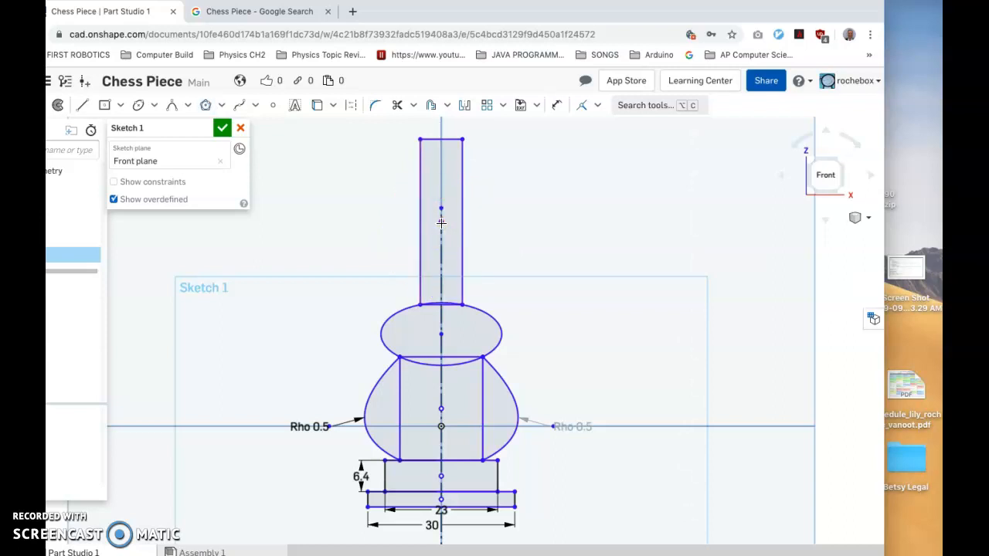
{"action": "left_click", "coordinate": [207, 105]}
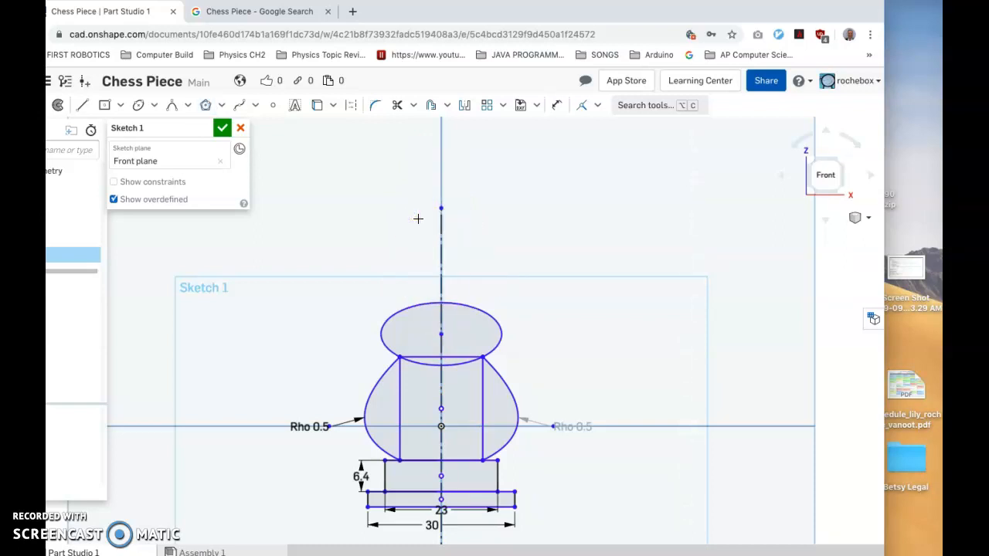
{"action": "mouse_move", "coordinate": [205, 105]}
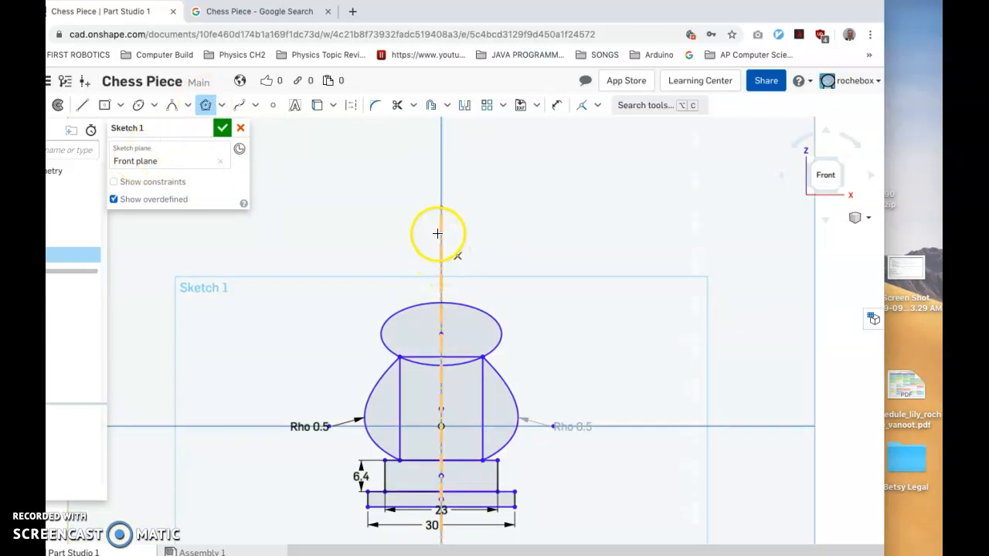
{"action": "mouse_move", "coordinate": [97, 99]}
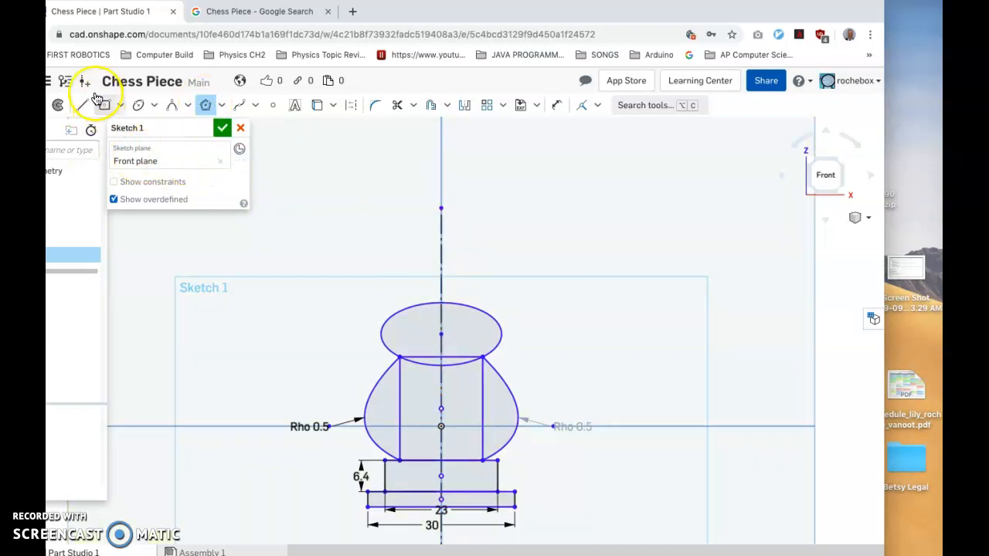
{"action": "mouse_move", "coordinate": [473, 20]}
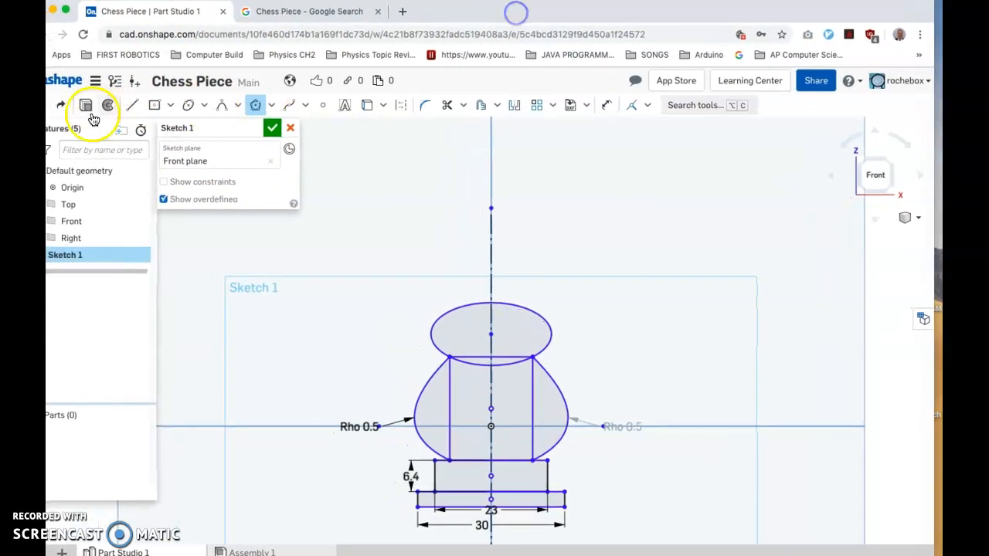
{"action": "mouse_move", "coordinate": [137, 114]}
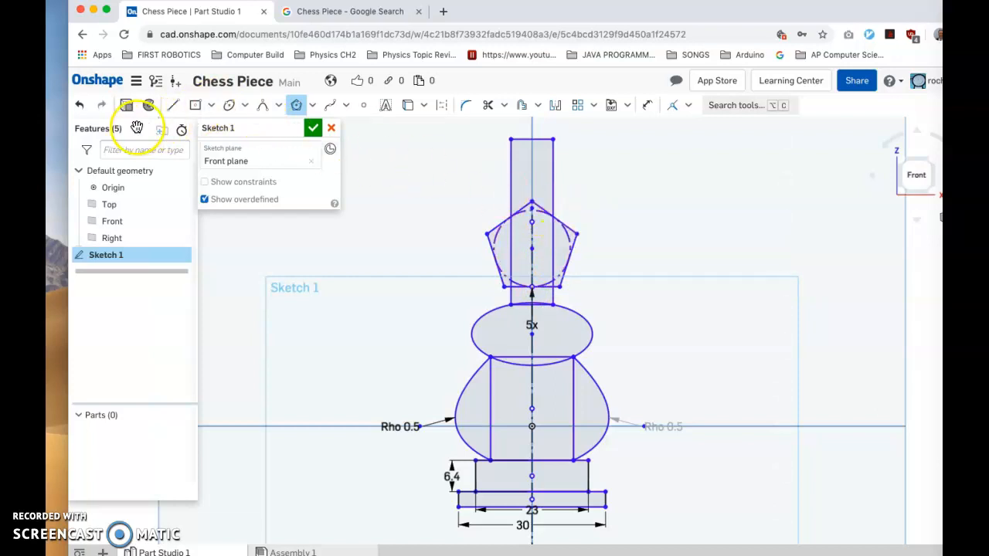
{"action": "mouse_move", "coordinate": [407, 212]}
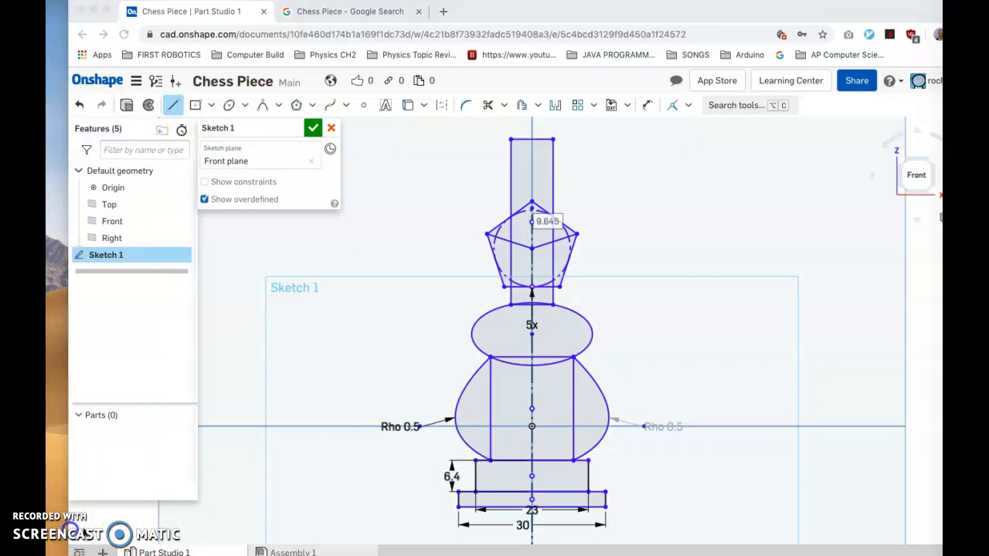
{"action": "mouse_move", "coordinate": [263, 105]}
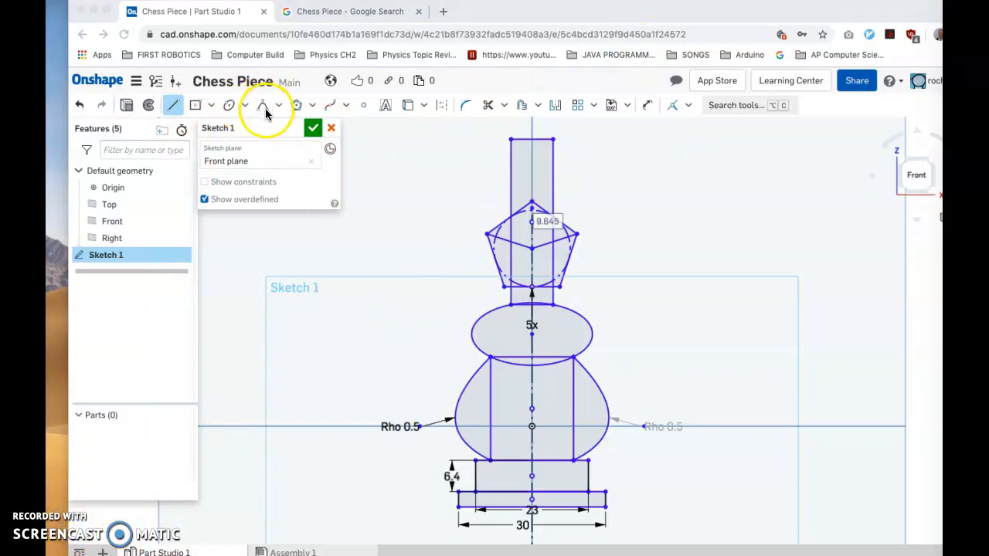
{"action": "mouse_move", "coordinate": [266, 108]}
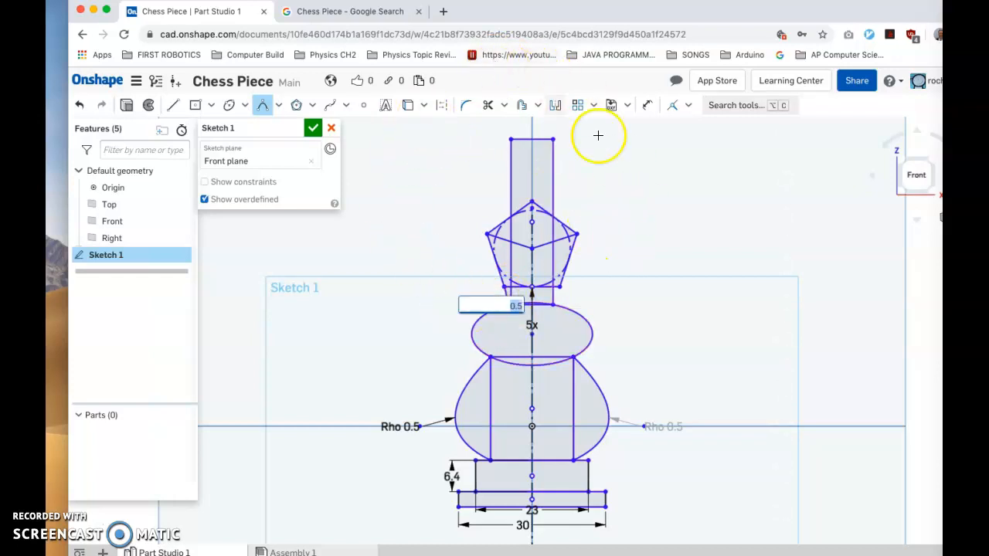
{"action": "mouse_move", "coordinate": [412, 191]}
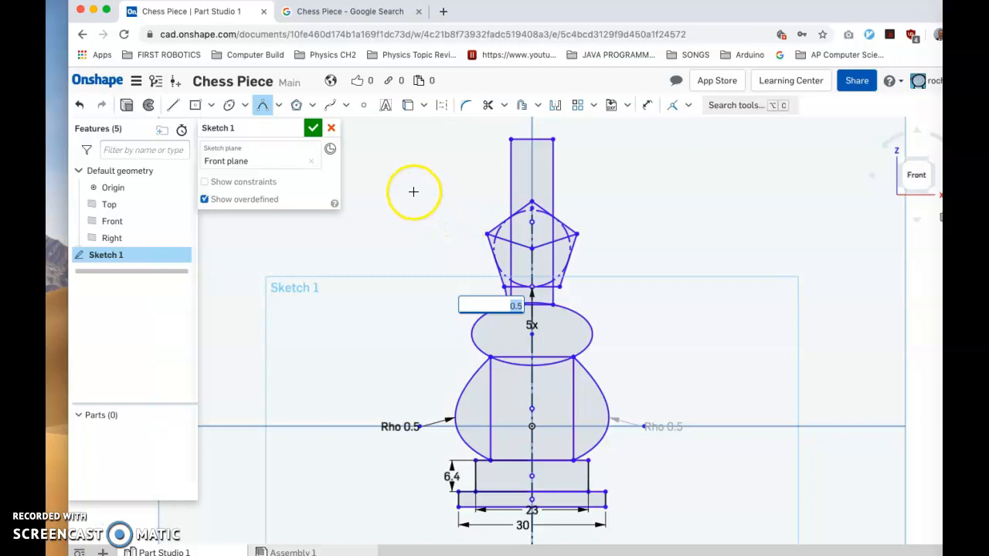
{"action": "mouse_move", "coordinate": [423, 225]}
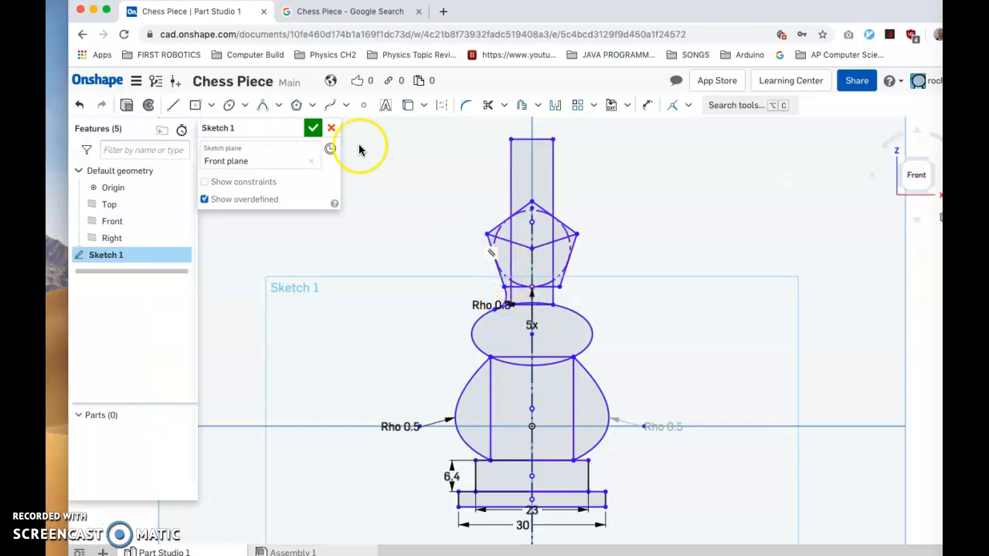
{"action": "mouse_move", "coordinate": [497, 292]}
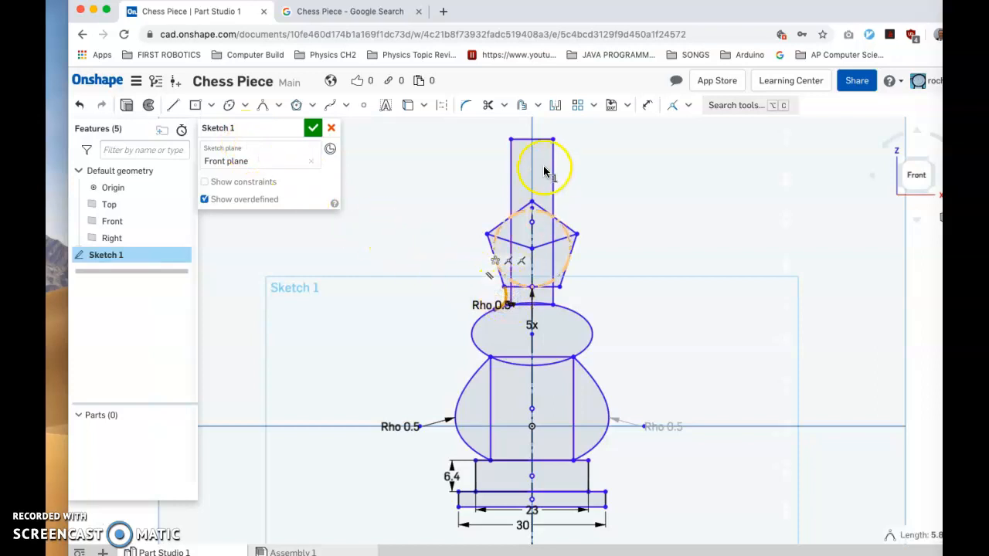
Mirror the crown's left conic curve across the centerline so the right side matches
{"action": "left_click", "coordinate": [555, 105]}
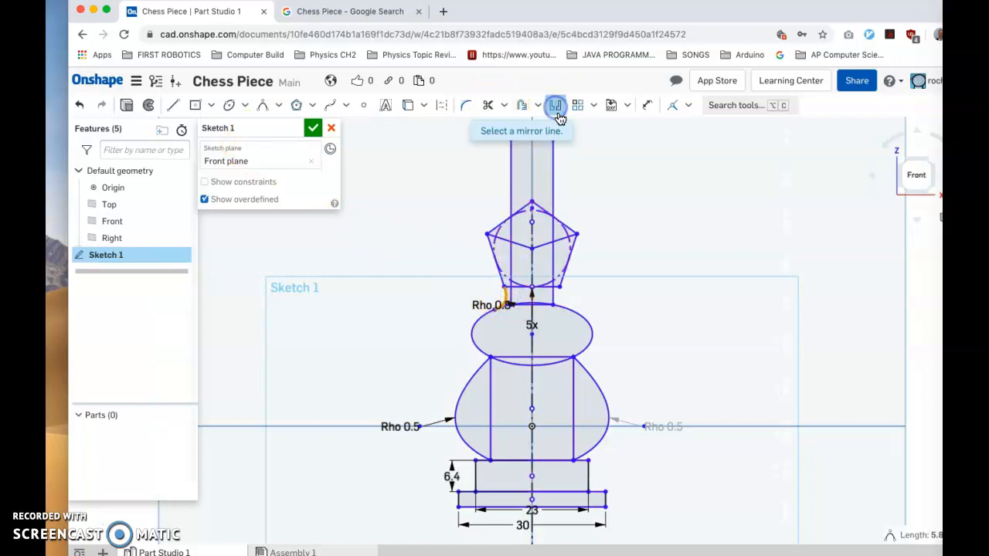
{"action": "left_click", "coordinate": [531, 309]}
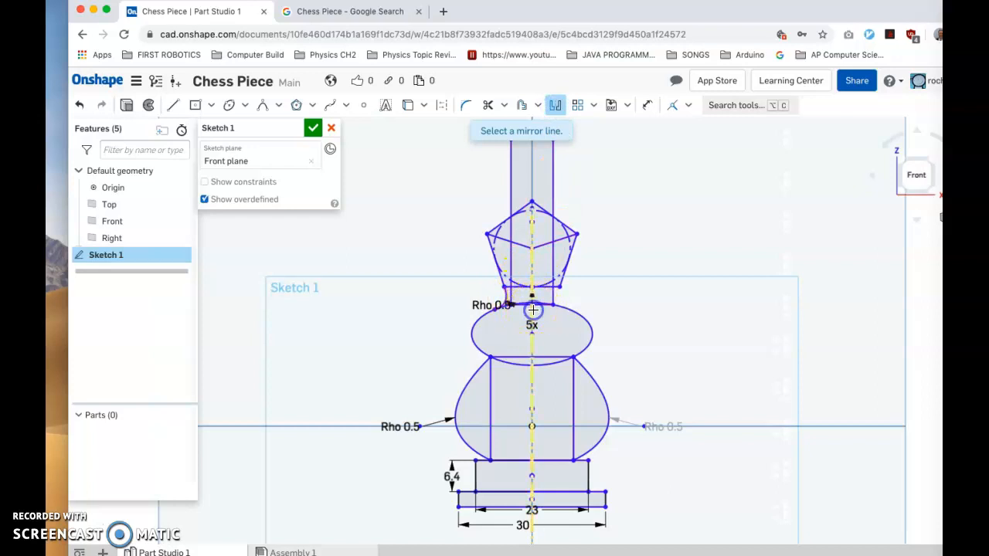
{"action": "left_click", "coordinate": [531, 309]}
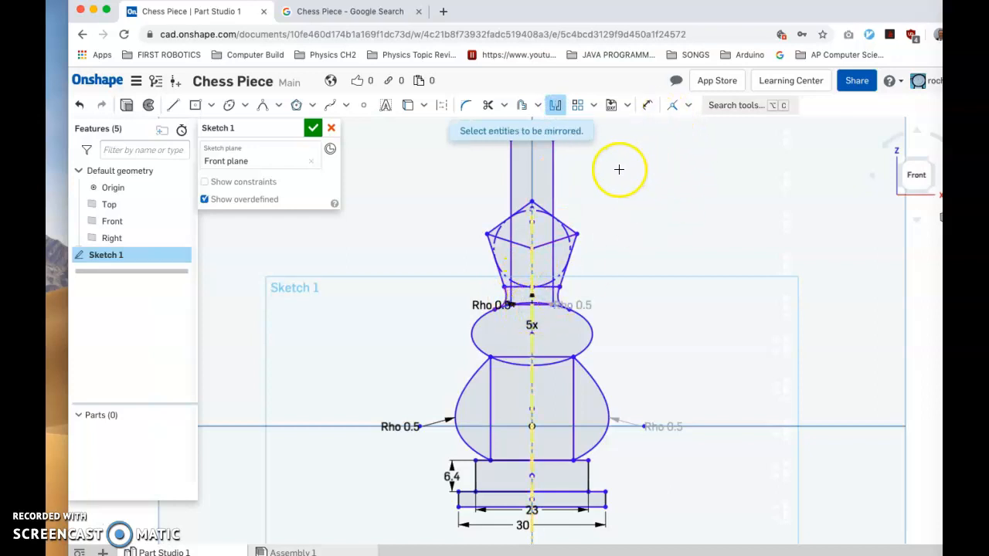
{"action": "mouse_move", "coordinate": [628, 201]}
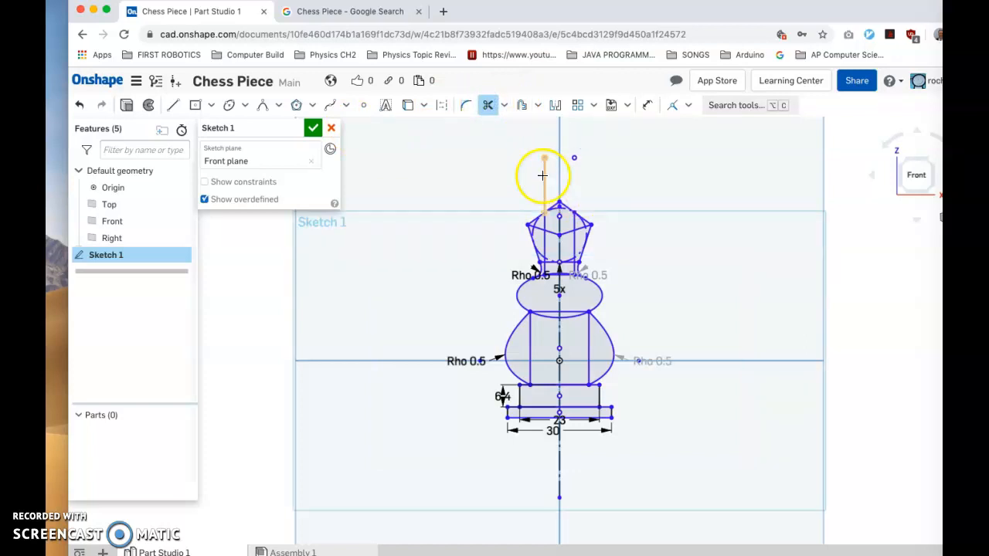
{"action": "mouse_move", "coordinate": [576, 160]}
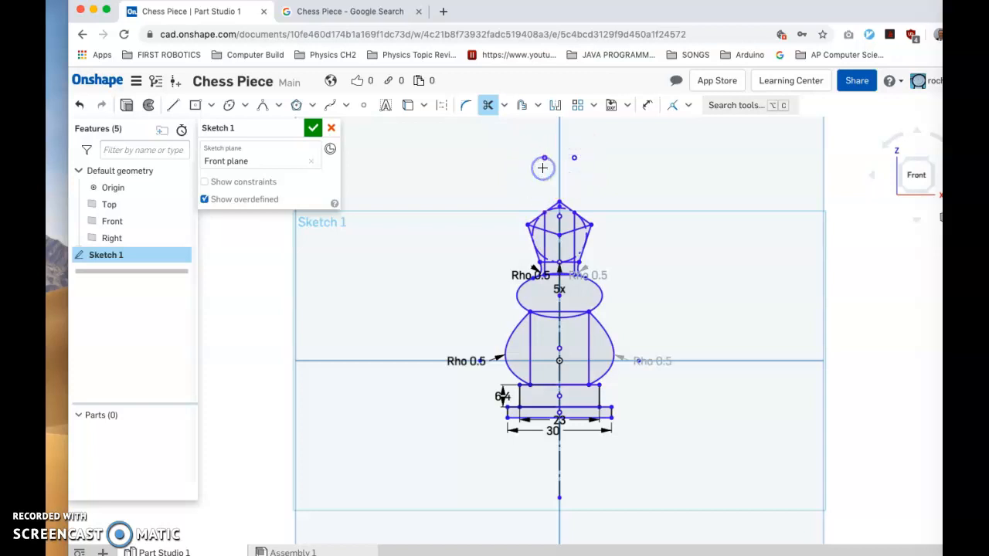
{"action": "mouse_move", "coordinate": [555, 206]}
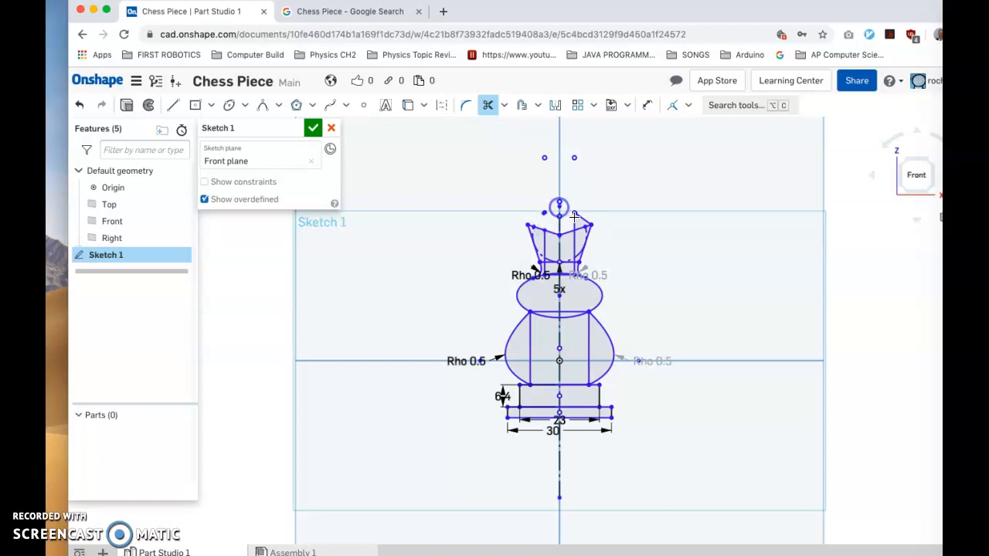
Trim the stray crown-top and upper-right segments where the crown meets the ellipse
{"action": "left_click", "coordinate": [560, 208]}
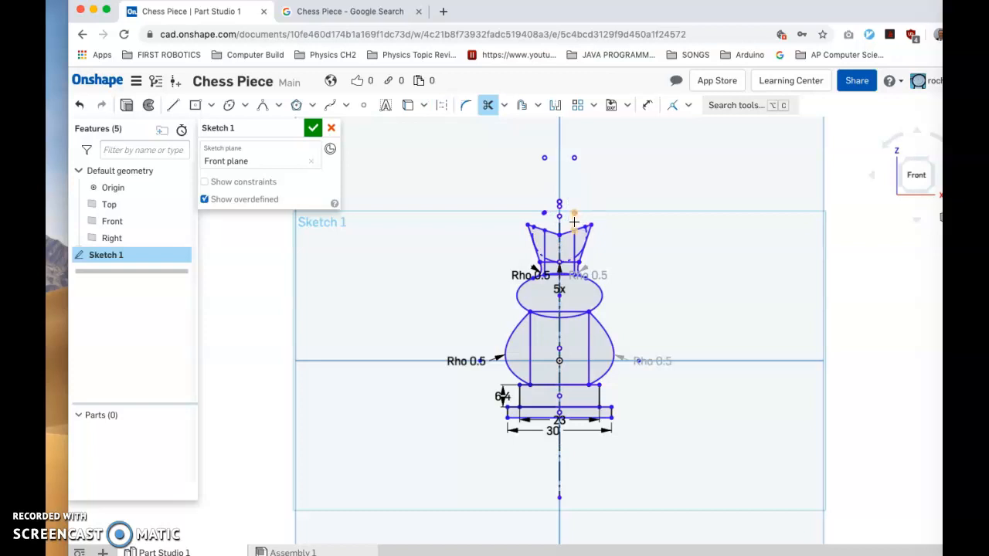
{"action": "left_click", "coordinate": [578, 242]}
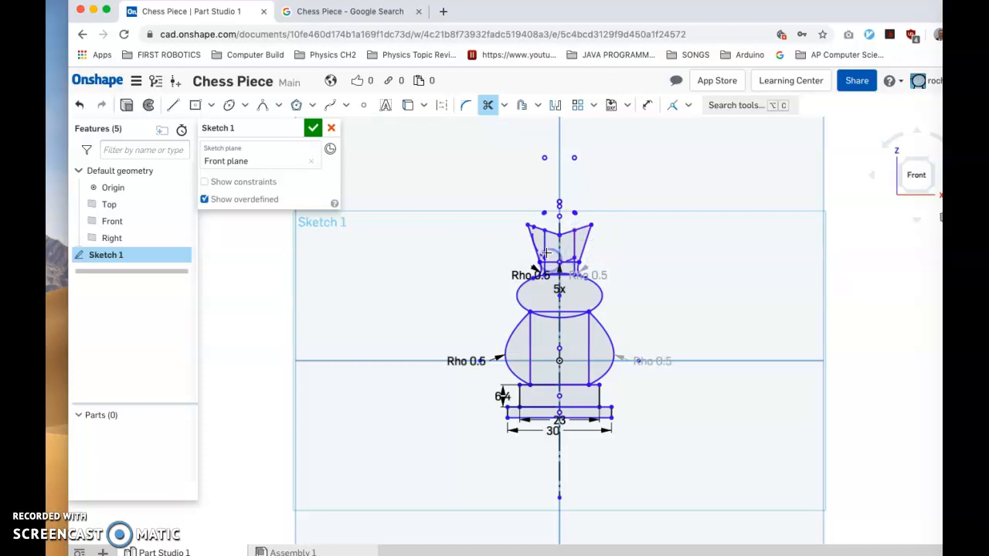
{"action": "mouse_move", "coordinate": [544, 240]}
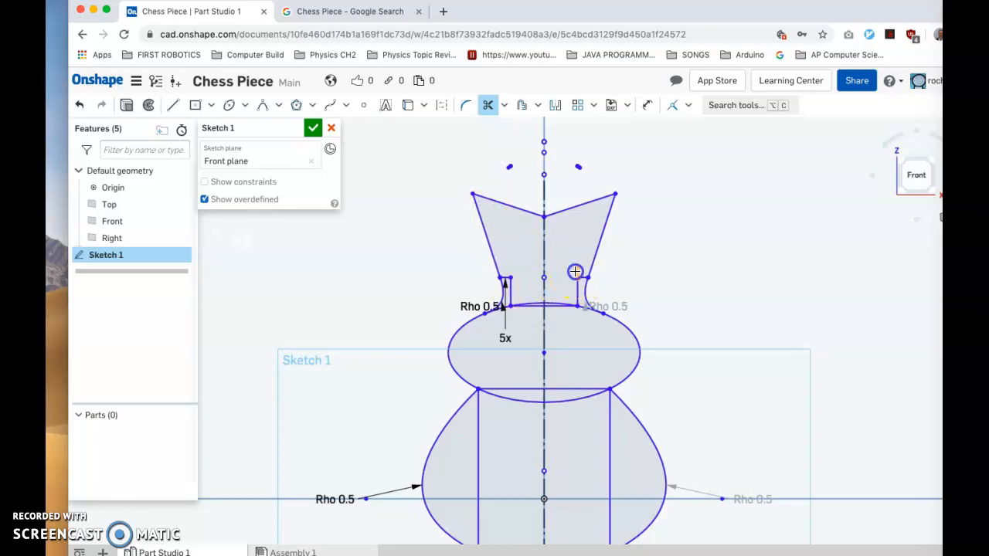
{"action": "mouse_move", "coordinate": [581, 276]}
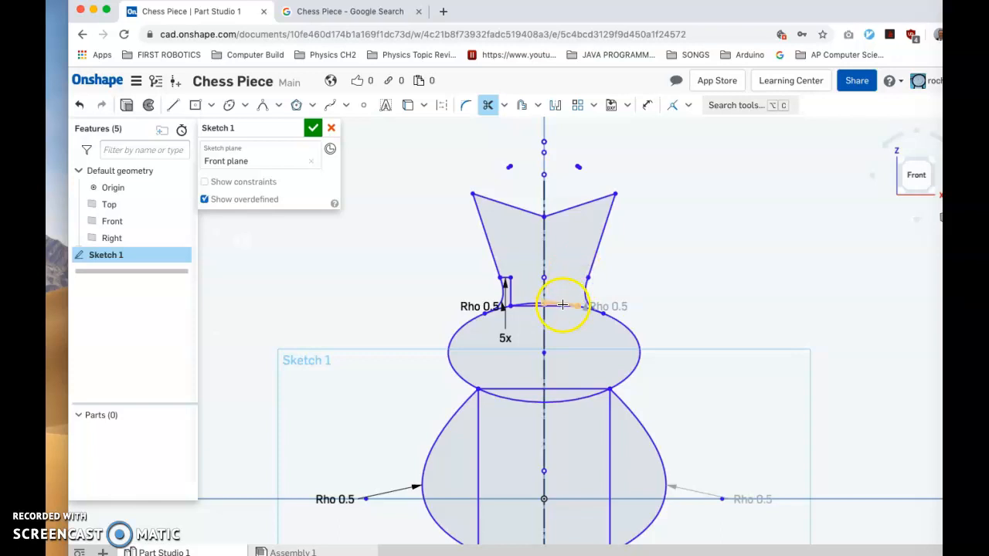
{"action": "mouse_move", "coordinate": [567, 308]}
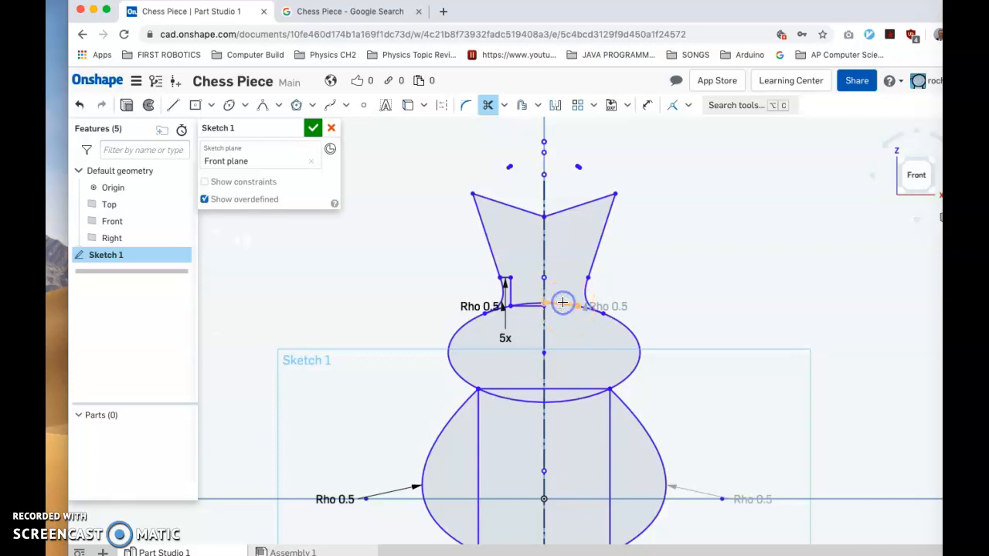
{"action": "mouse_move", "coordinate": [580, 307]}
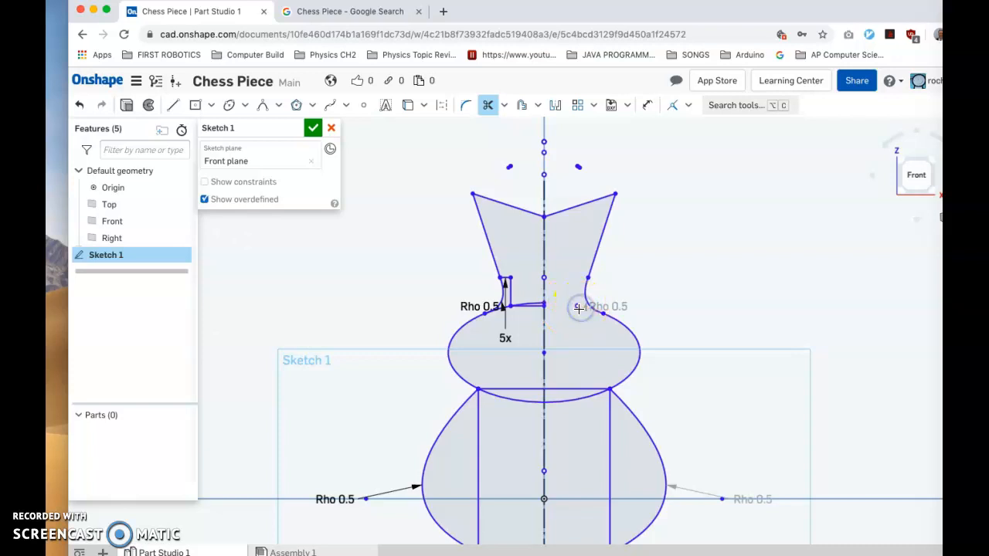
{"action": "mouse_move", "coordinate": [530, 304]}
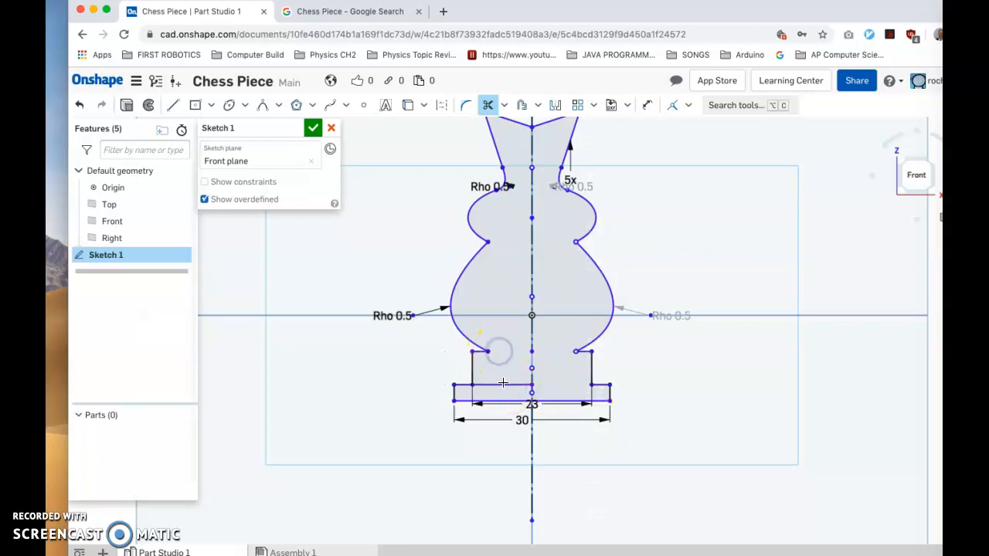
{"action": "mouse_move", "coordinate": [568, 331]}
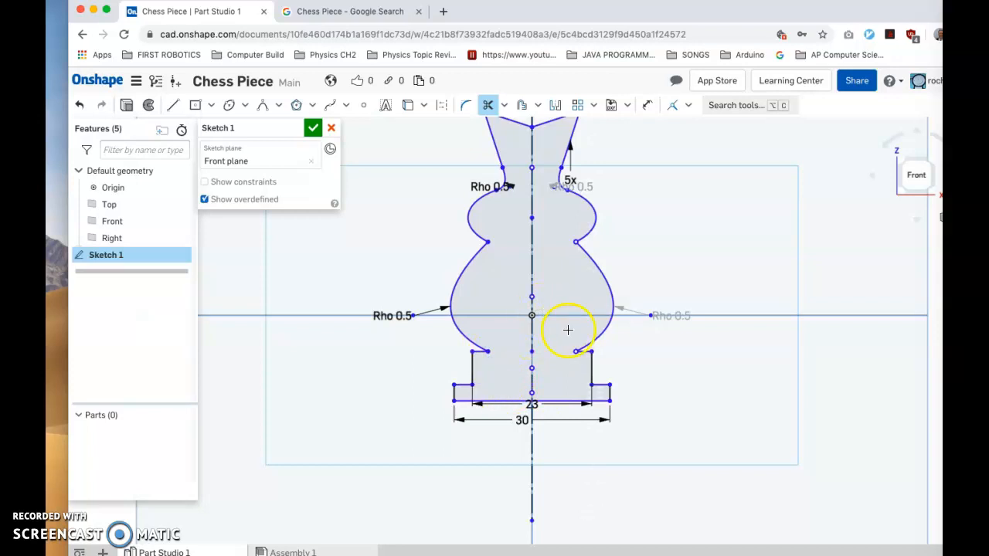
Zoom toward the stepped base to reach the overlapping lines between its steps
{"action": "scroll", "scroll_direction": "down", "scroll_amount": 3}
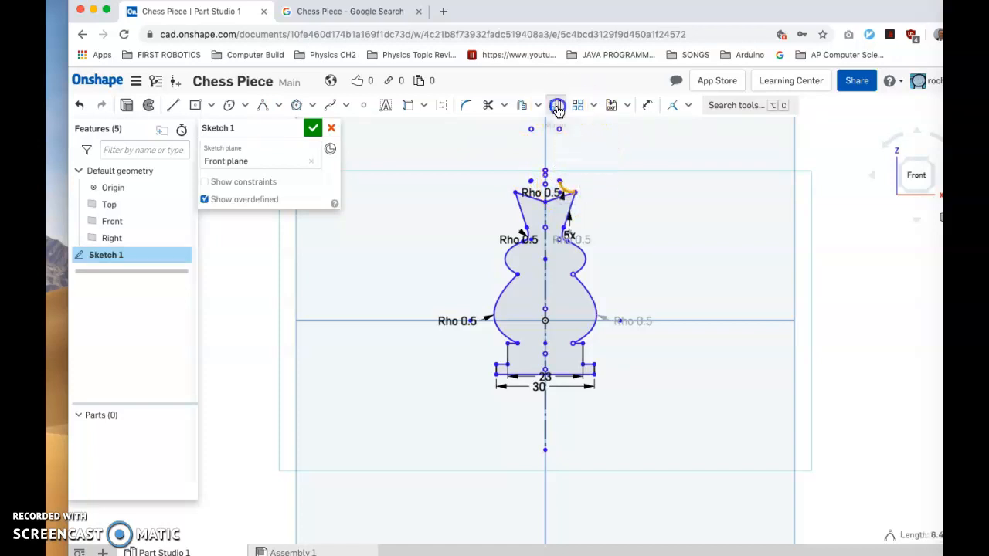
Switch from Mirror to Trim to divide the profile along the centerline into a closed right half
{"action": "left_click", "coordinate": [555, 105]}
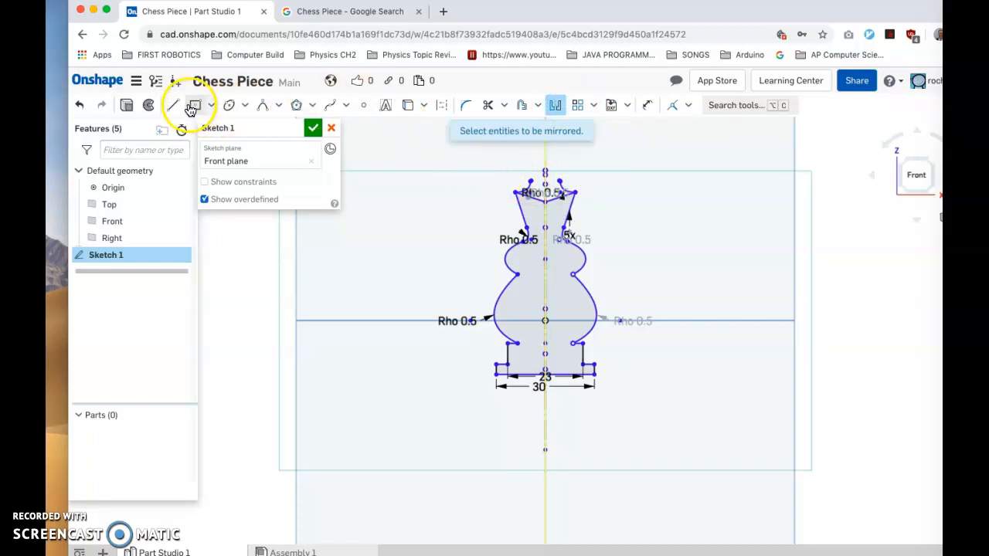
{"action": "mouse_move", "coordinate": [533, 181]}
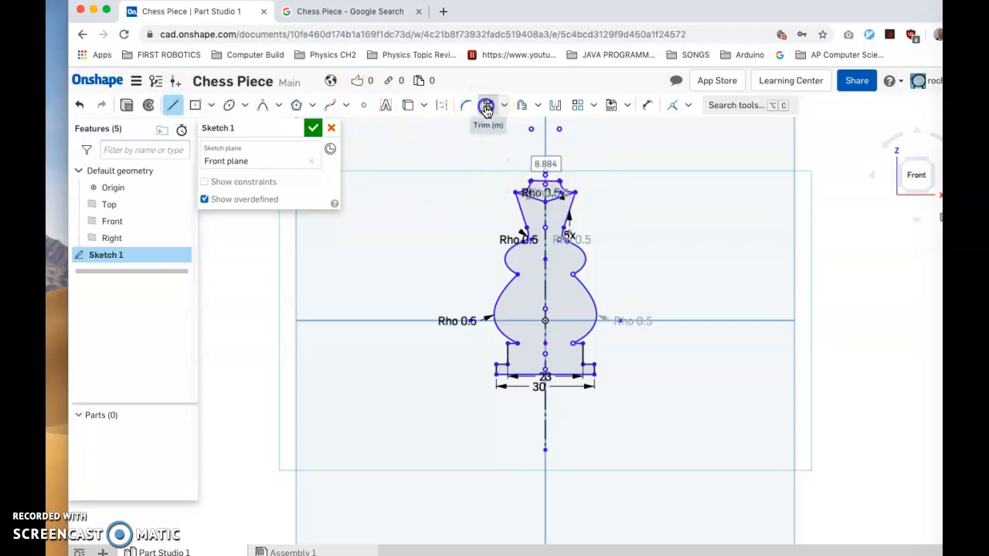
{"action": "left_click", "coordinate": [487, 105]}
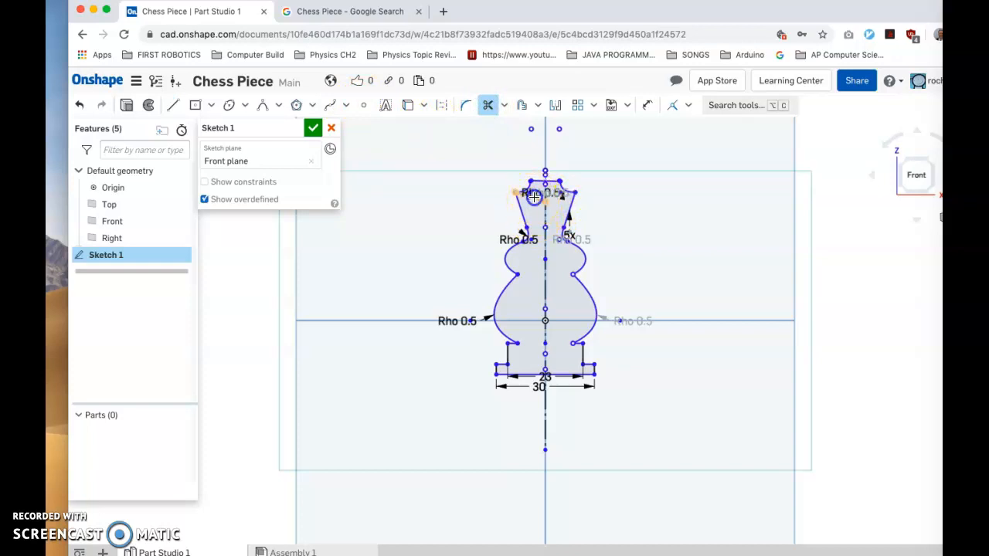
{"action": "mouse_move", "coordinate": [665, 221]}
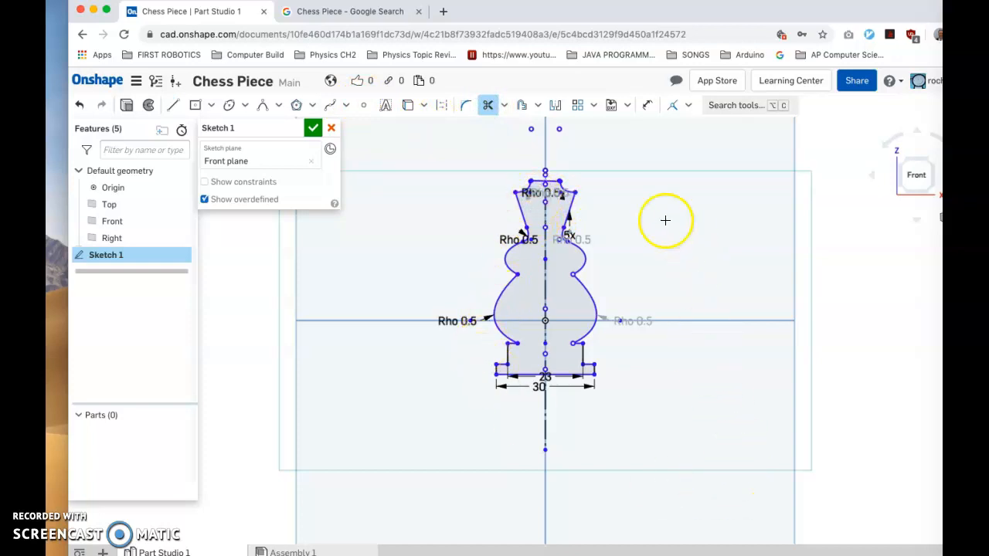
{"action": "mouse_move", "coordinate": [544, 421]}
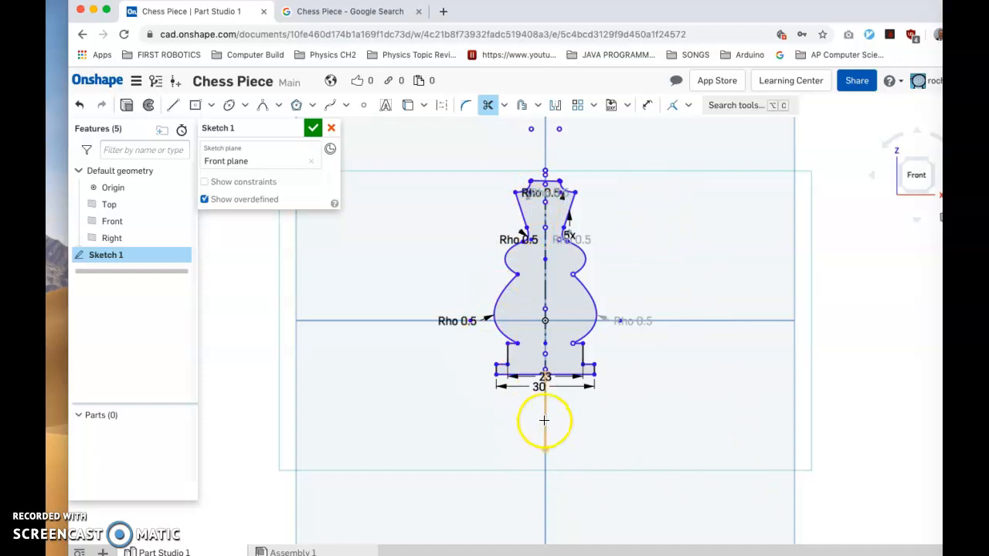
{"action": "mouse_move", "coordinate": [394, 163]}
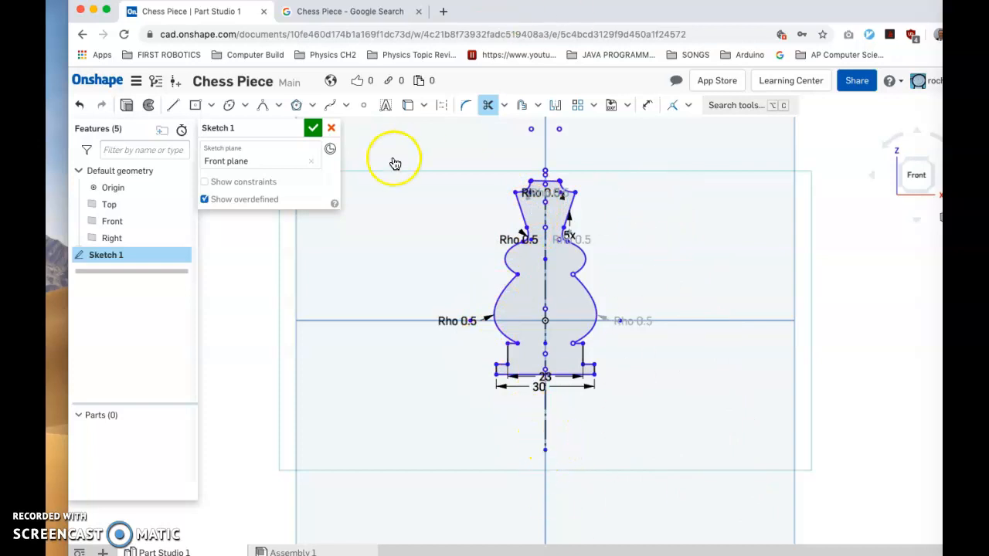
{"action": "mouse_move", "coordinate": [442, 107]}
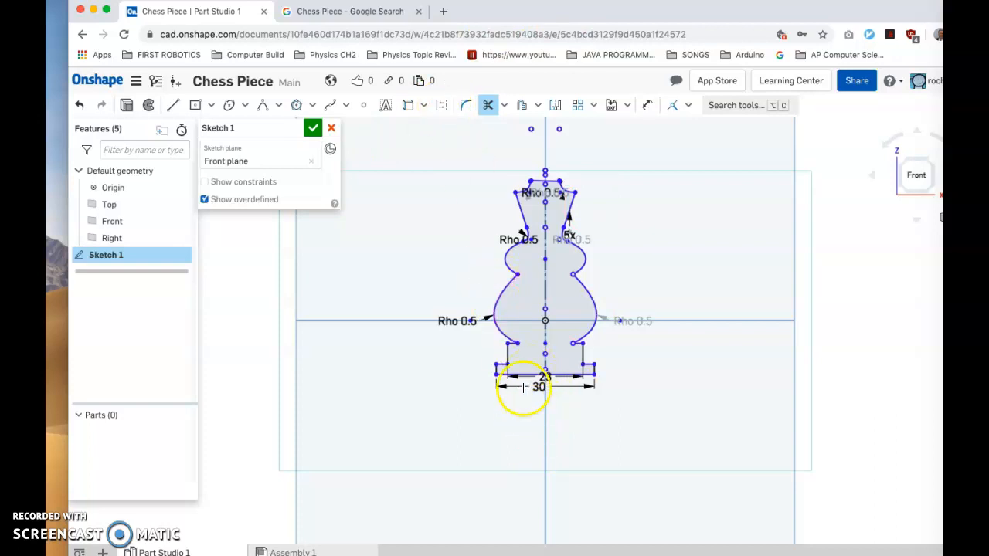
{"action": "mouse_move", "coordinate": [520, 172]}
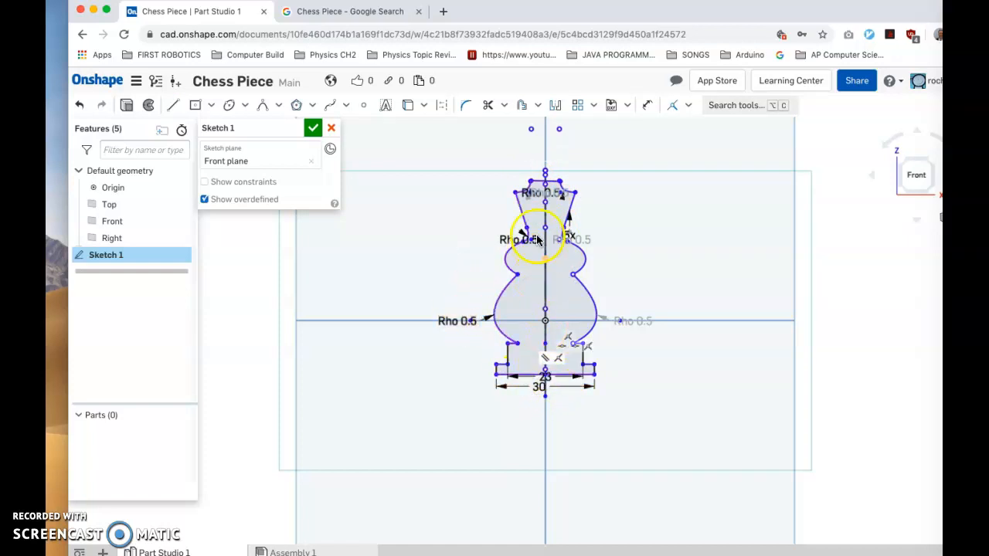
{"action": "mouse_move", "coordinate": [276, 120]}
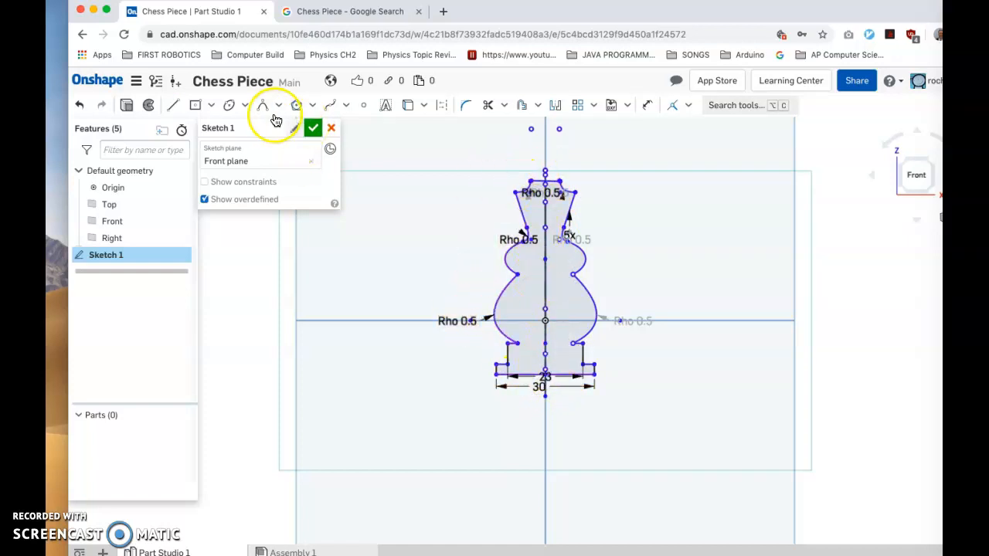
{"action": "mouse_move", "coordinate": [545, 180]}
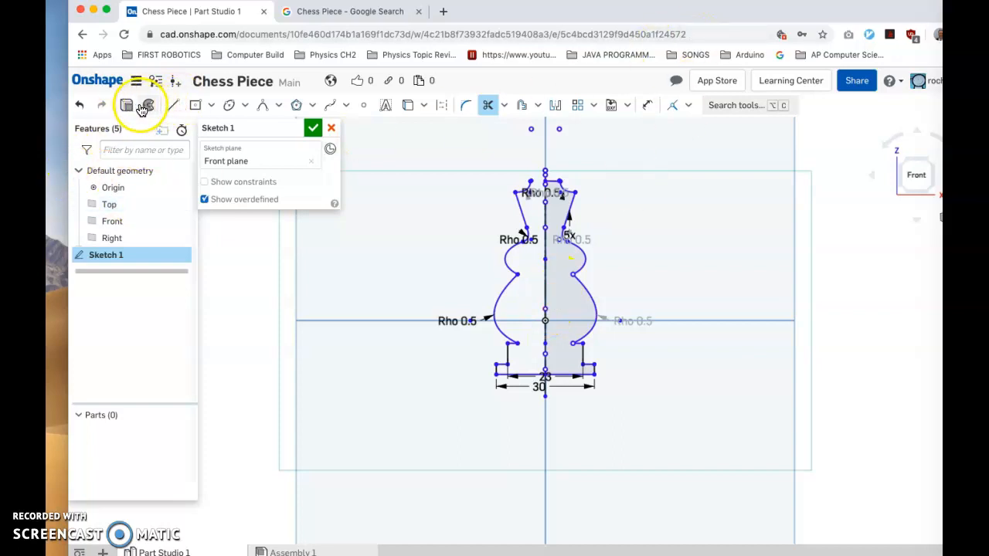
Close Sketch 1 and revolve its right-half face about the centerline into a solid chess piece
{"action": "left_click", "coordinate": [313, 128]}
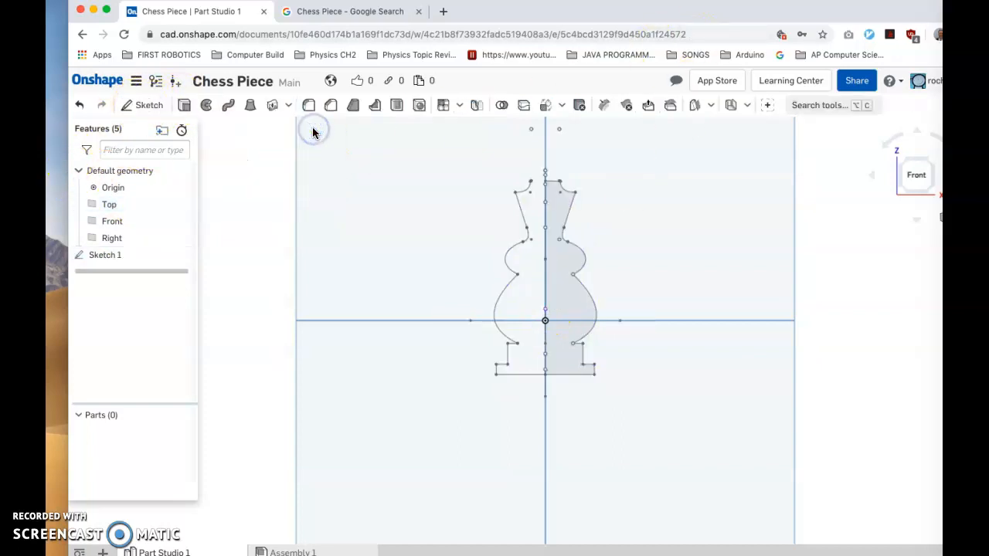
{"action": "left_click", "coordinate": [544, 373]}
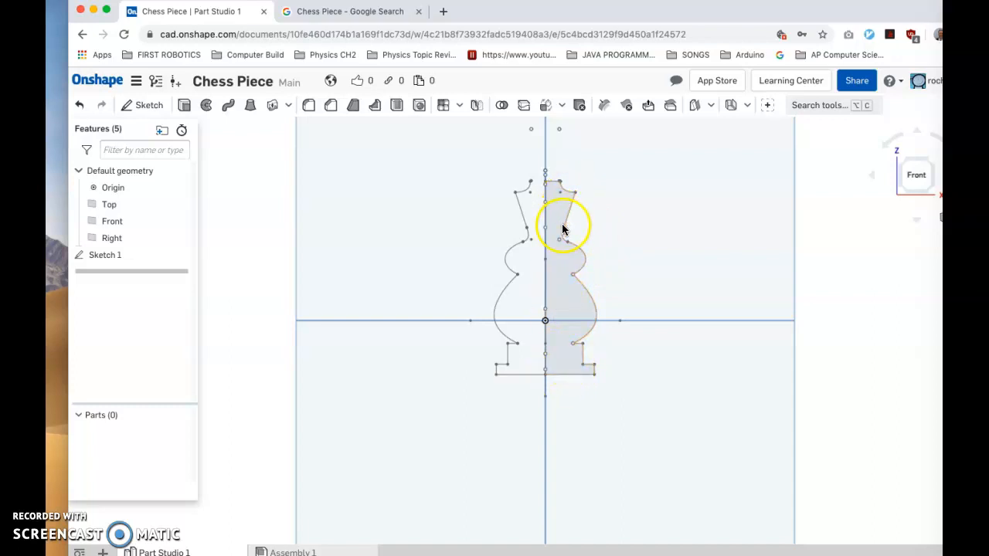
{"action": "left_click", "coordinate": [204, 105]}
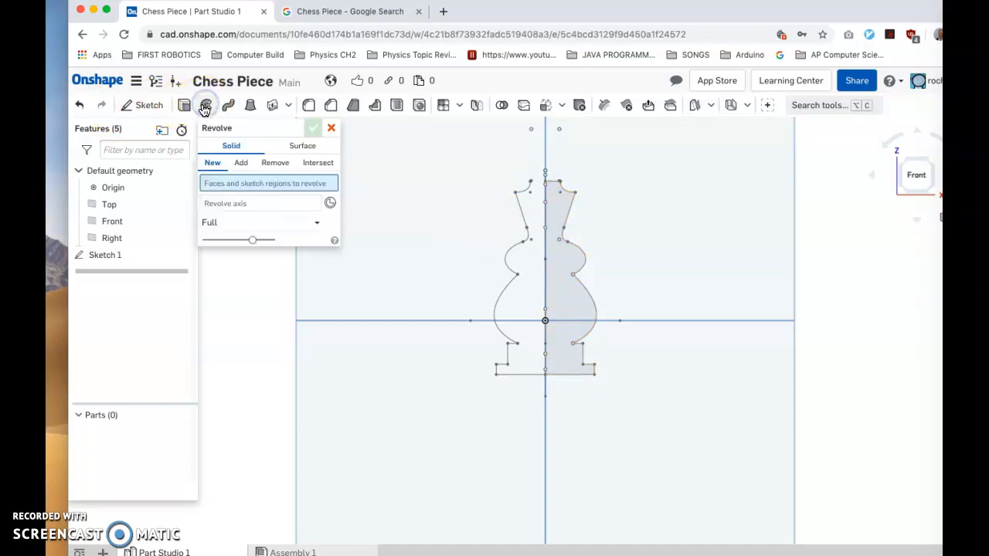
{"action": "left_click", "coordinate": [563, 271]}
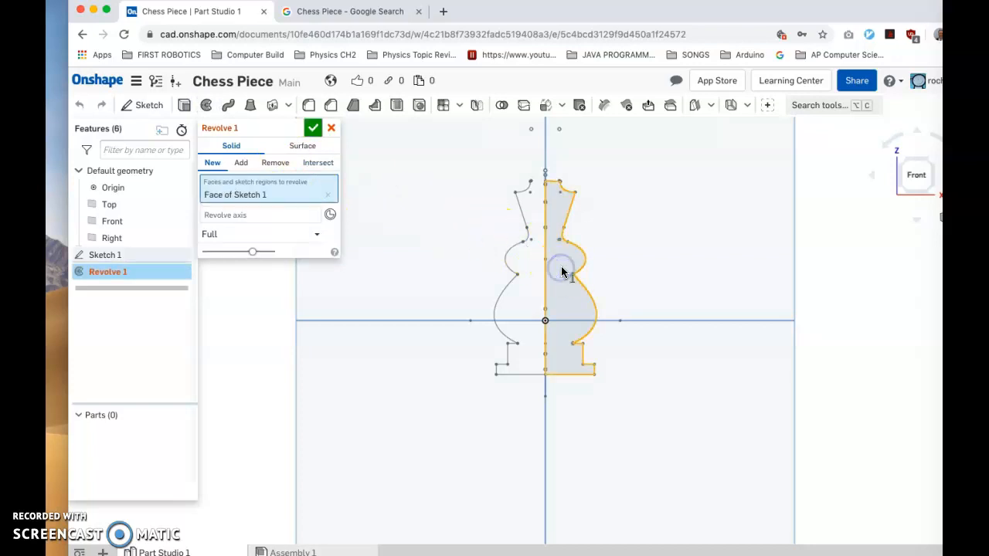
{"action": "left_click", "coordinate": [259, 214]}
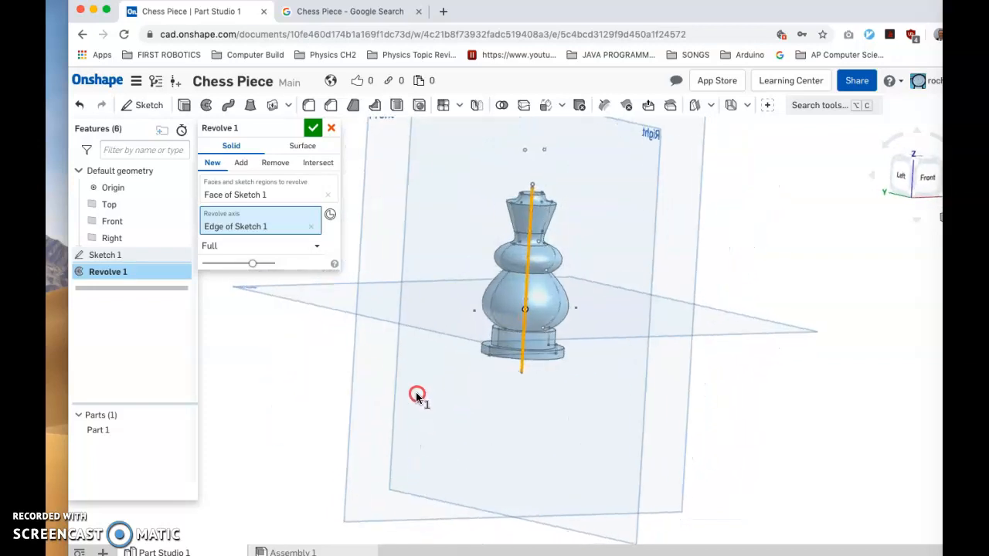
{"action": "left_click_drag", "start_coordinate": [417, 395], "coordinate": [390, 421]}
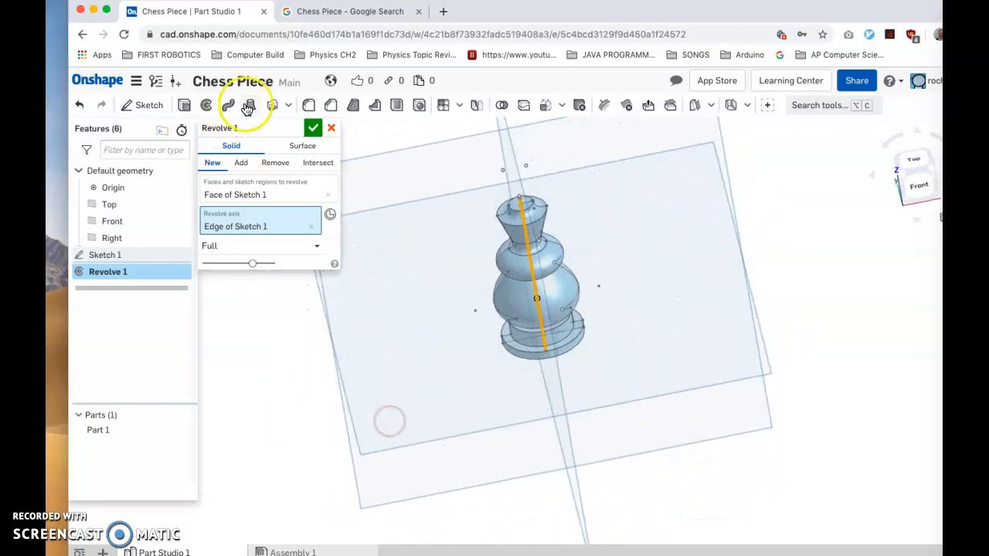